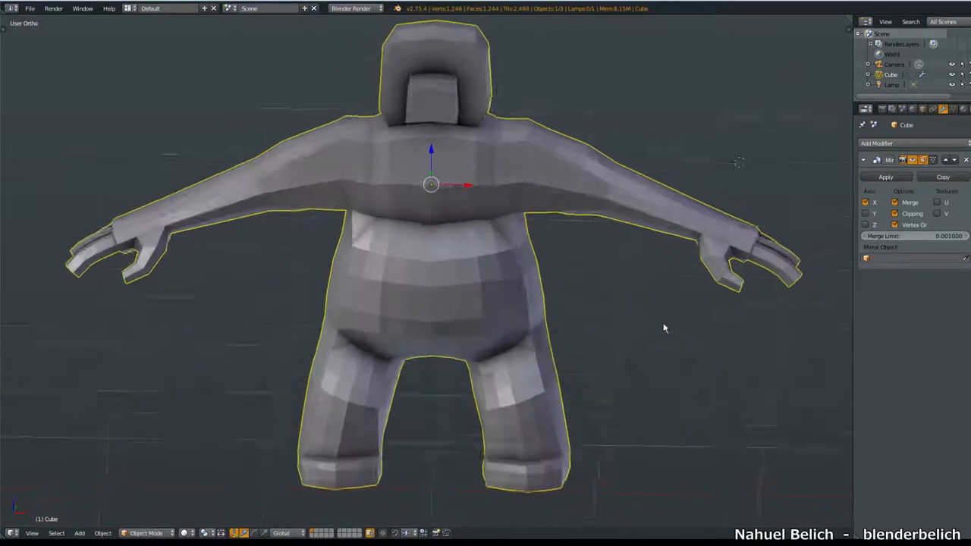
Step: Select each plane in turn and subdivide the left plane's new multiresolution modifier
left_click_drag(664, 328, 713, 328)
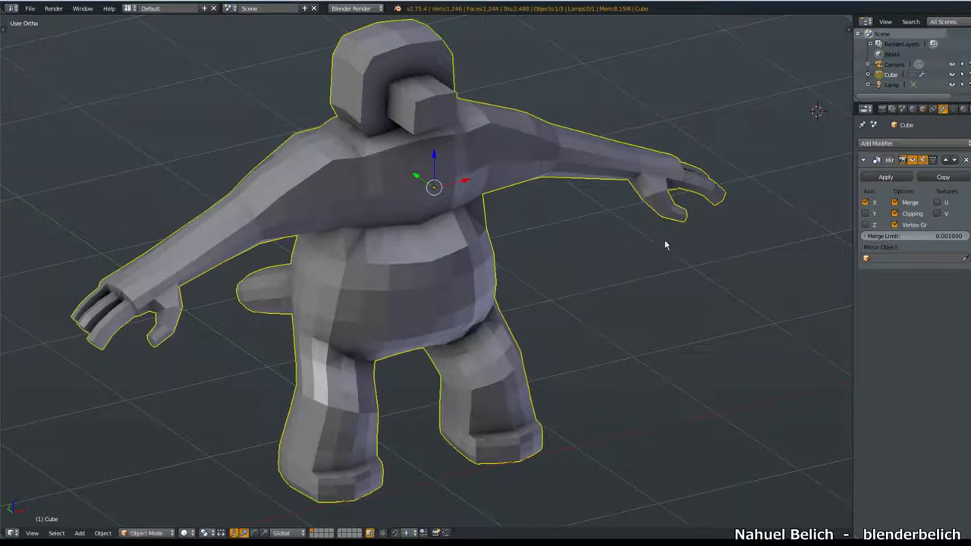
mouse_move(656, 291)
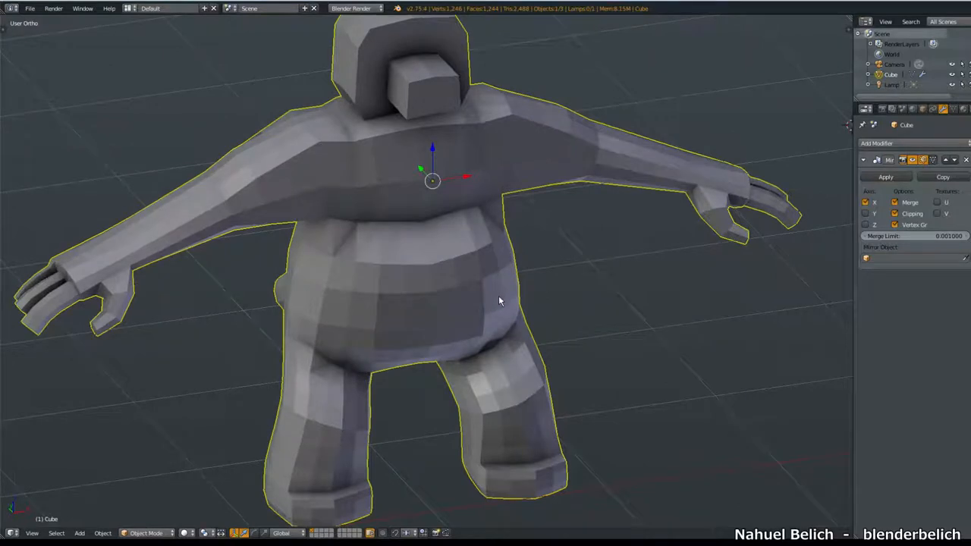
mouse_move(455, 234)
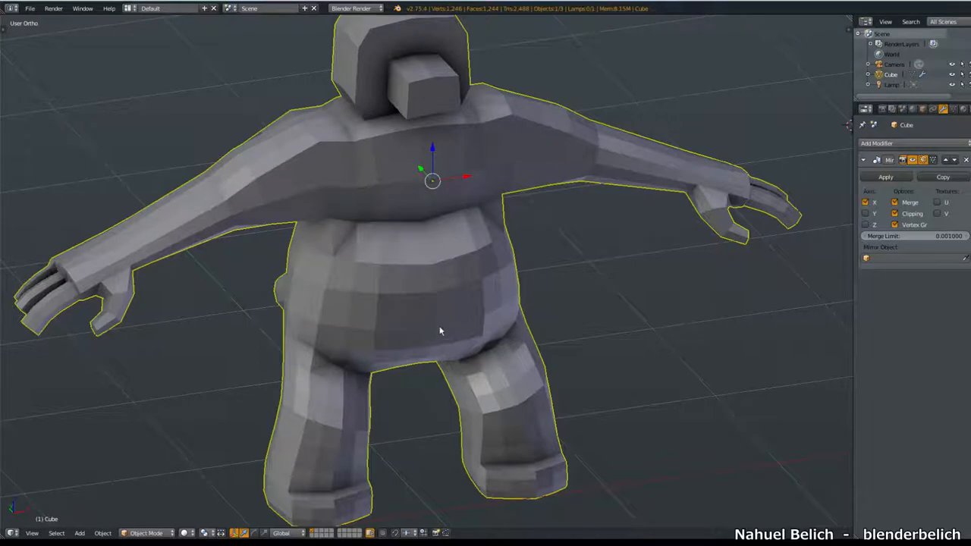
mouse_move(558, 300)
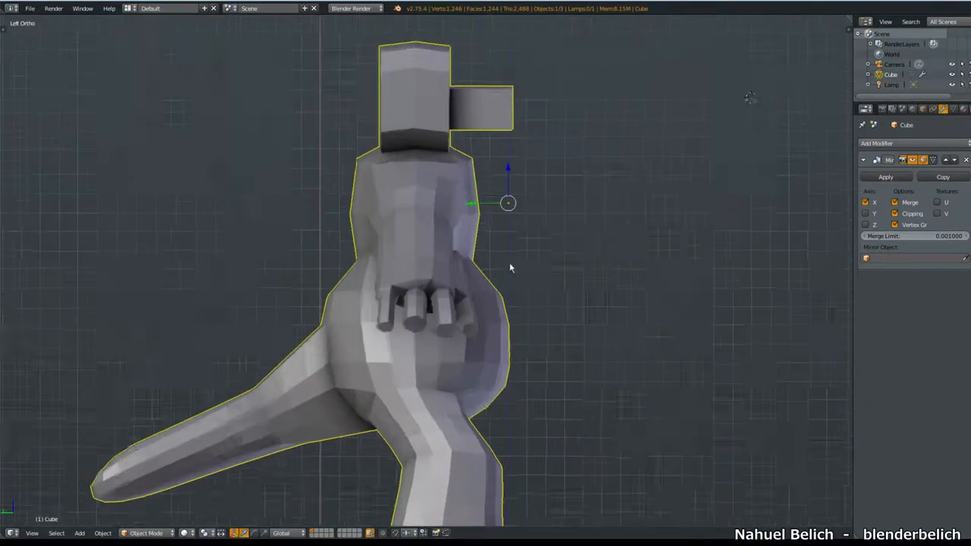
left_click_drag(510, 267, 358, 343)
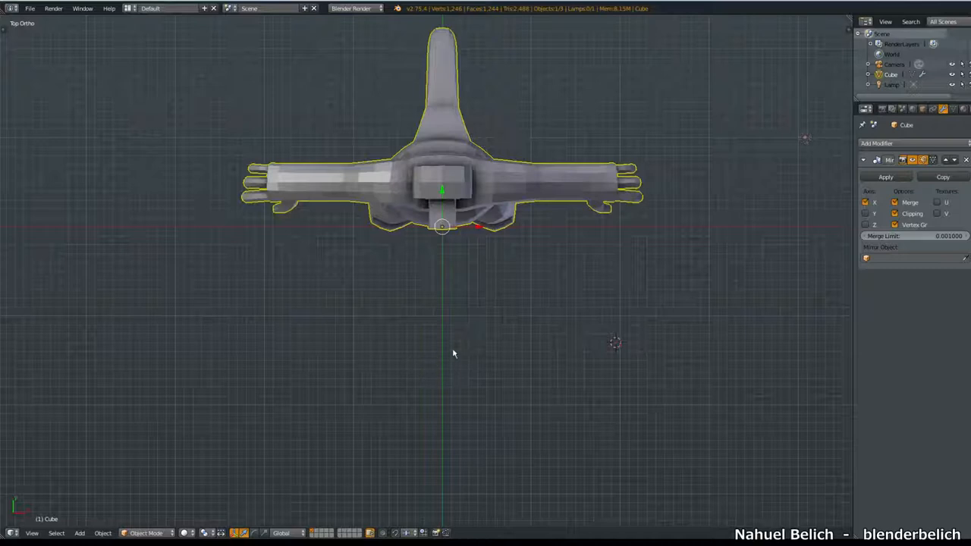
mouse_move(458, 340)
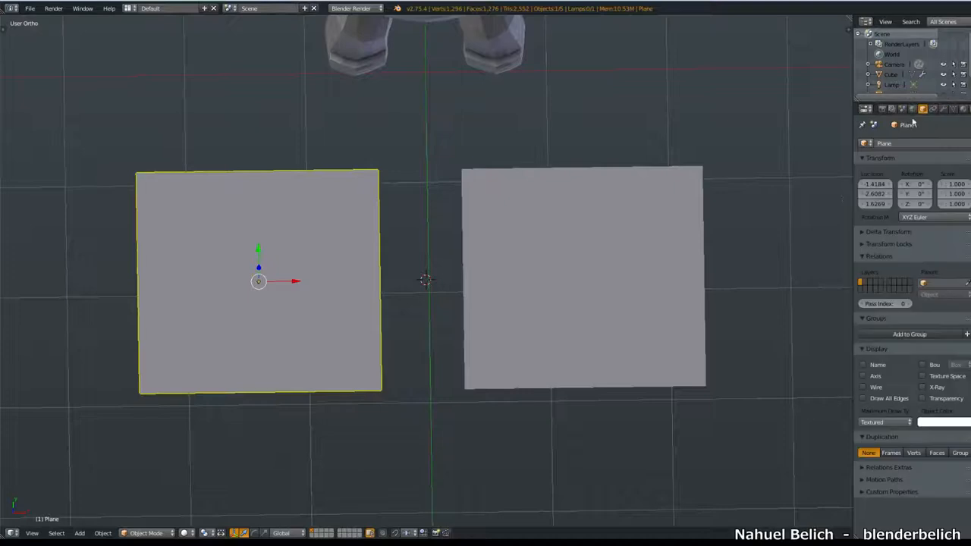
left_click(583, 276)
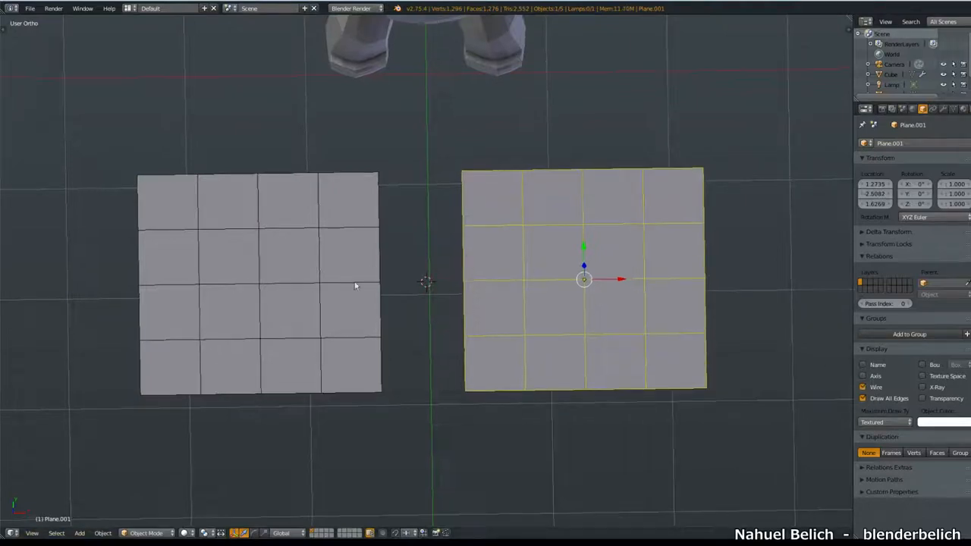
left_click(258, 284)
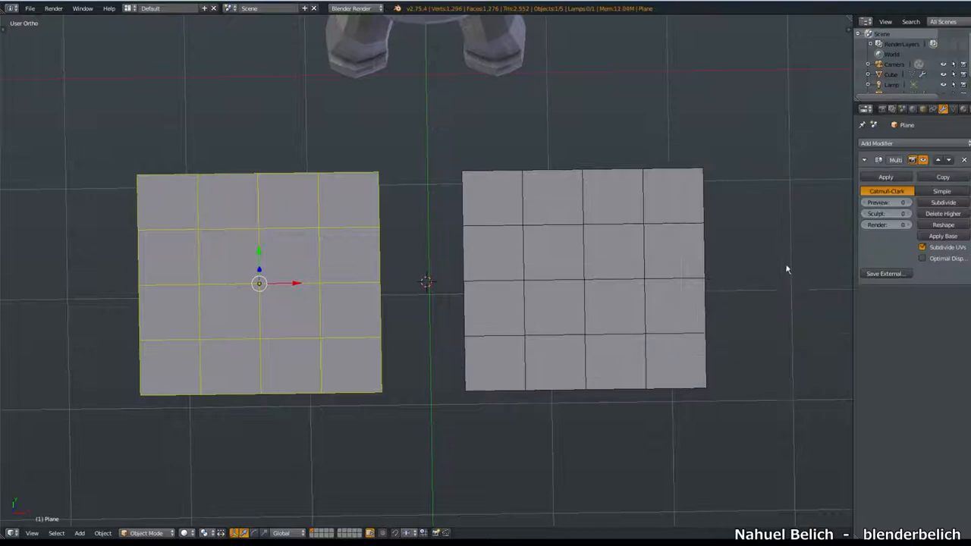
left_click(944, 204)
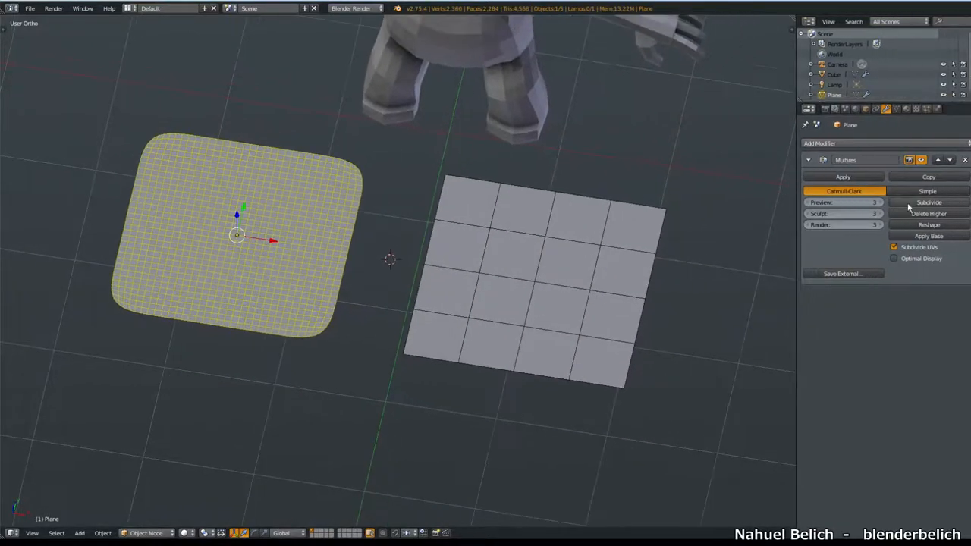
Step: Enter Sculpt Mode on the left plane and add two more multires subdivision levels
left_click(928, 201)
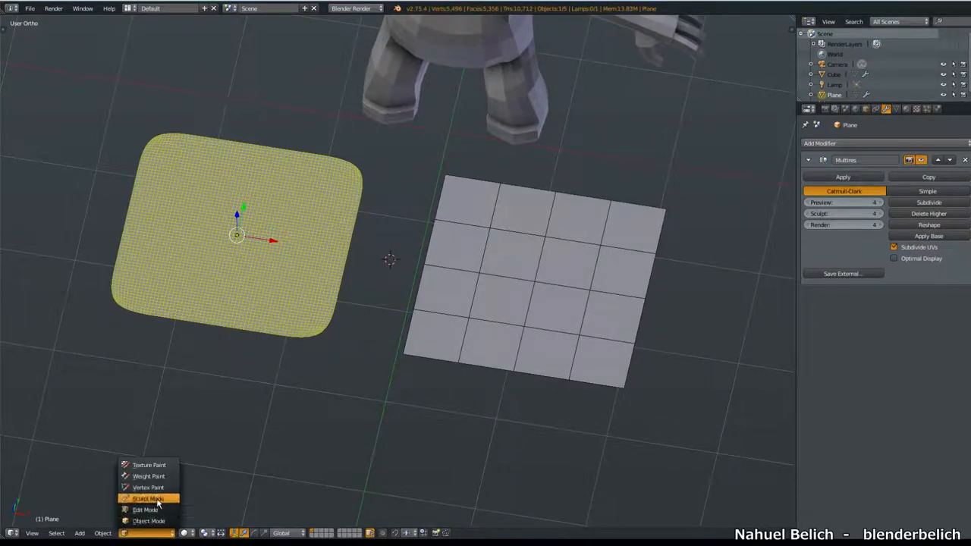
left_click(147, 498)
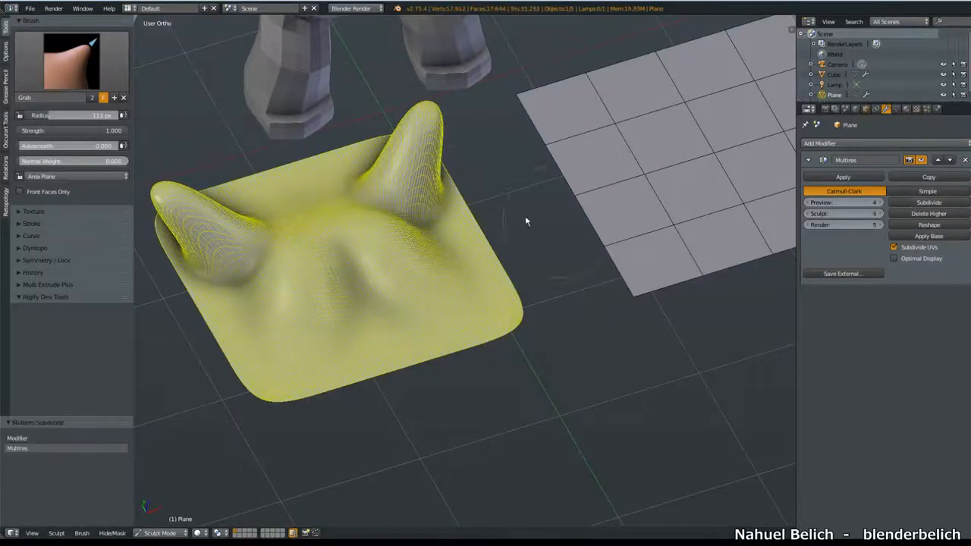
left_click(928, 203)
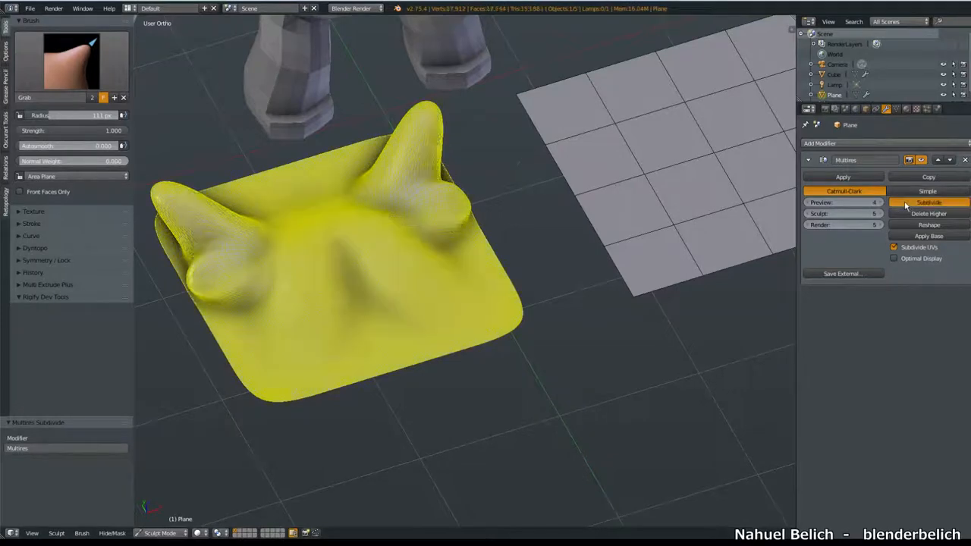
left_click(928, 203)
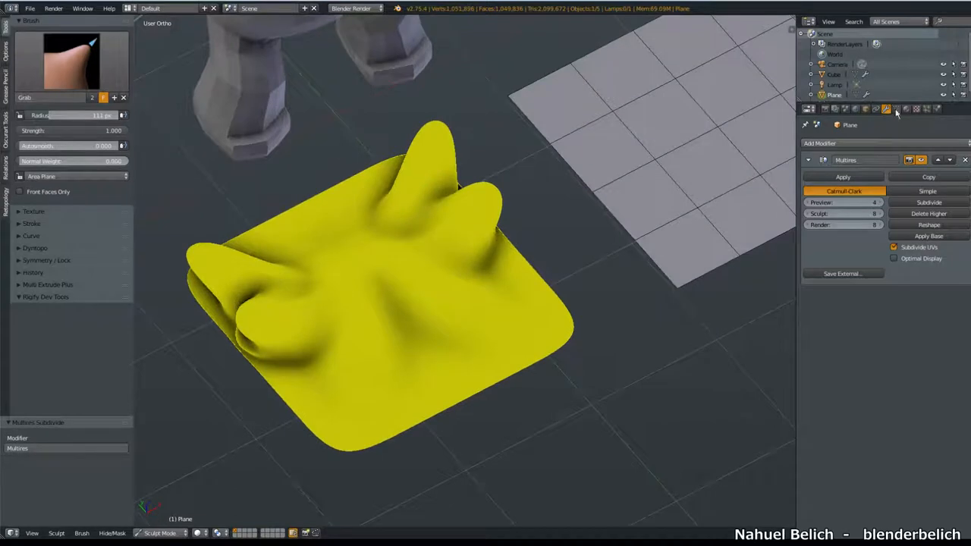
left_click(886, 109)
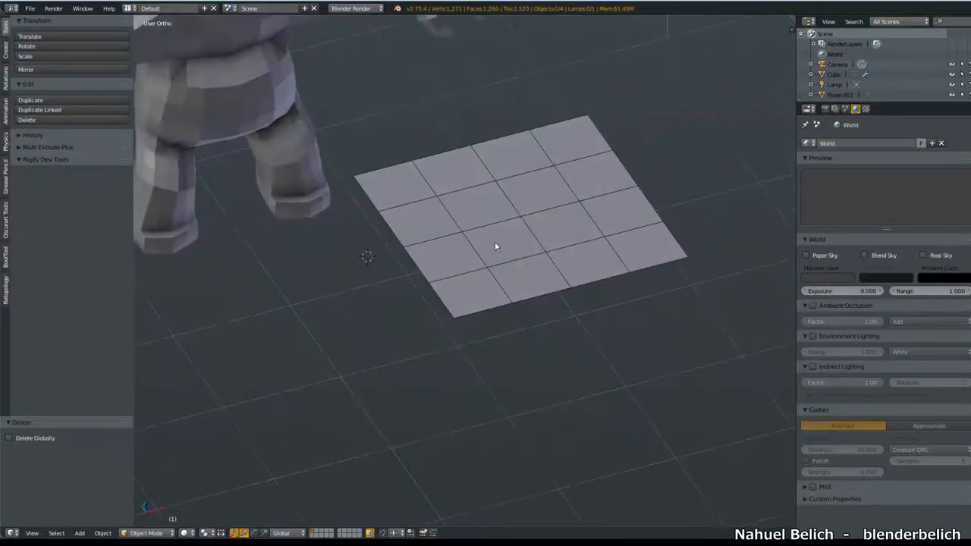
Step: Start sculpting the remaining grid plane with dynamic topology enabled
left_click(493, 235)
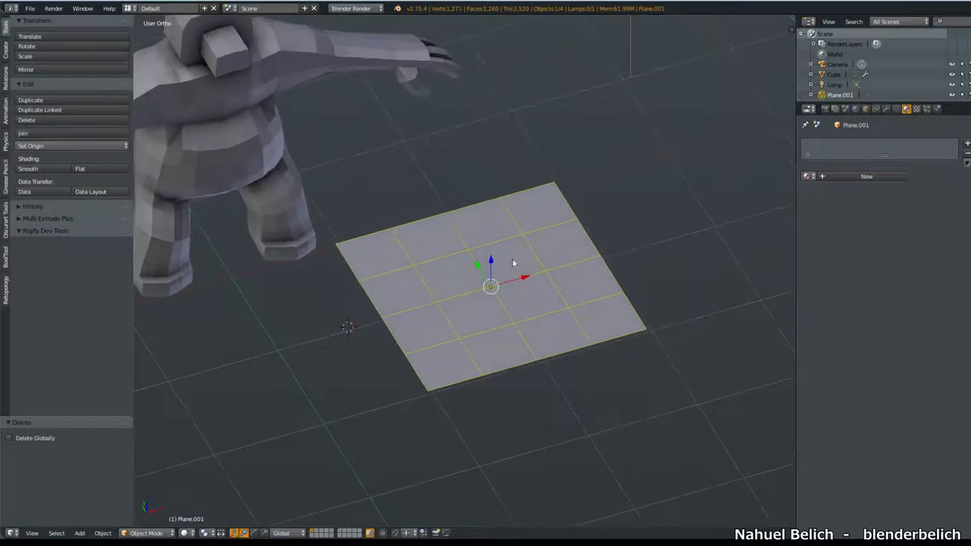
key("Tab")
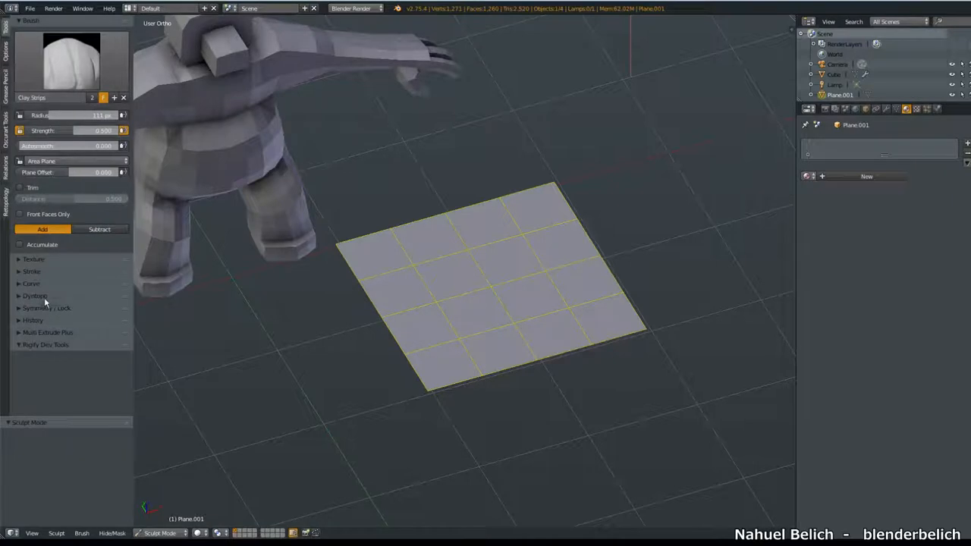
left_click(33, 296)
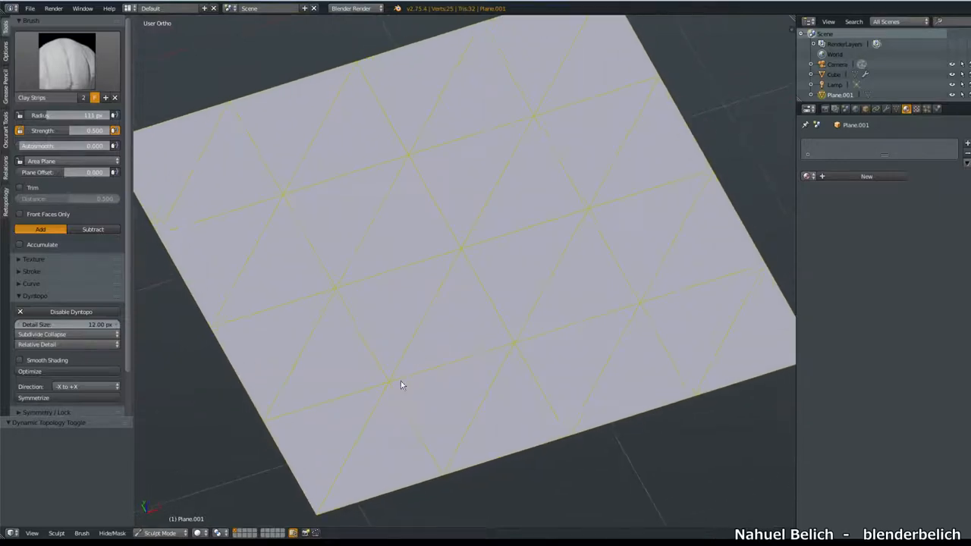
Step: Sculpt several clay strips strokes and parallel ridges across the dynamic-topology plane
left_click_drag(402, 385, 412, 155)
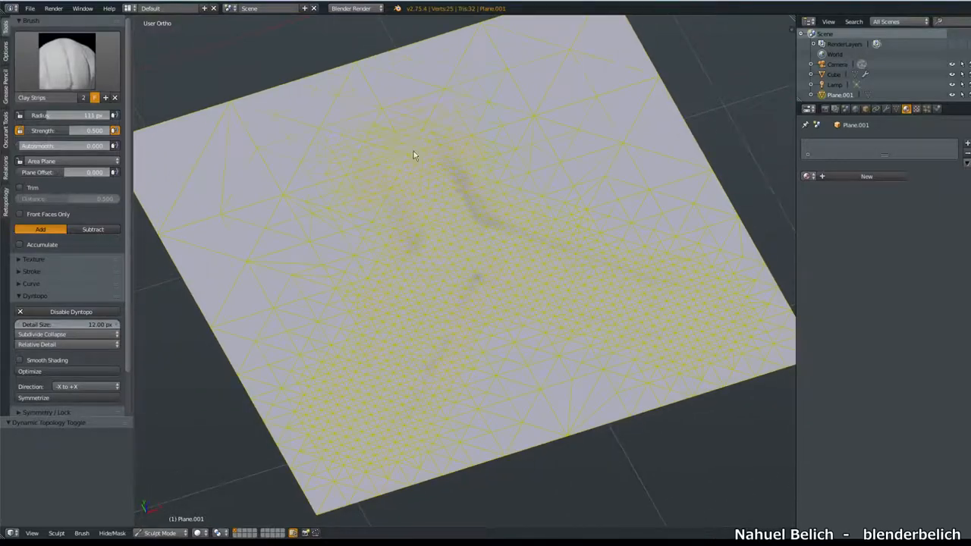
left_click_drag(417, 155, 509, 106)
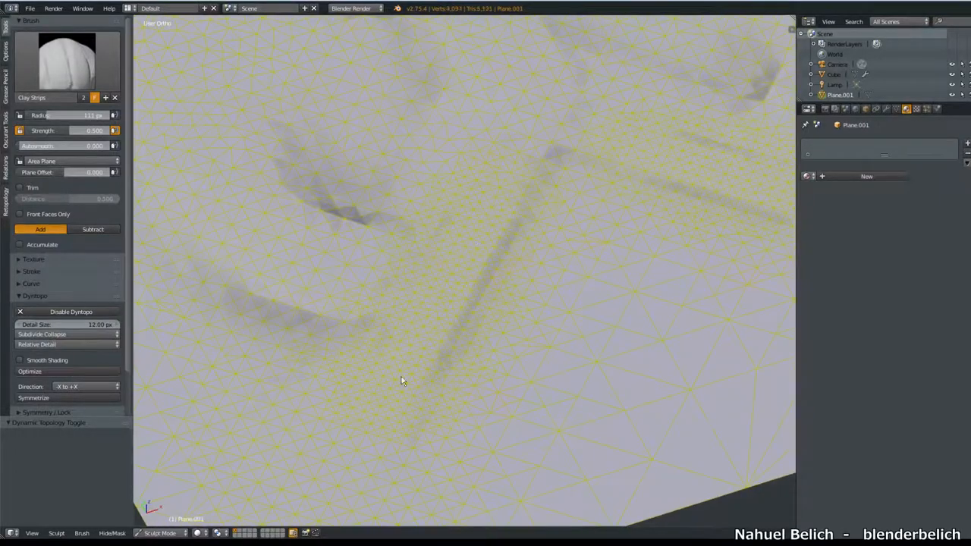
left_click_drag(402, 379, 422, 317)
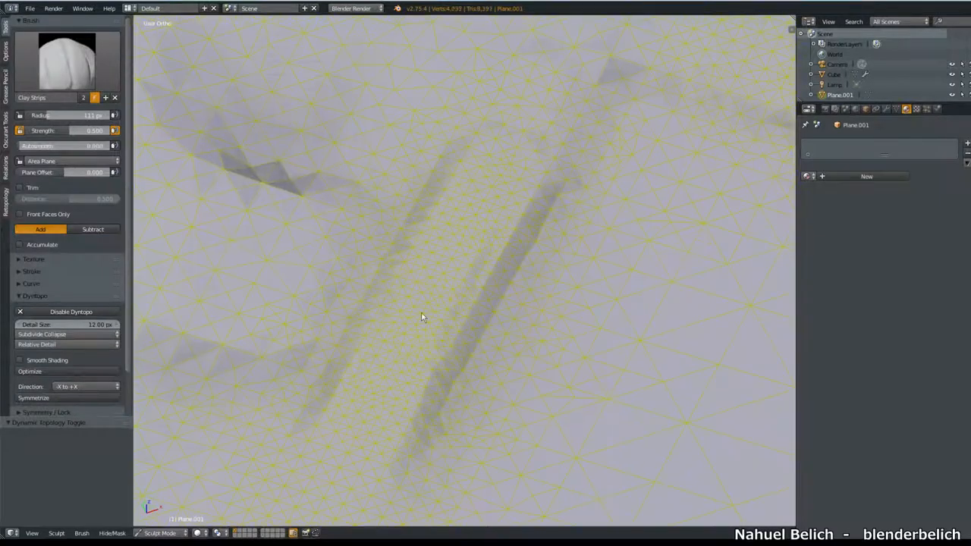
left_click_drag(422, 317, 266, 281)
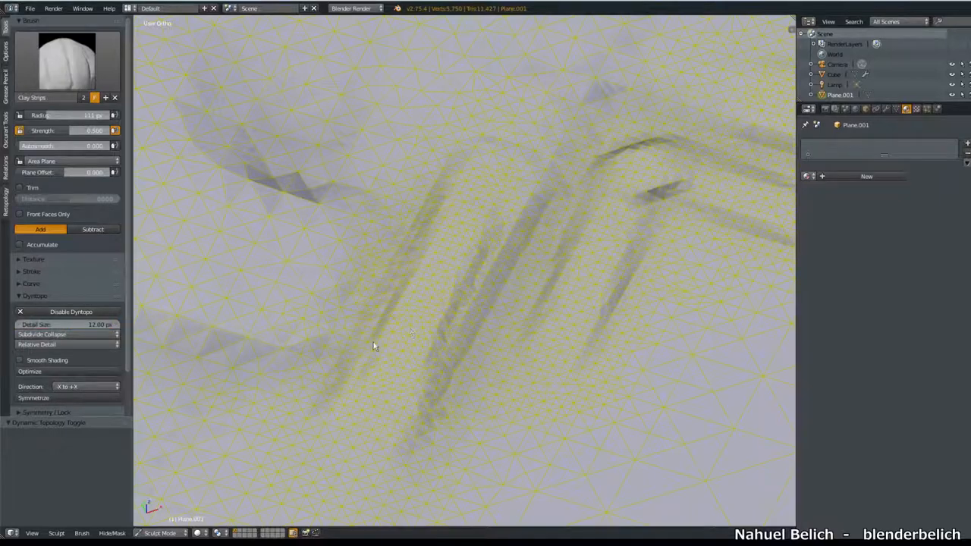
mouse_move(400, 355)
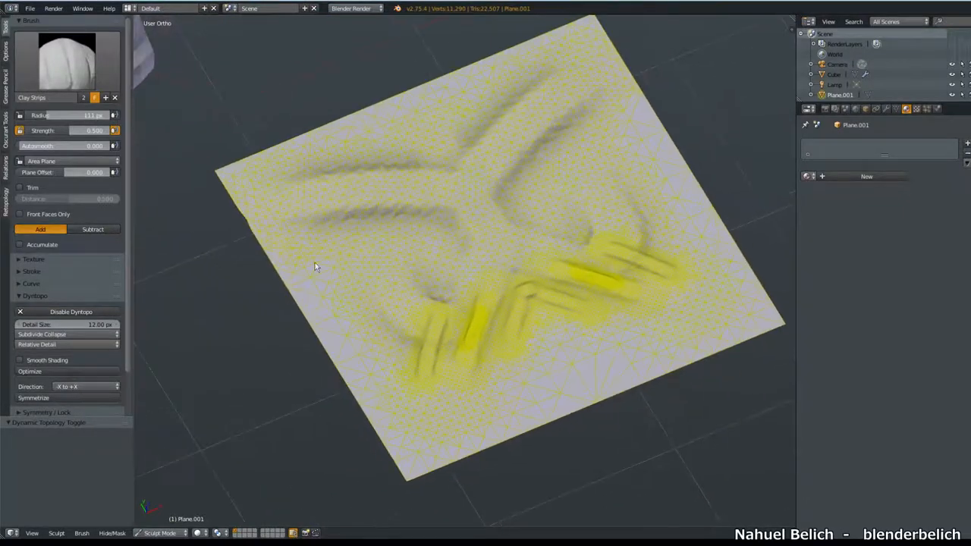
left_click_drag(315, 266, 479, 254)
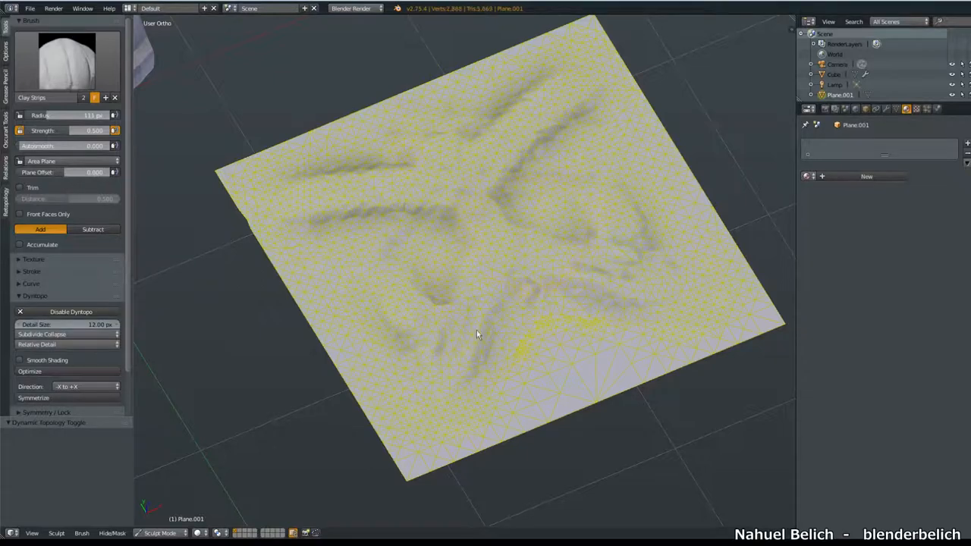
left_click_drag(478, 334, 448, 321)
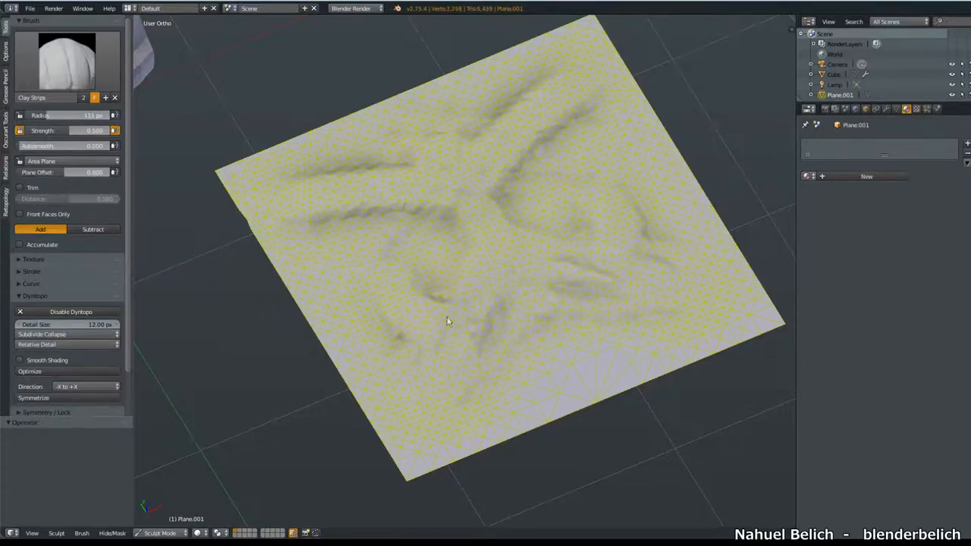
left_click(67, 334)
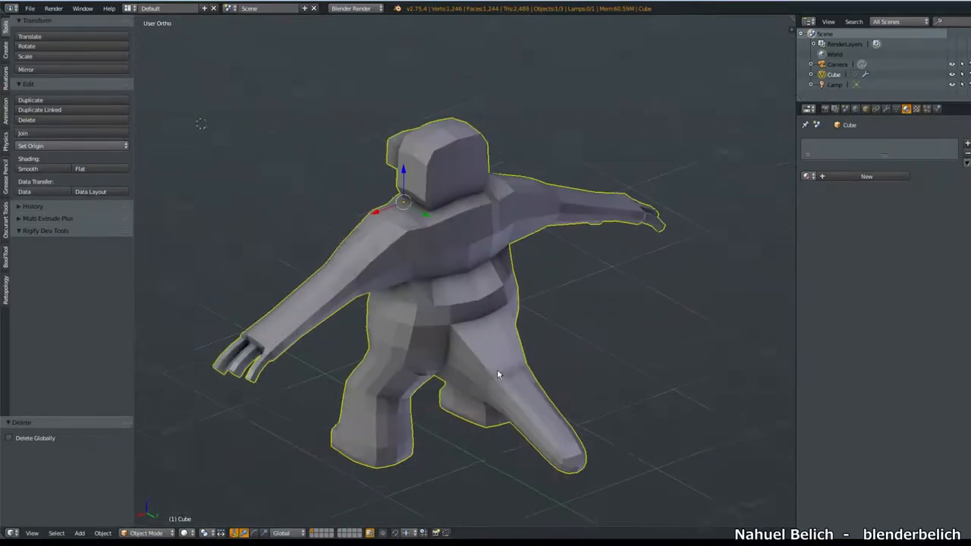
Step: Edit the demon's mesh and select the faces along its side and head
left_click_drag(498, 372, 412, 372)
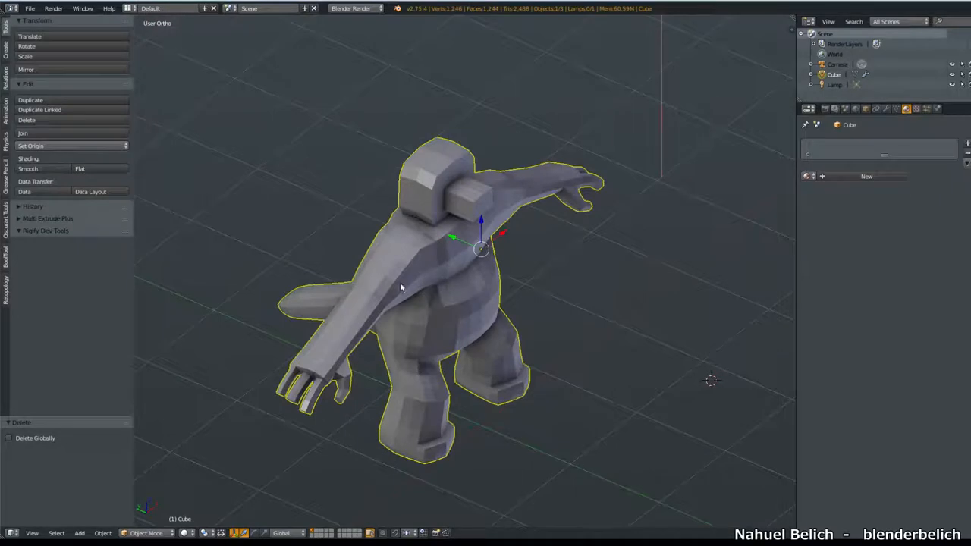
mouse_move(452, 279)
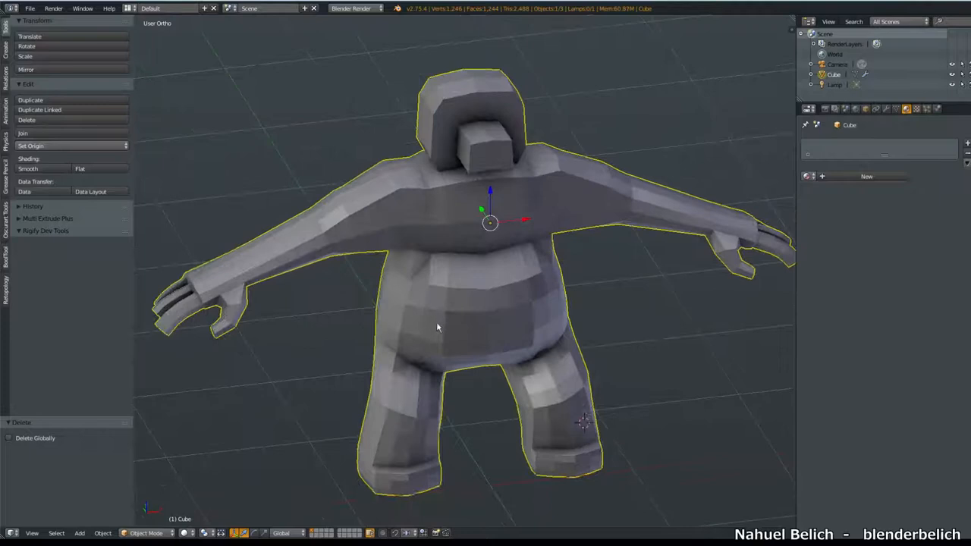
key("Tab")
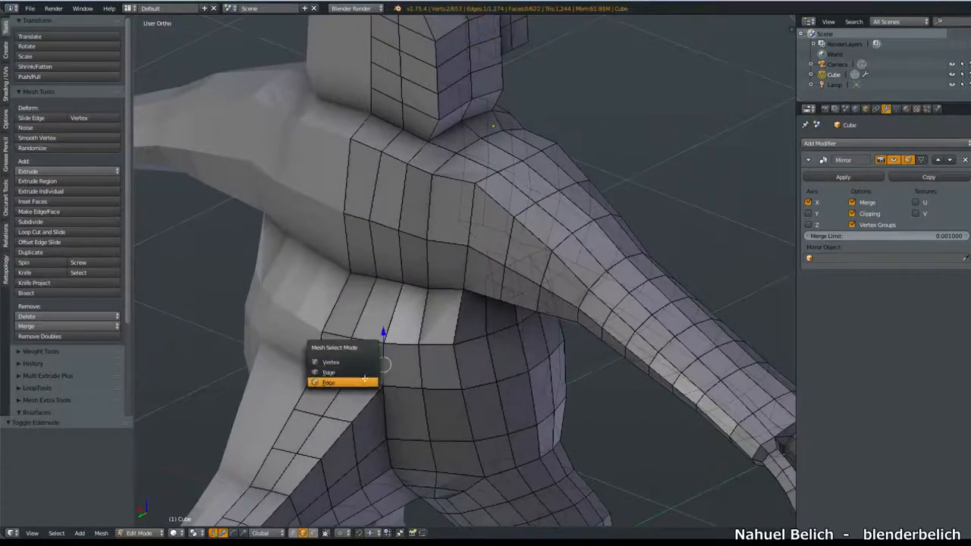
left_click(331, 382)
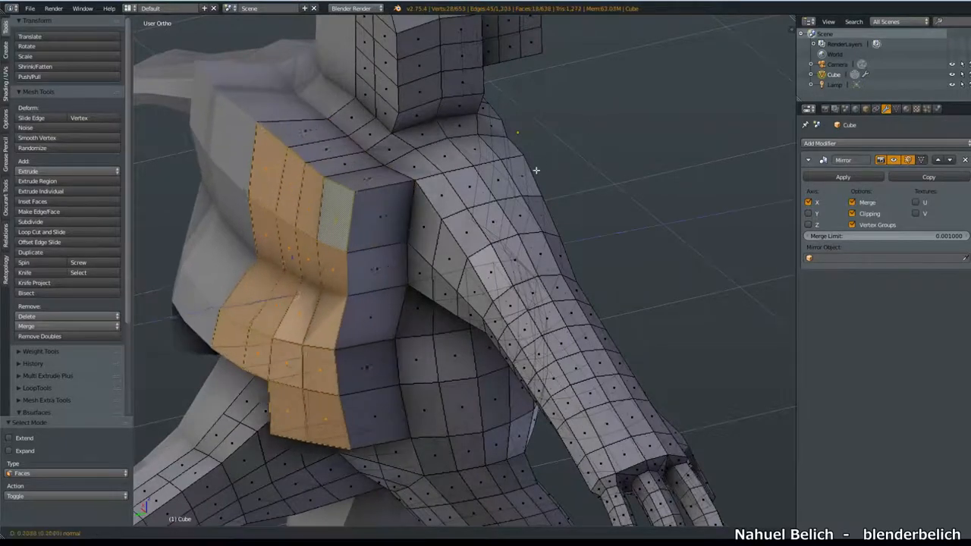
left_click(42, 232)
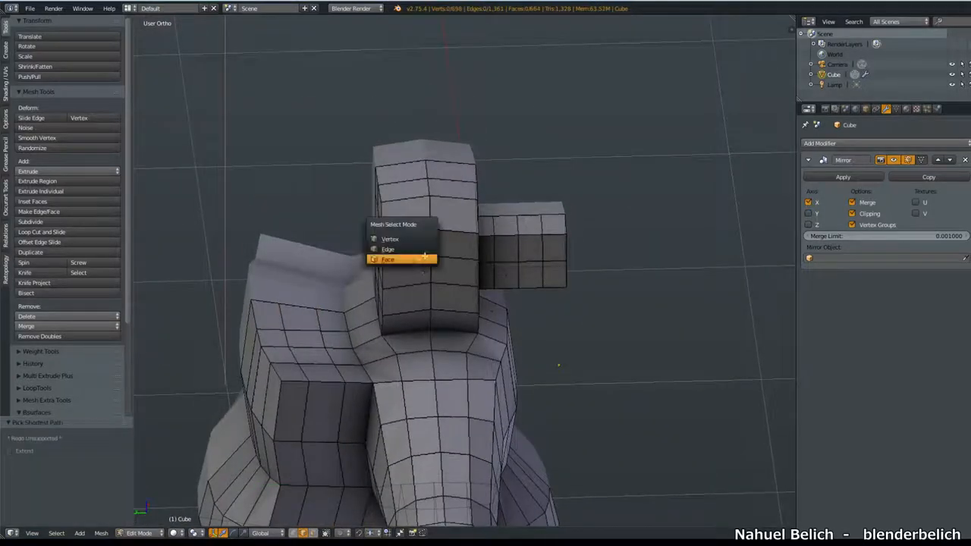
left_click(388, 259)
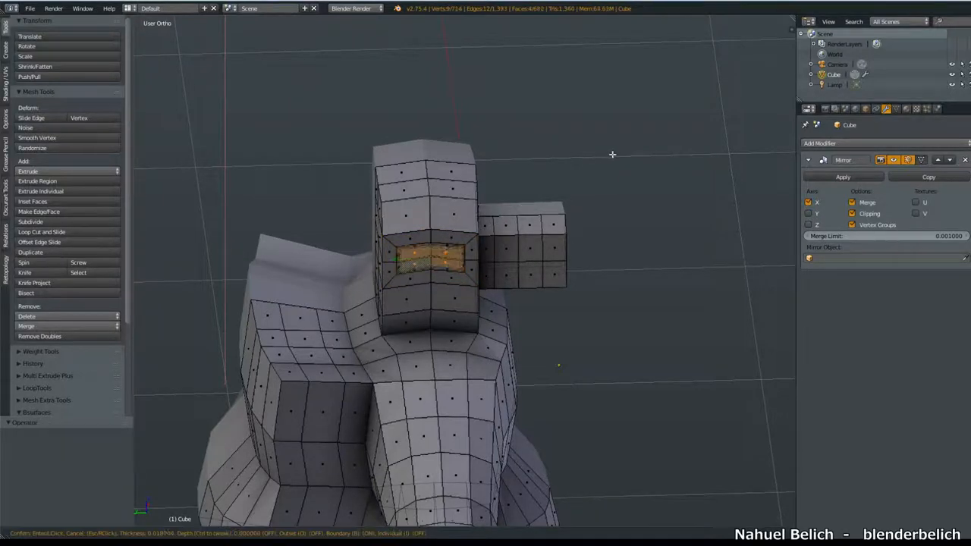
Step: Move the snout vertices to bend the demon's snout into a boxy block
key("Tab")
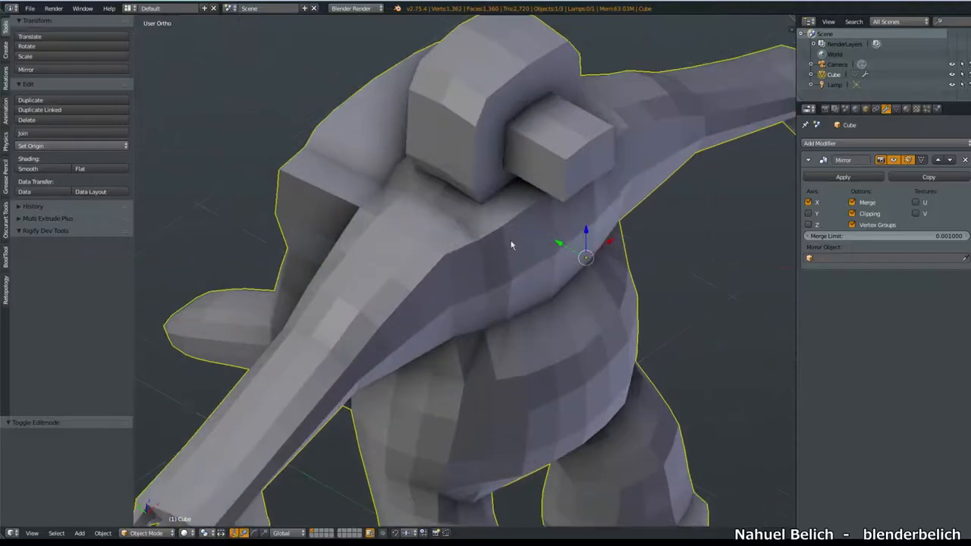
key("Tab")
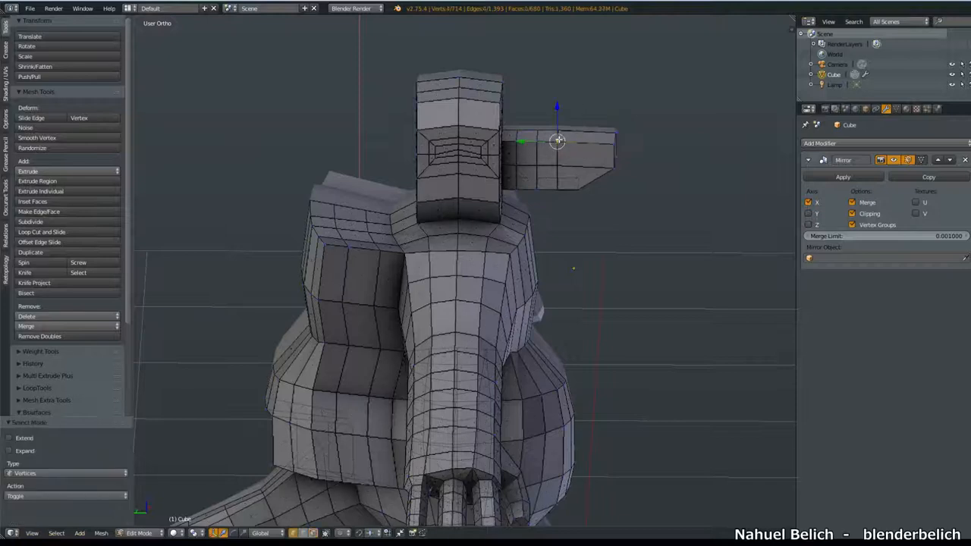
left_click_drag(559, 140, 615, 139)
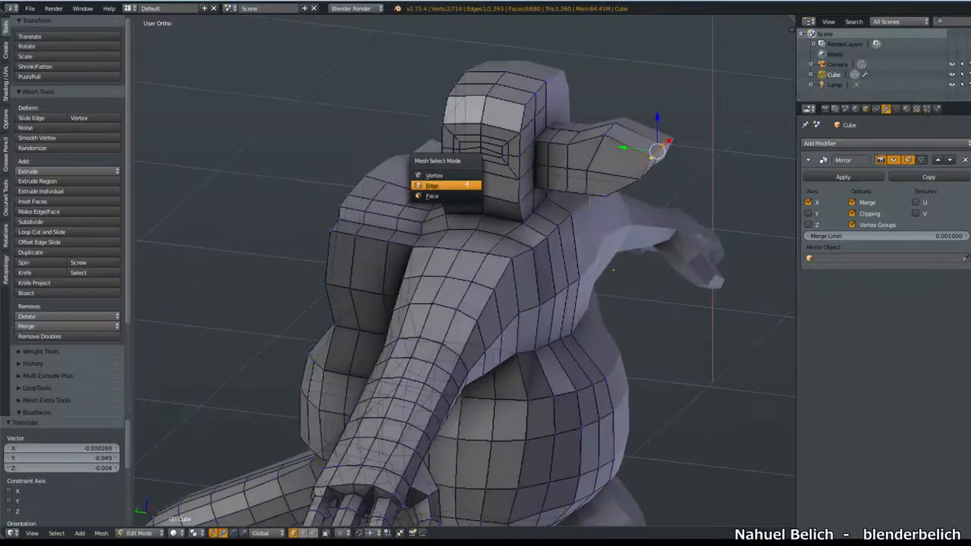
left_click(430, 195)
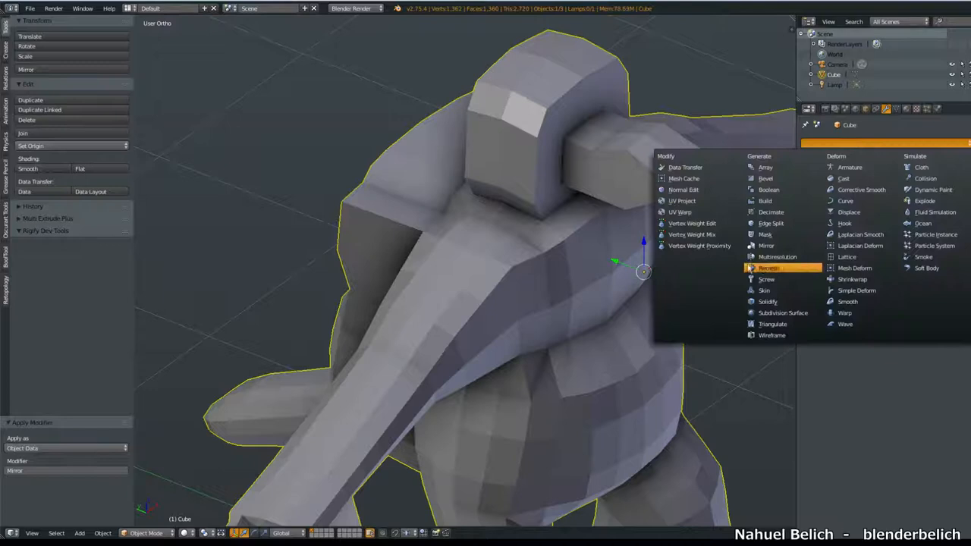
Step: Add a multiresolution modifier to the demon and enter Sculpt Mode with Dyntopo collapsed
left_click(777, 257)
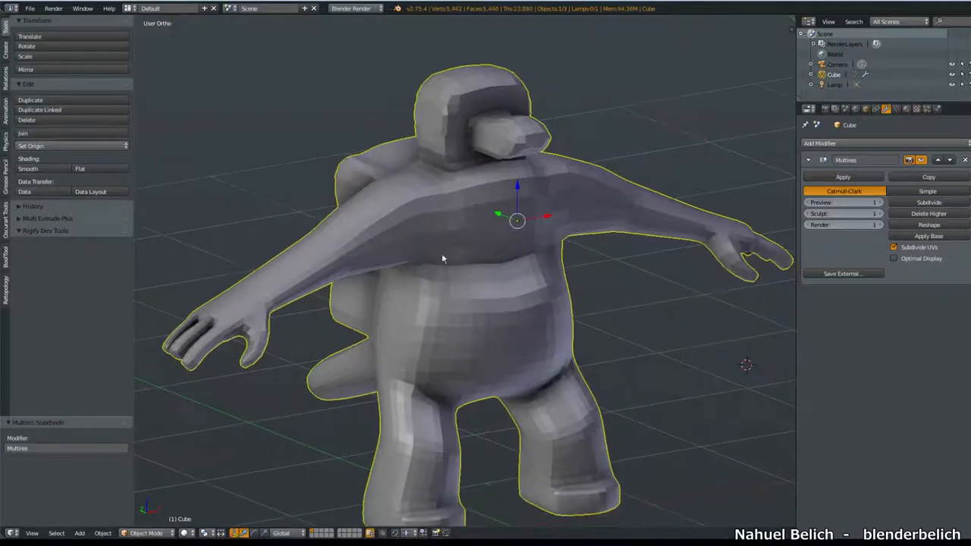
left_click(145, 533)
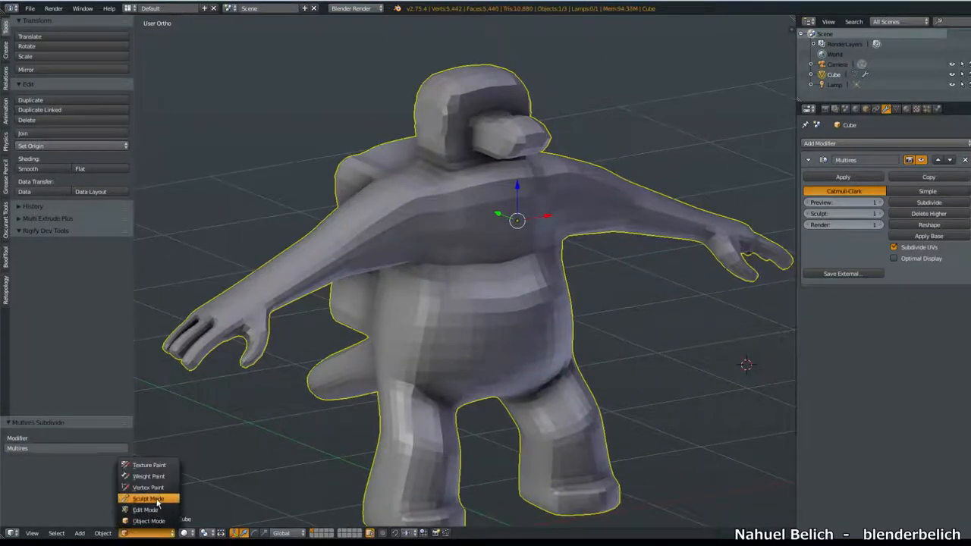
left_click(149, 497)
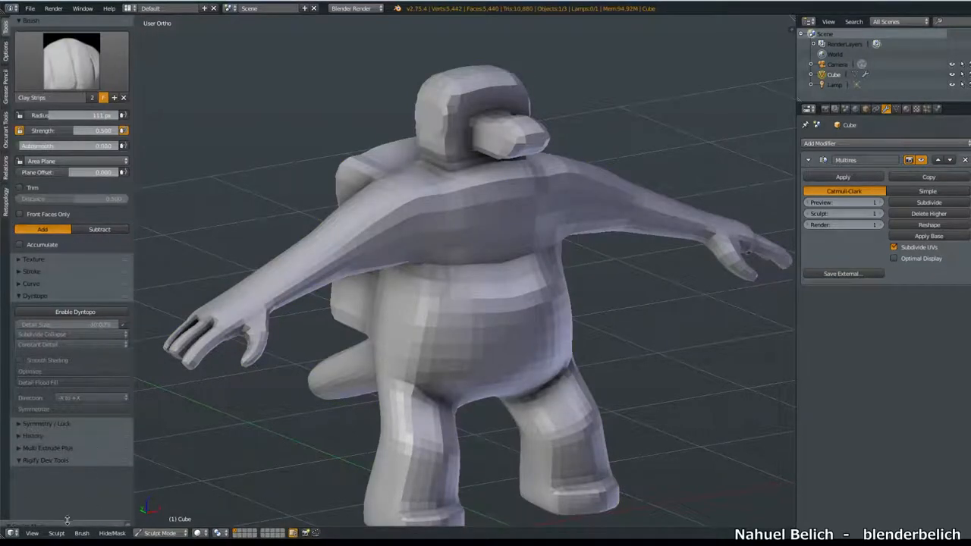
left_click(35, 296)
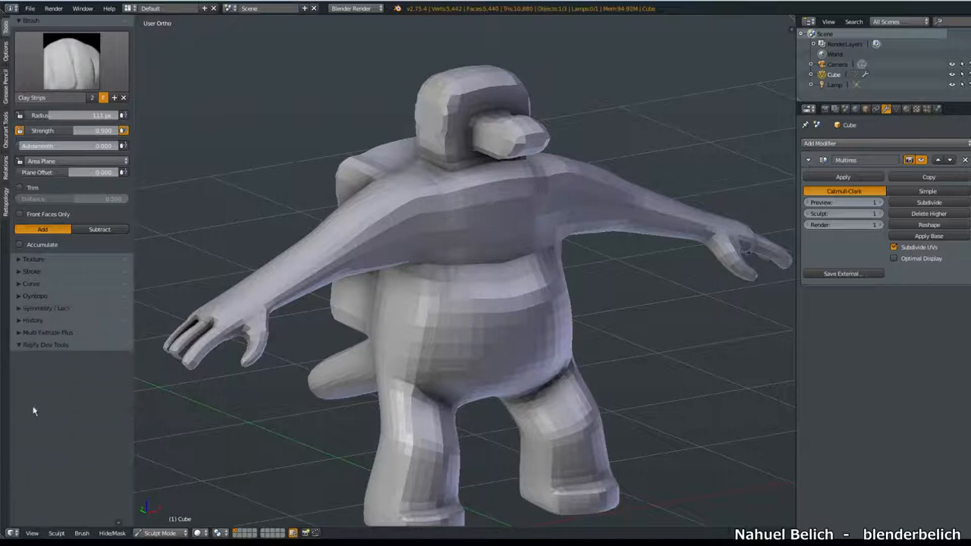
mouse_move(33, 340)
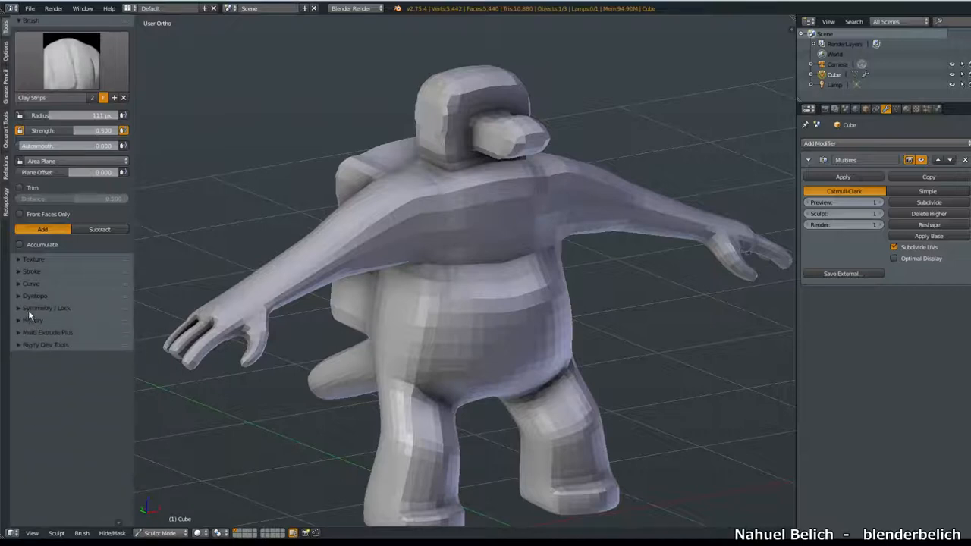
Step: Review the brush Symmetry/Lock options, then reveal the brush falloff Curve panel
left_click(47, 307)
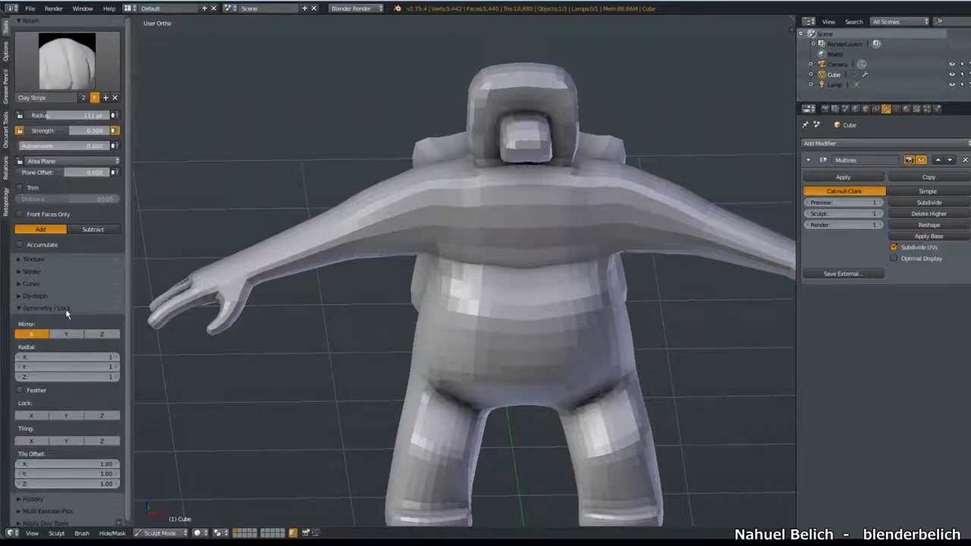
left_click(46, 307)
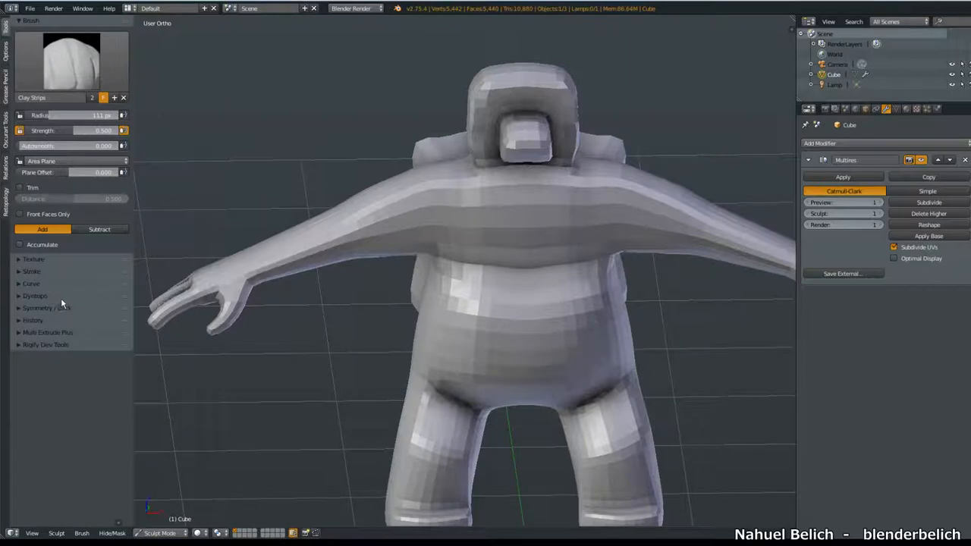
left_click(30, 284)
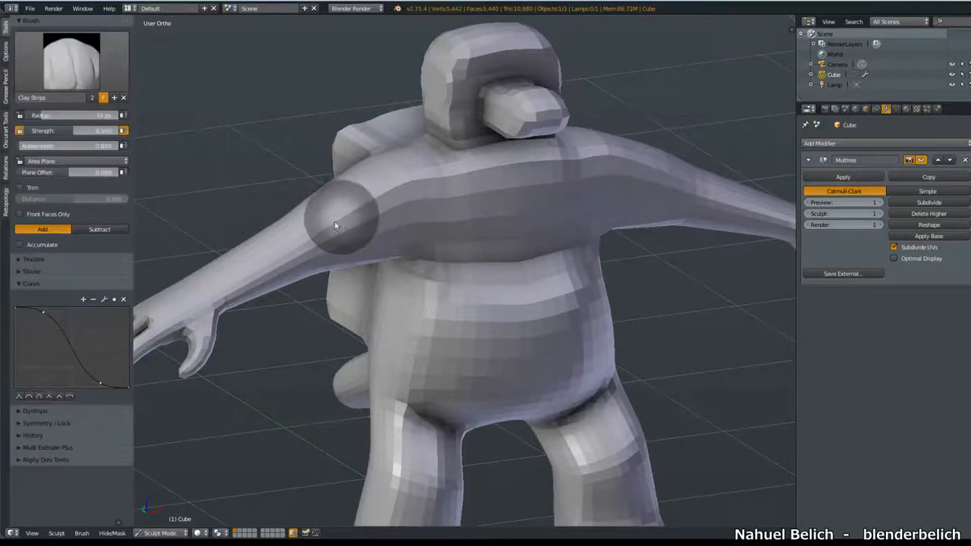
Step: Pick a sharper brush falloff preset and show the Stroke options with Space method
left_click(336, 220)
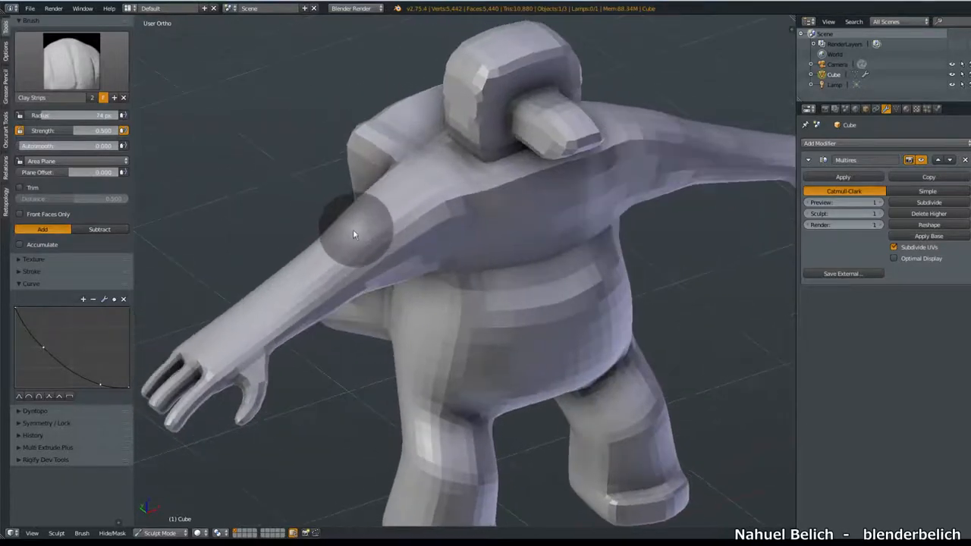
left_click(32, 270)
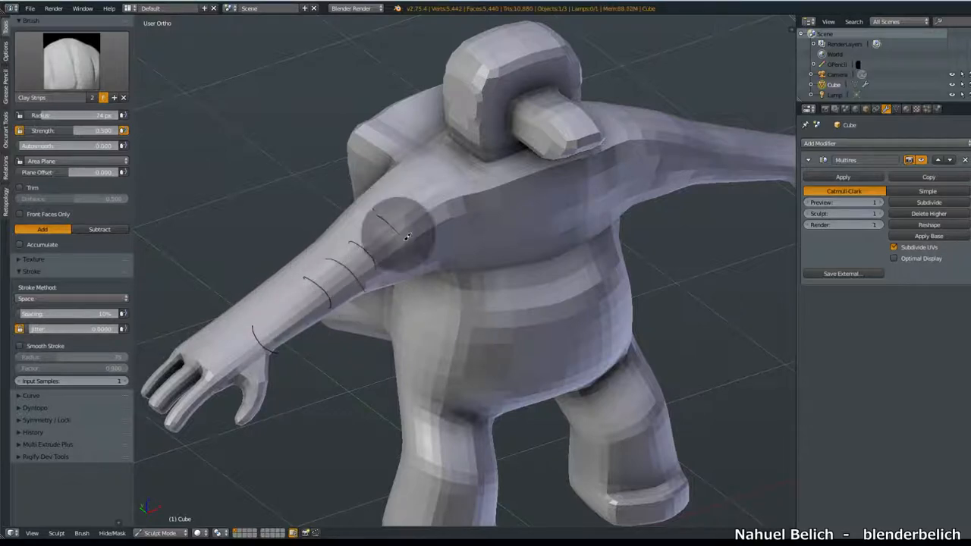
Step: Collapse the Curve panel and enable Smooth Stroke for the clay strips brush
left_click_drag(407, 236, 261, 341)
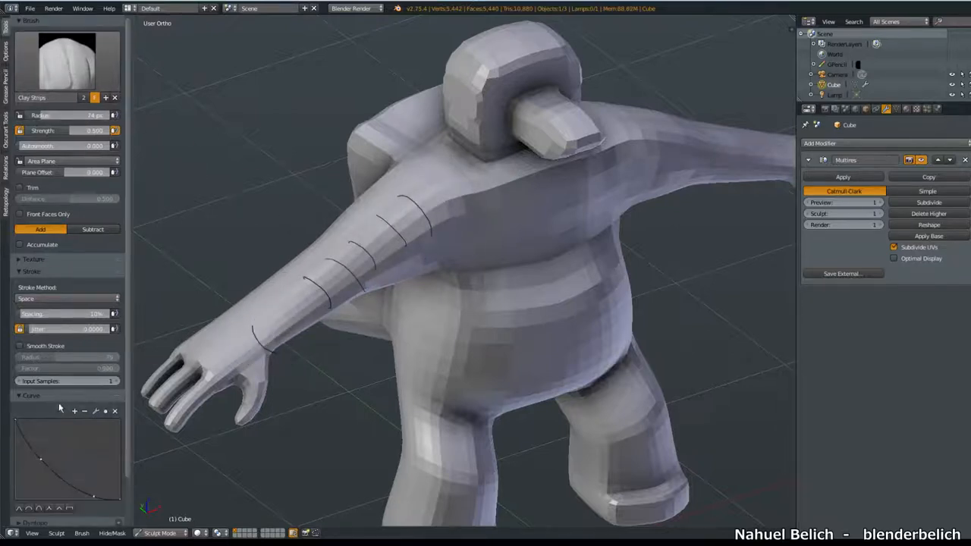
left_click(341, 280)
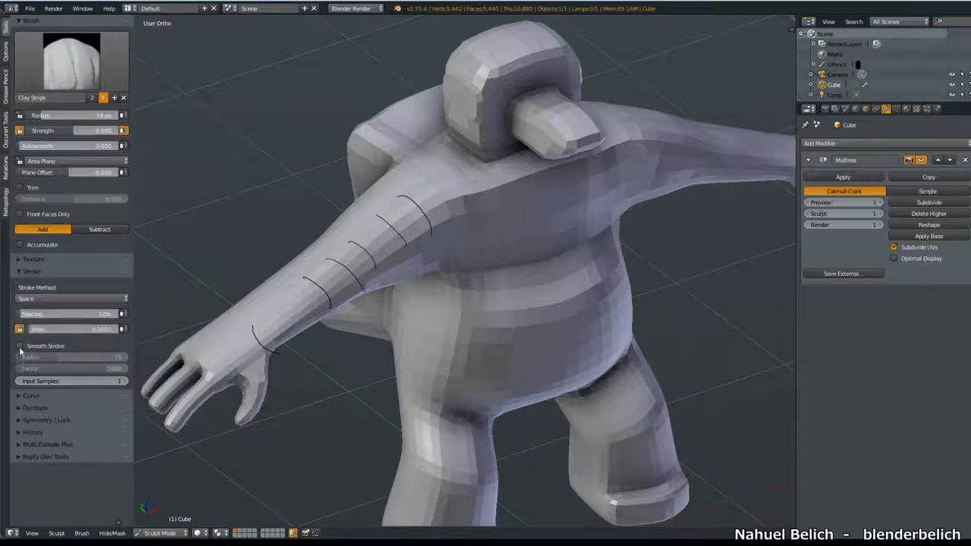
left_click(20, 346)
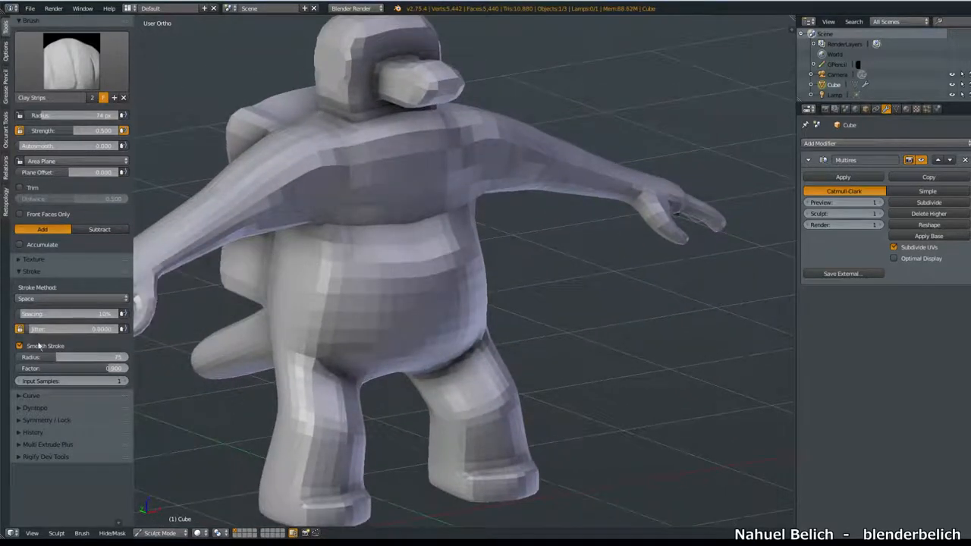
Step: Subdivide the demon's multires again and sculpt smoothed clay strokes over its belly
left_click(928, 204)
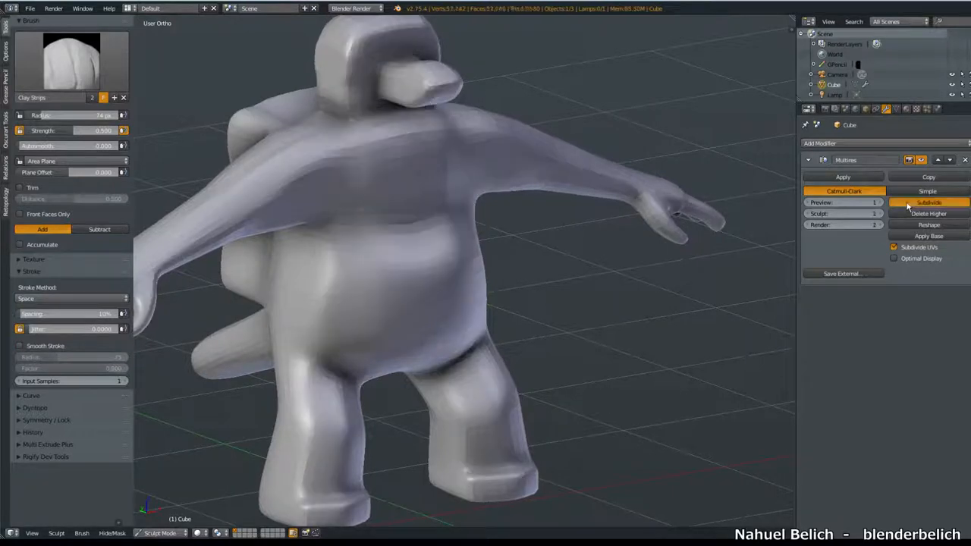
left_click(928, 203)
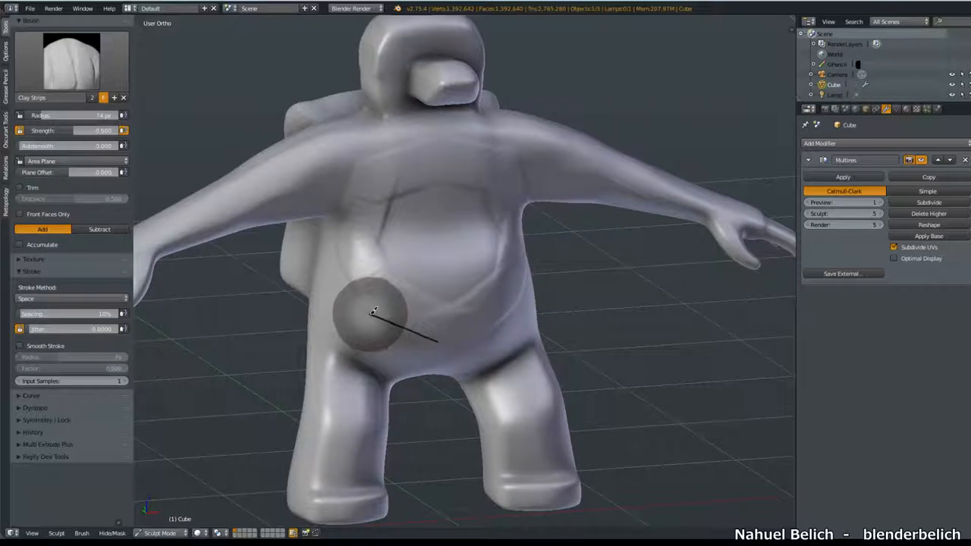
left_click_drag(372, 313, 362, 159)
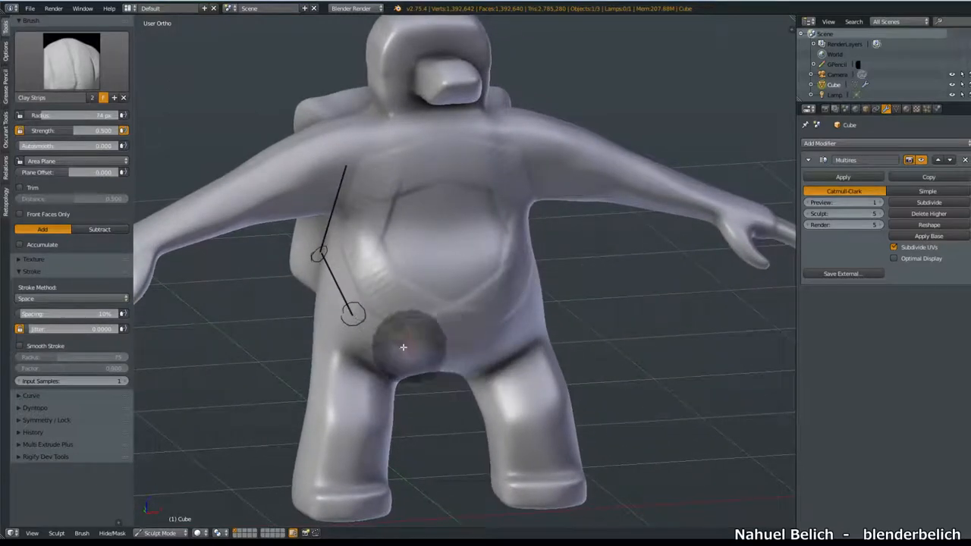
left_click(403, 347)
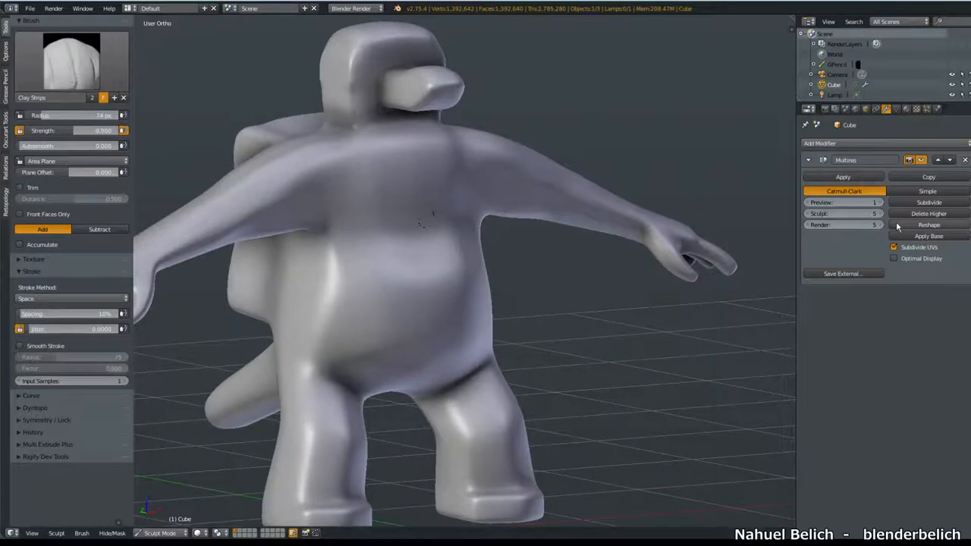
Step: Subdivide the demon mesh once more in the Multires modifier
left_click(928, 203)
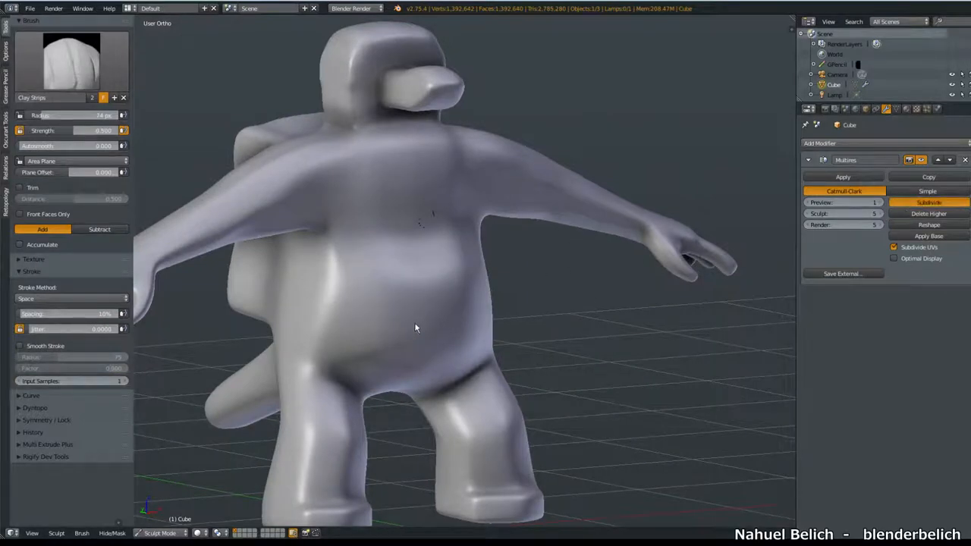
mouse_move(393, 331)
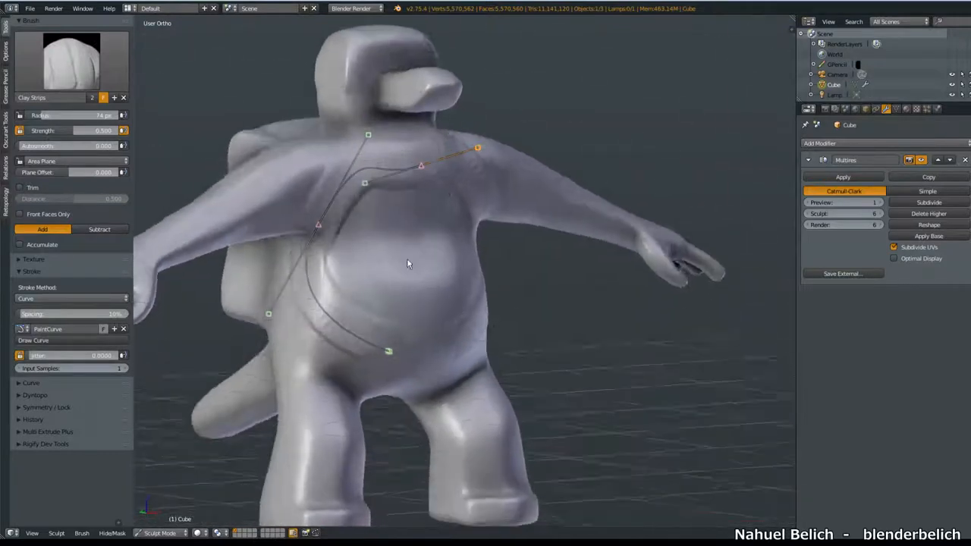
Step: Return Stroke Method to Space and build up Clay Strips on the demon's shoulder
left_click_drag(410, 265, 387, 258)
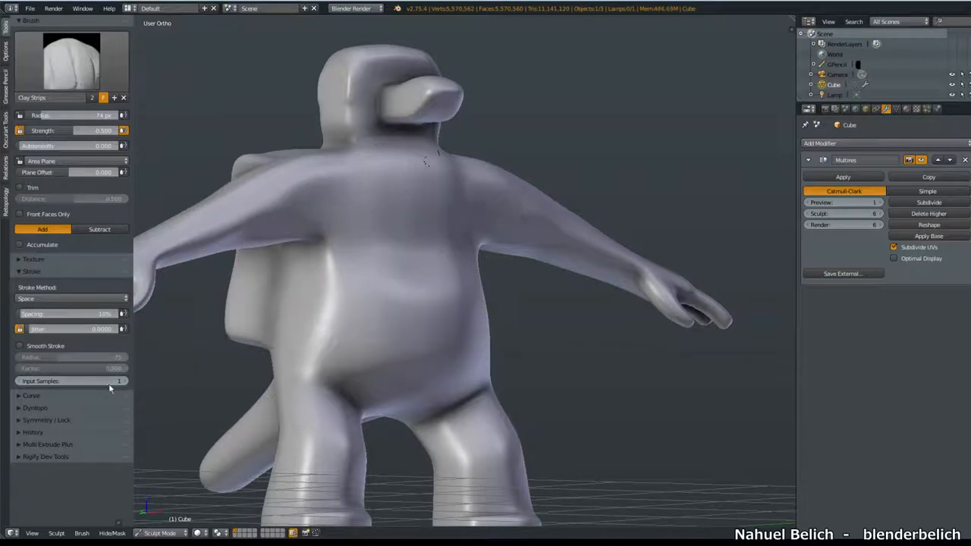
left_click(413, 228)
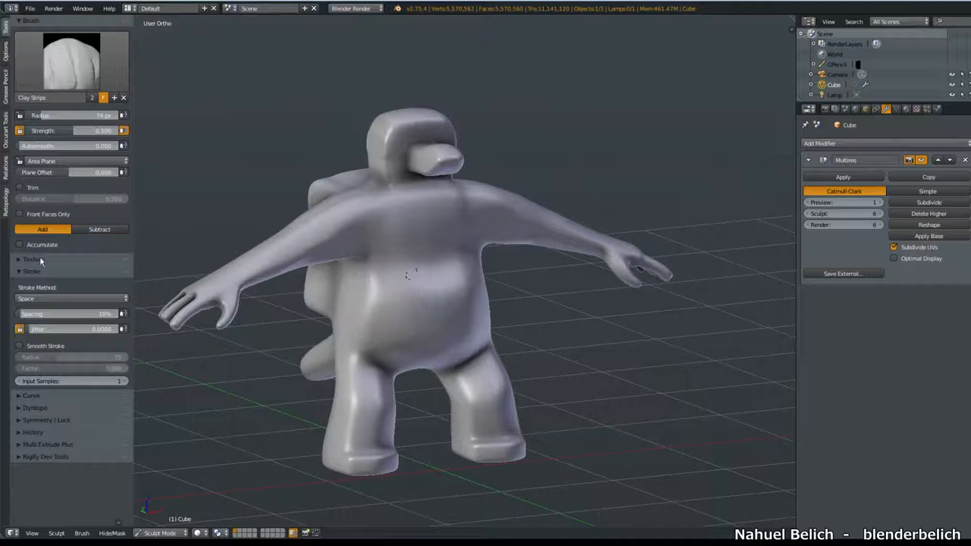
left_click(33, 258)
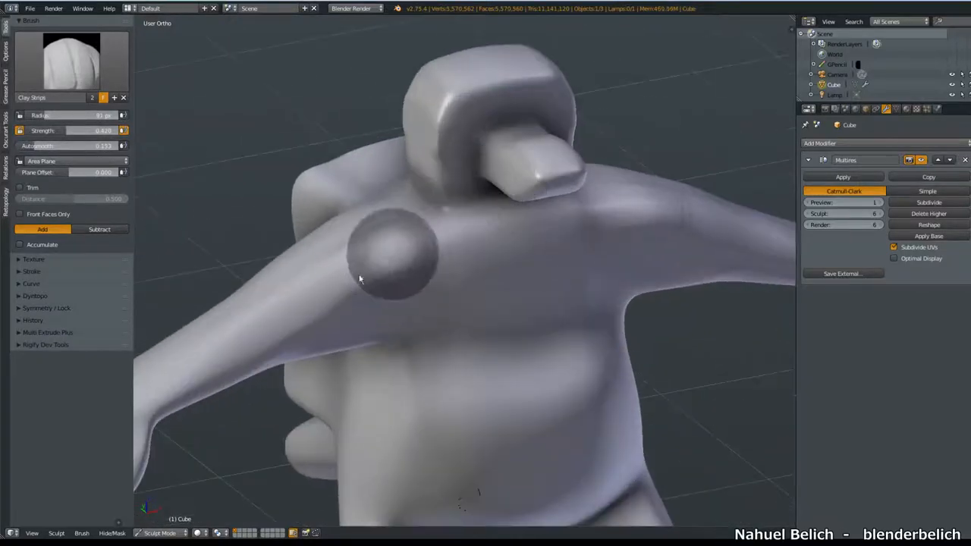
left_click_drag(361, 279, 403, 276)
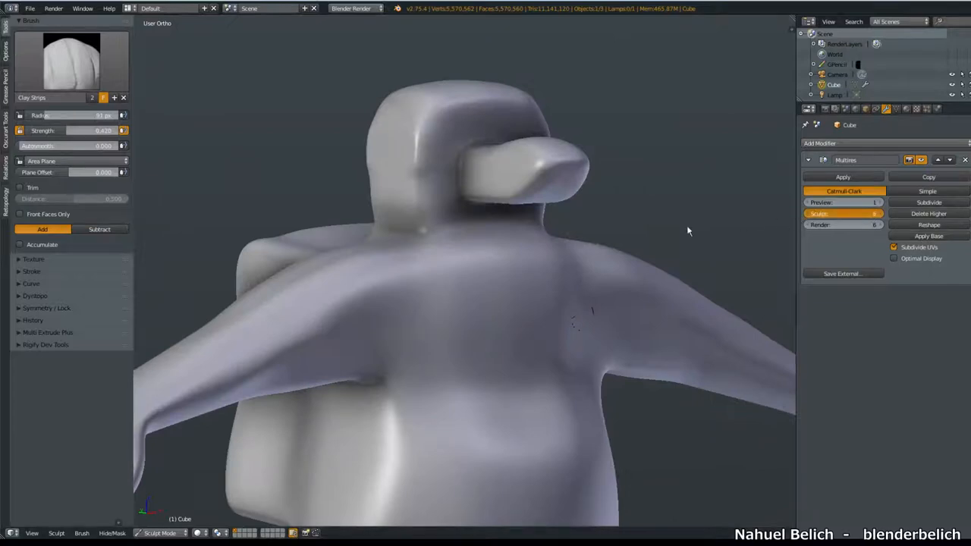
Step: Drop to the blocky base sculpt level, inspect the demon from several sides, and bring up the brush list
left_click(928, 212)
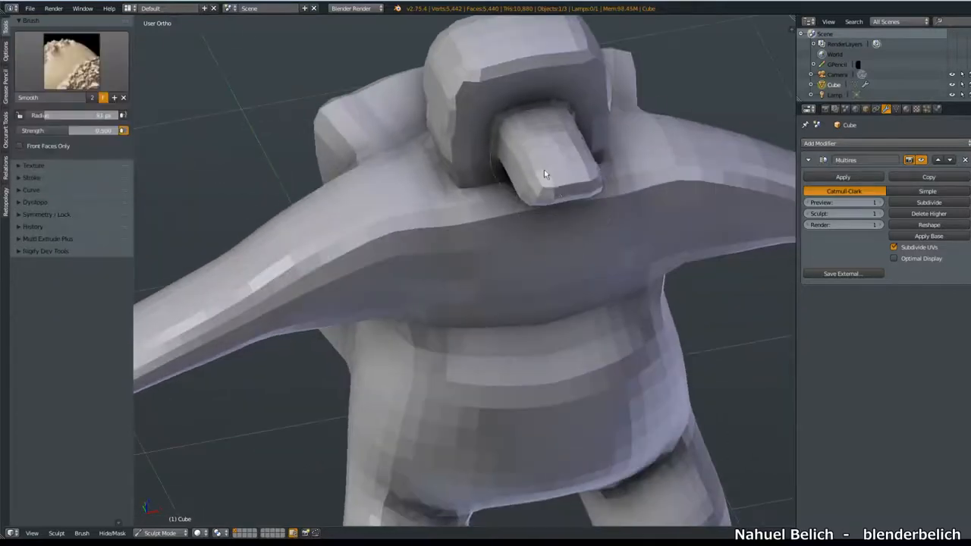
left_click_drag(543, 174, 300, 331)
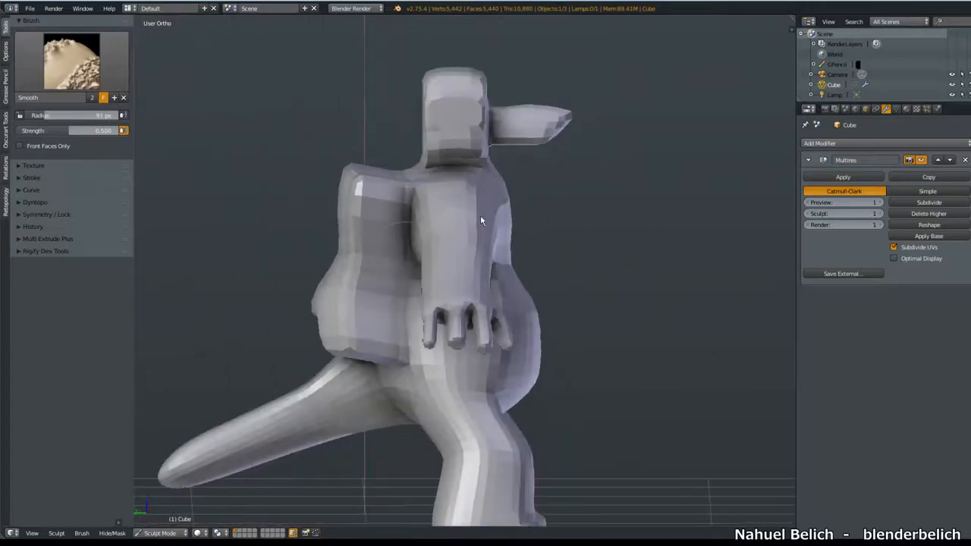
left_click_drag(483, 220, 379, 227)
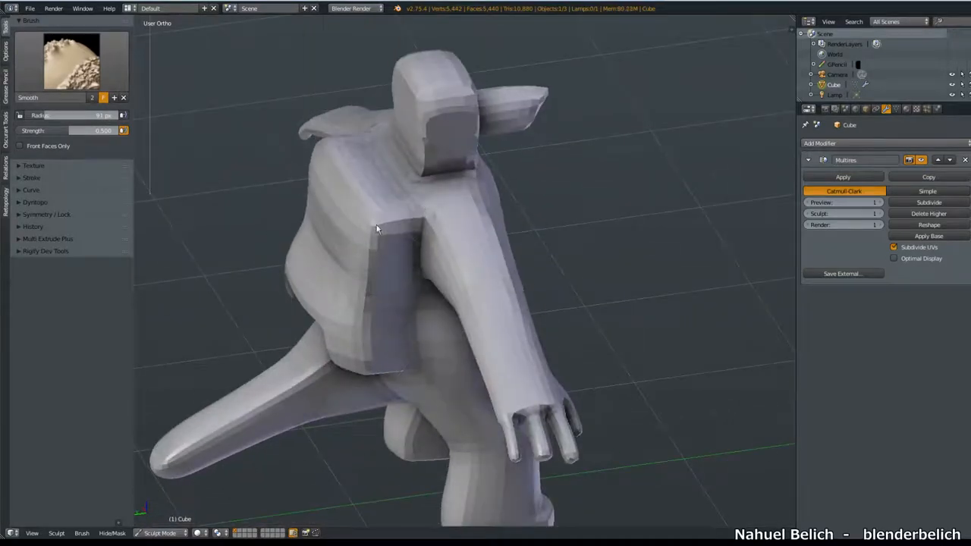
left_click_drag(379, 228, 478, 382)
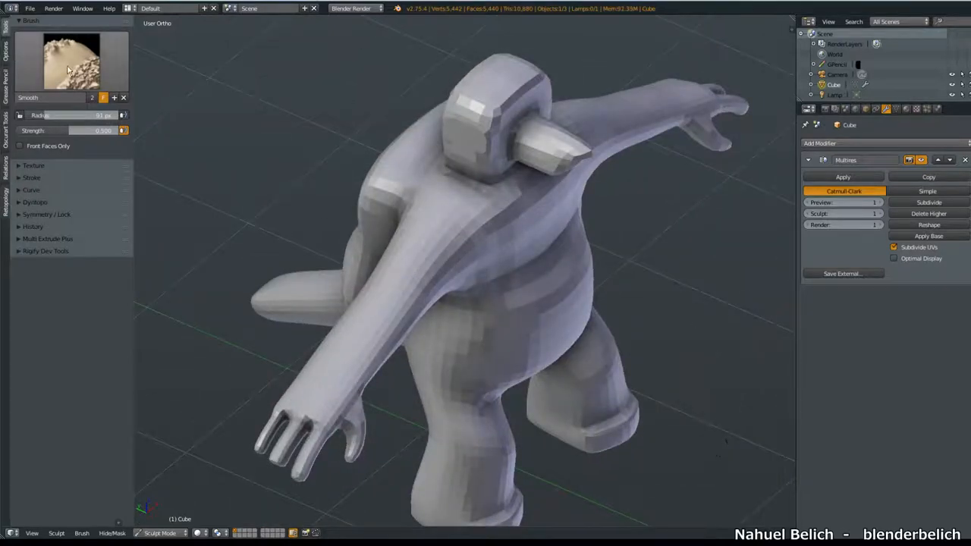
left_click(69, 61)
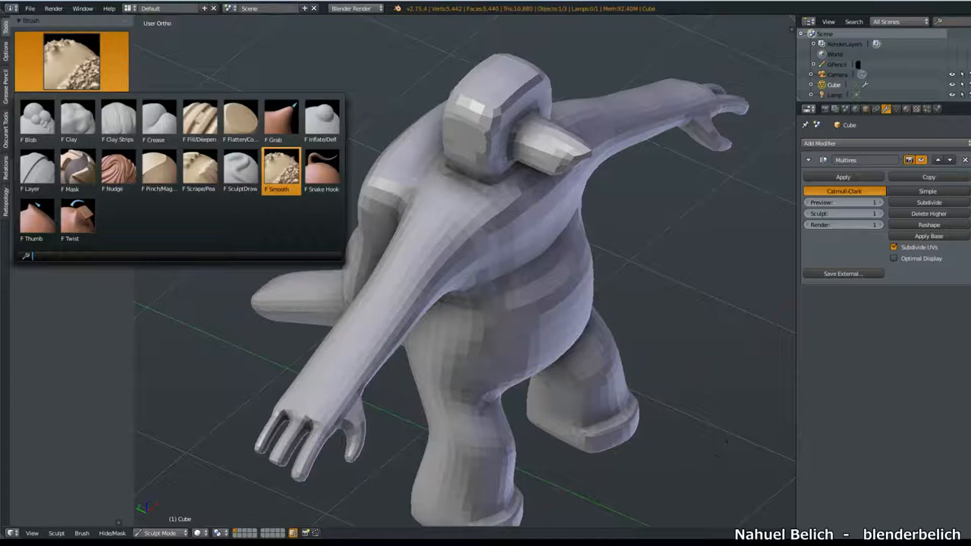
Step: Switch to Clay Strips and build up clay on the demon's upper arm
left_click(159, 120)
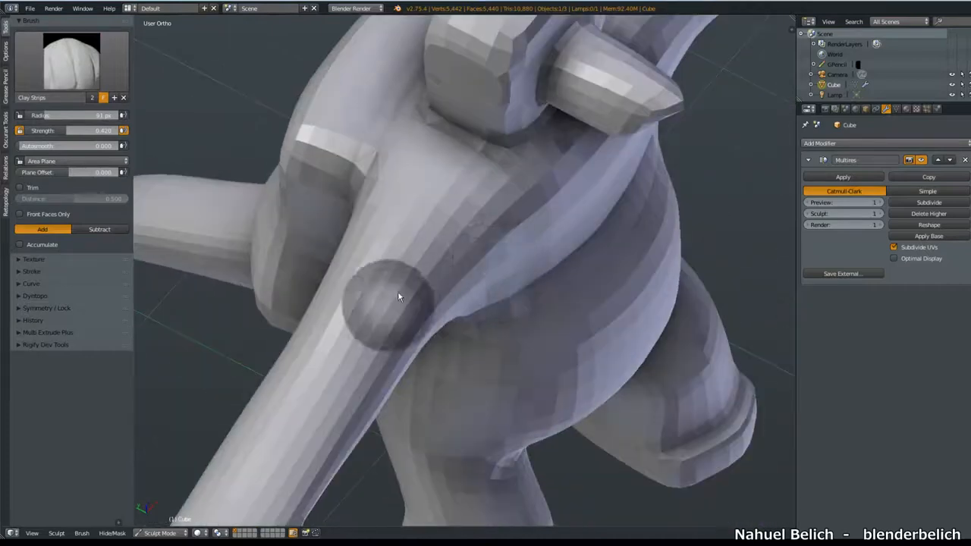
left_click_drag(397, 296, 467, 255)
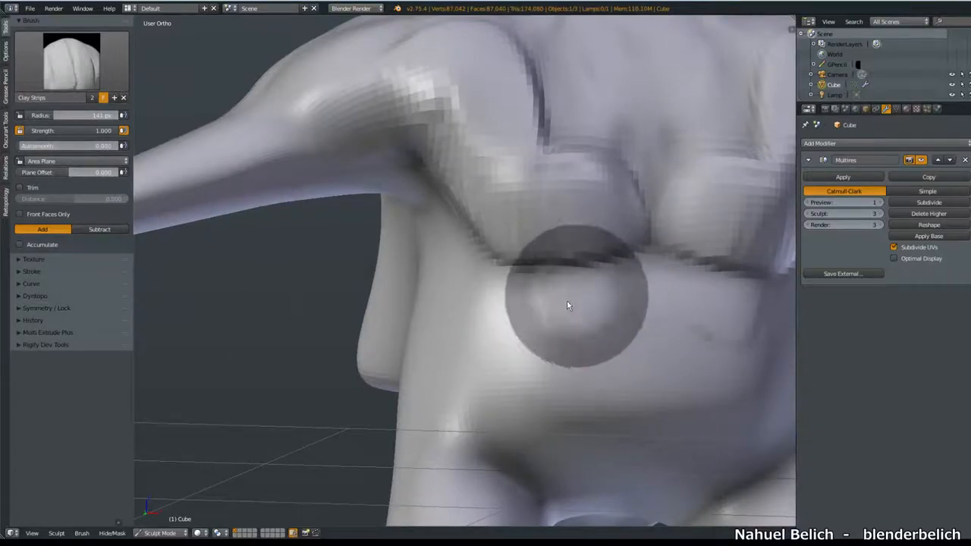
Step: Sculpt muscle folds across the upper body and add clay definition around the shoulder
left_click_drag(567, 306, 437, 256)
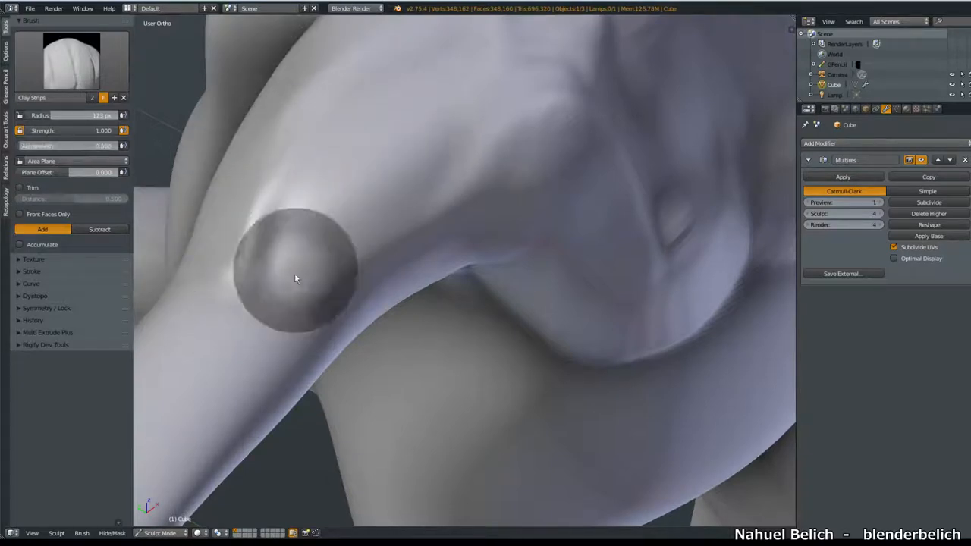
left_click_drag(296, 279, 258, 244)
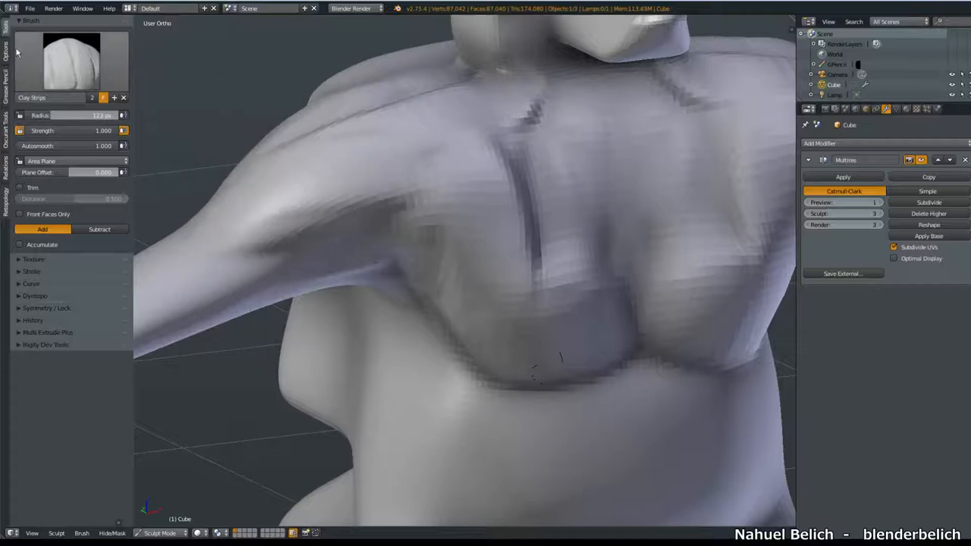
left_click(4, 46)
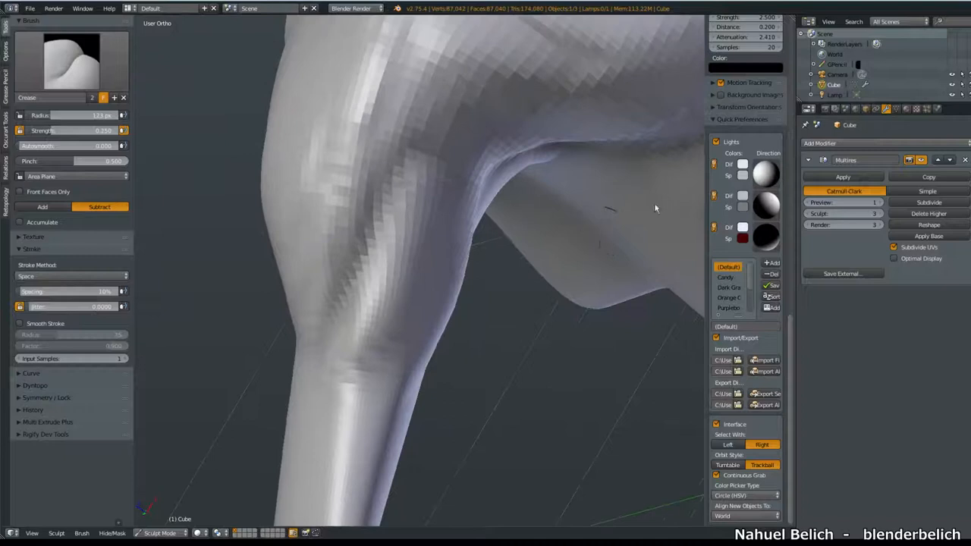
Step: Deepen creases along the shoulder fold, under the arm and near the armpit with the Crease brush
left_click(727, 276)
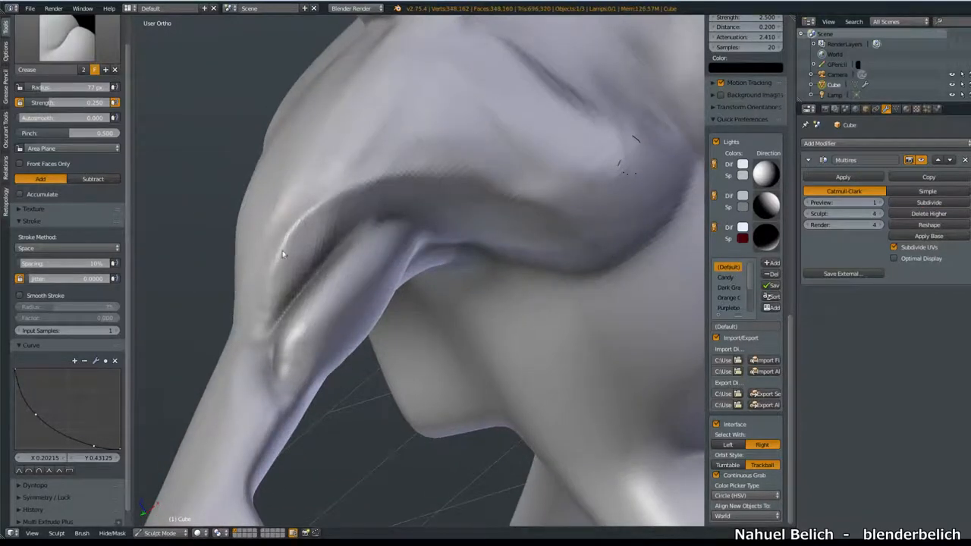
left_click_drag(282, 255, 462, 188)
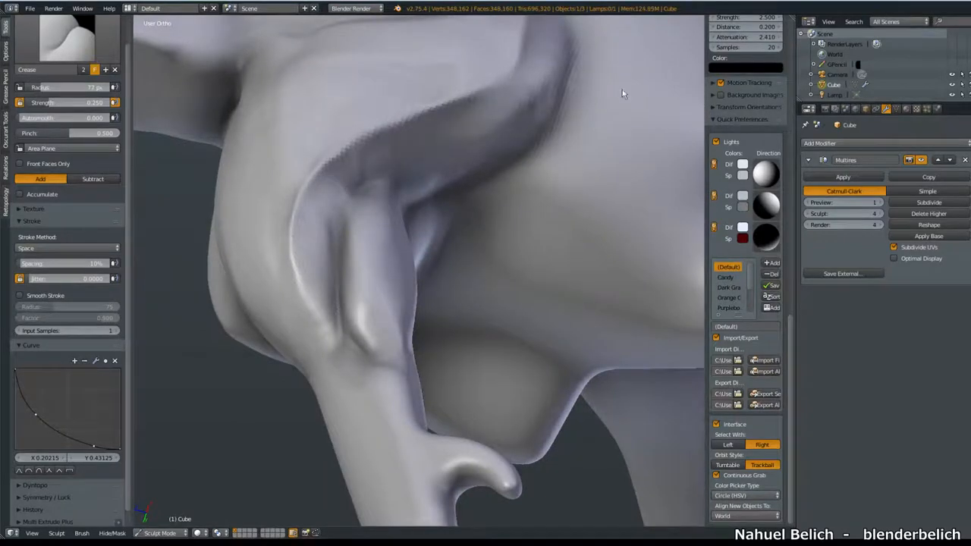
left_click_drag(622, 94, 508, 222)
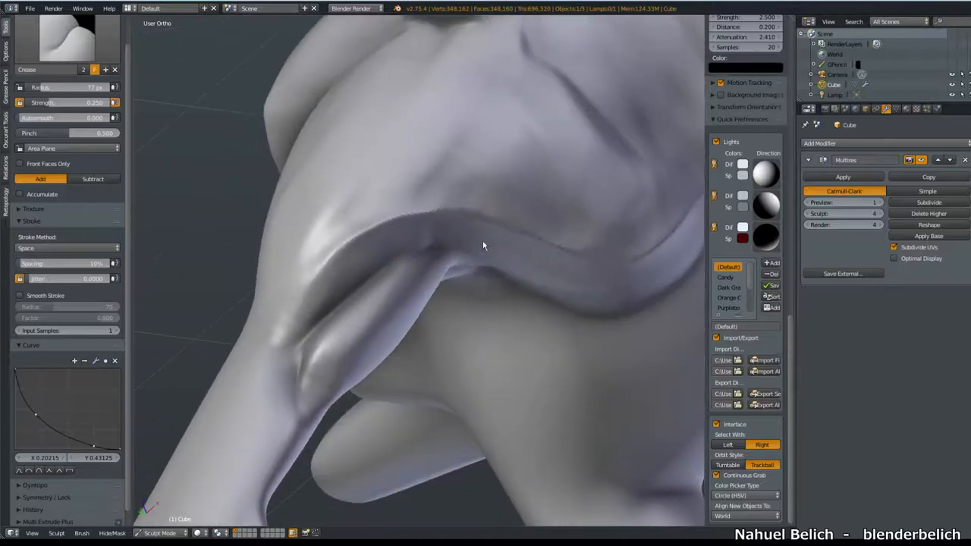
left_click_drag(484, 246, 528, 197)
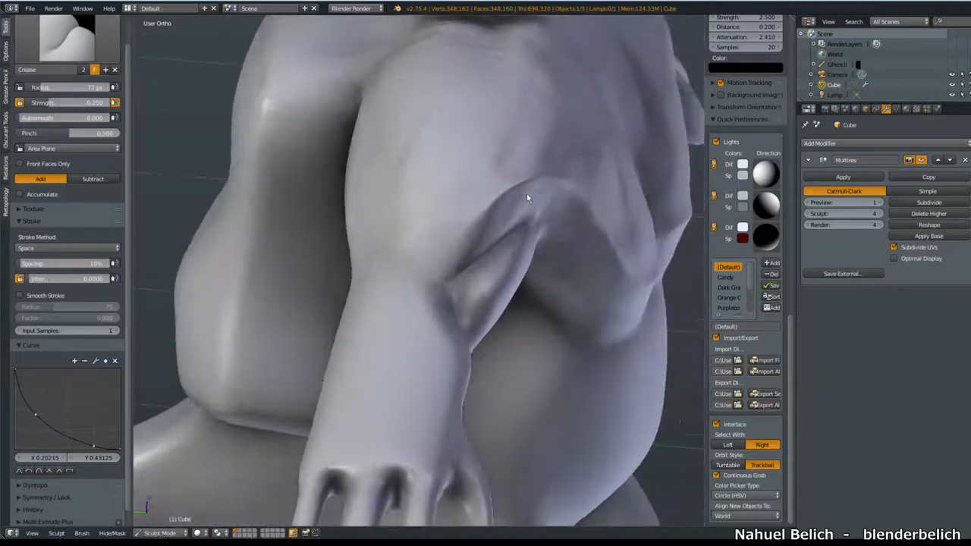
left_click_drag(528, 198, 606, 330)
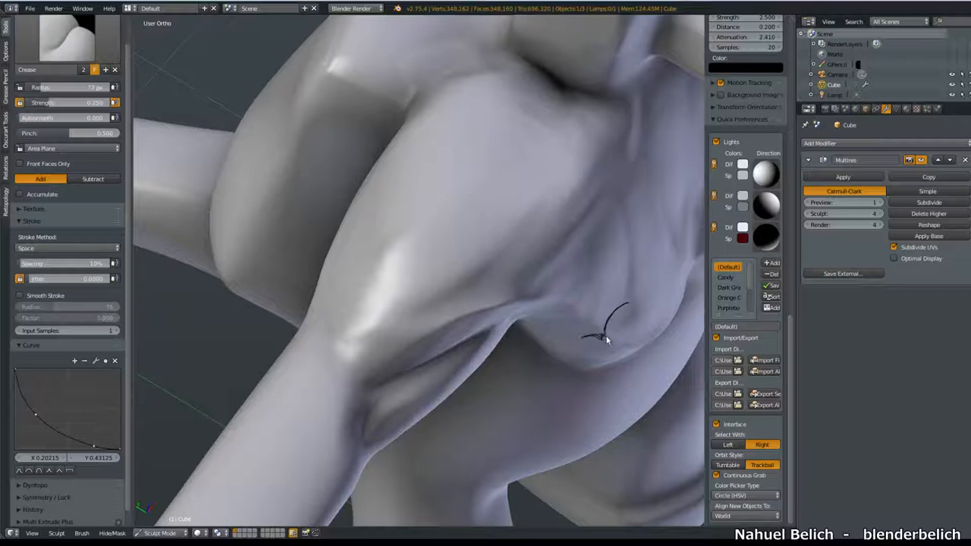
mouse_move(610, 335)
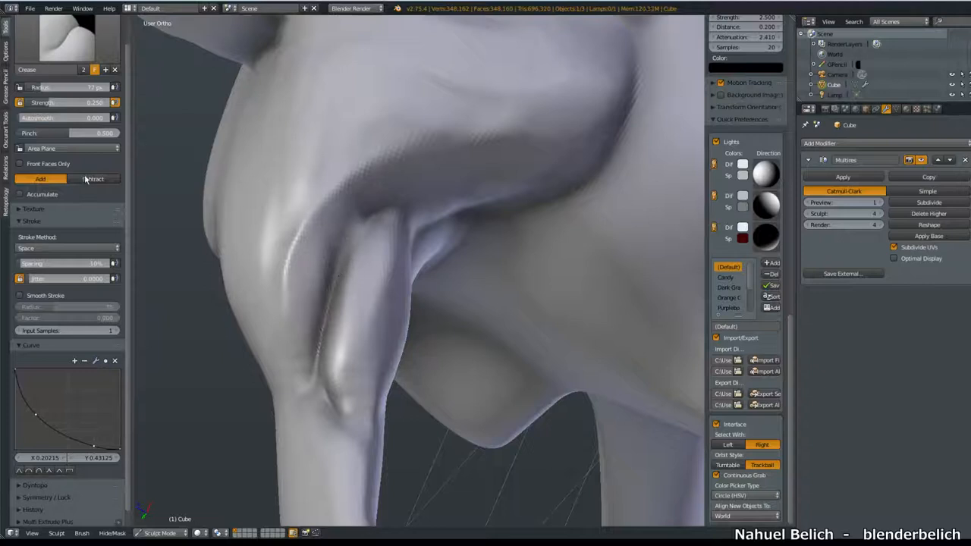
Step: Inflate the fold under the arm, then re-crease the groove running beside it
left_click(93, 179)
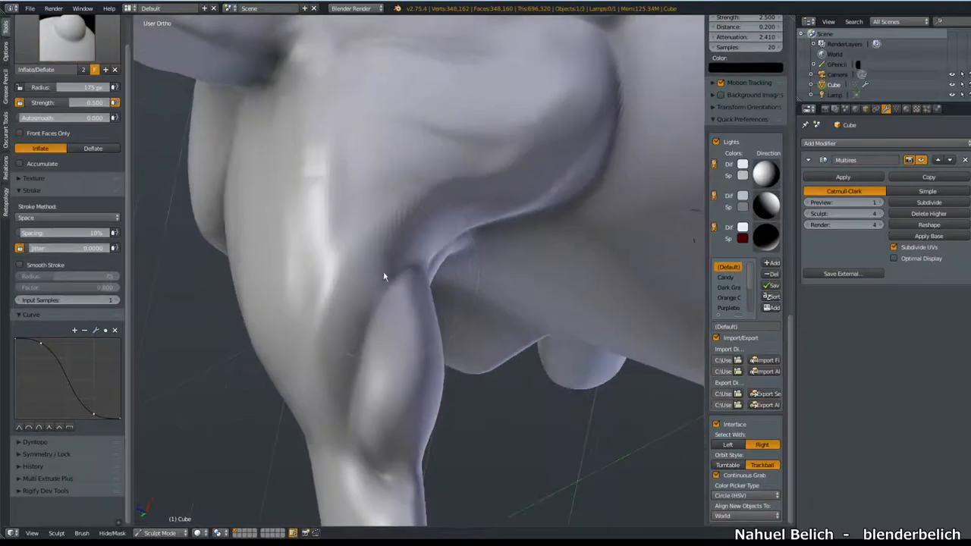
left_click(66, 38)
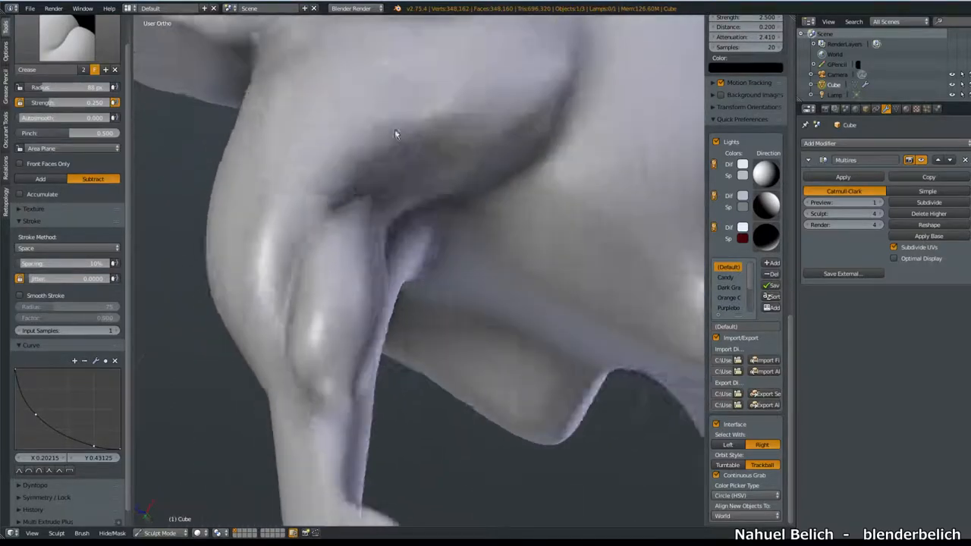
left_click_drag(394, 135, 368, 314)
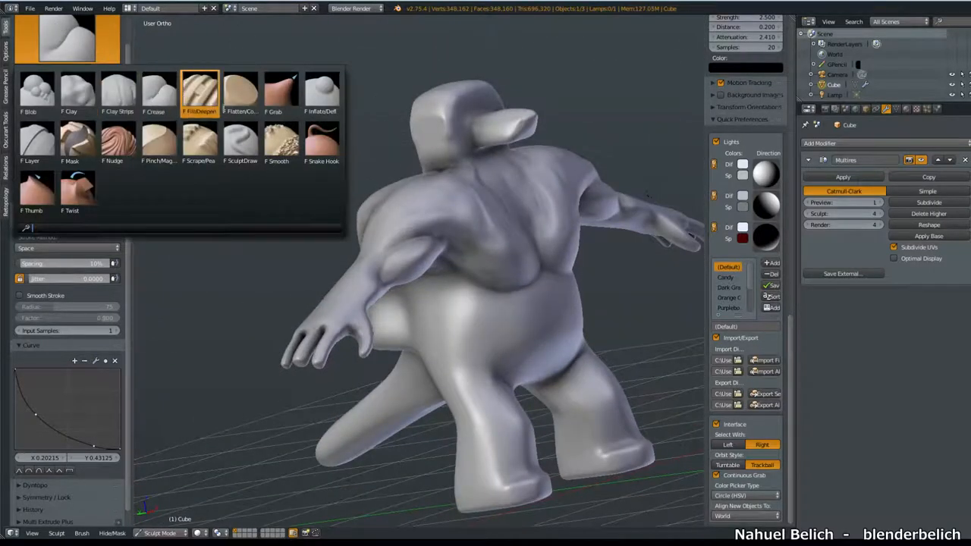
Step: Flatten the bumpy shoulder area on the upper body with the Flatten/Contrast brush
left_click(239, 94)
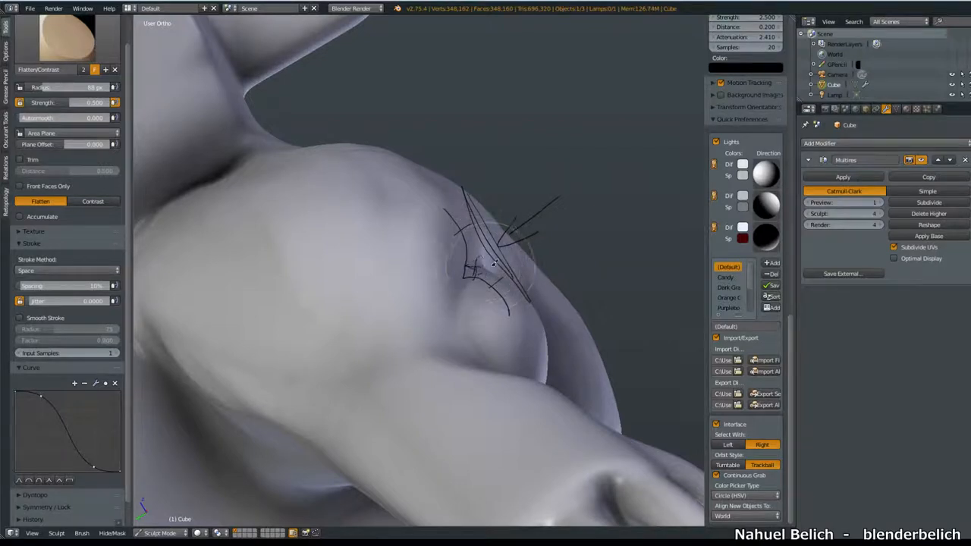
left_click_drag(493, 264, 528, 306)
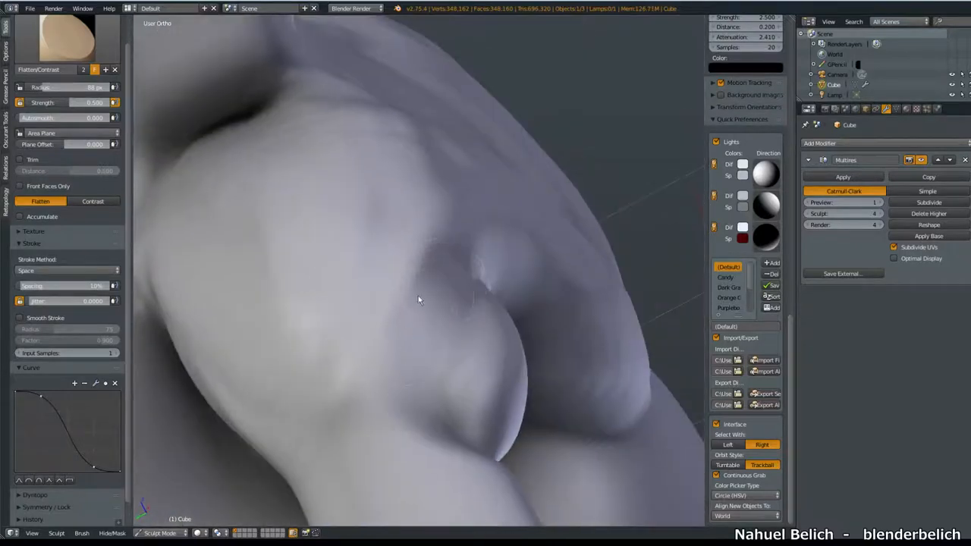
left_click_drag(417, 300, 485, 276)
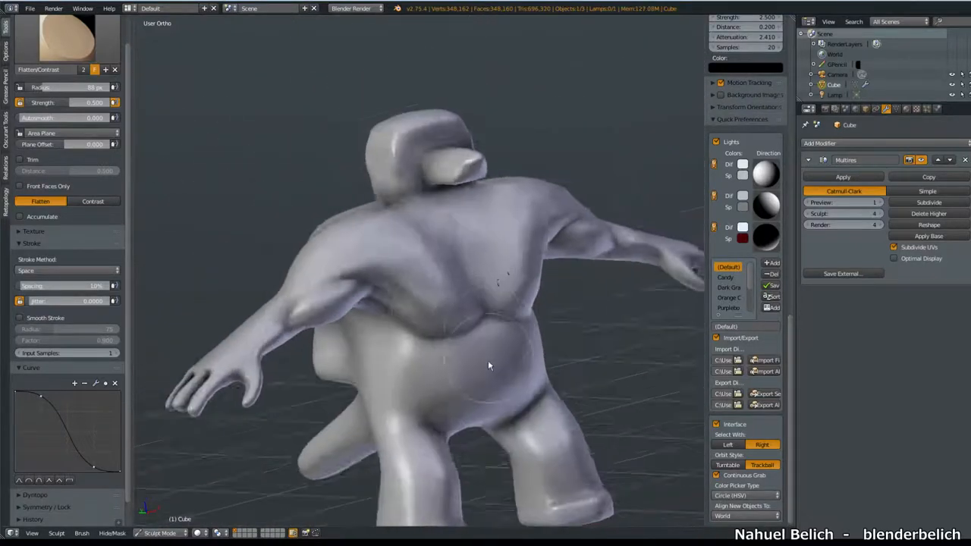
Step: Switch to a different sculpting brush and turn the view toward the lower legs
left_click(57, 46)
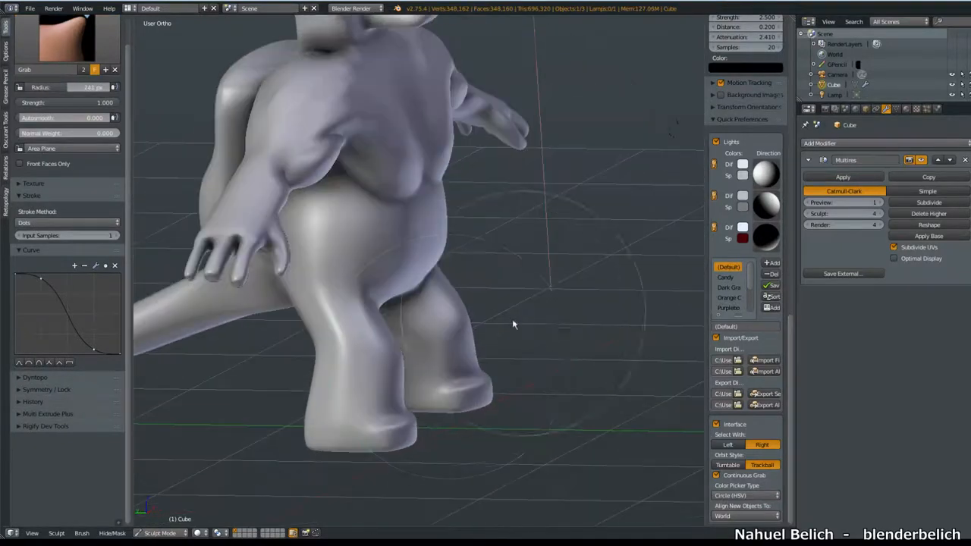
left_click_drag(512, 325, 404, 361)
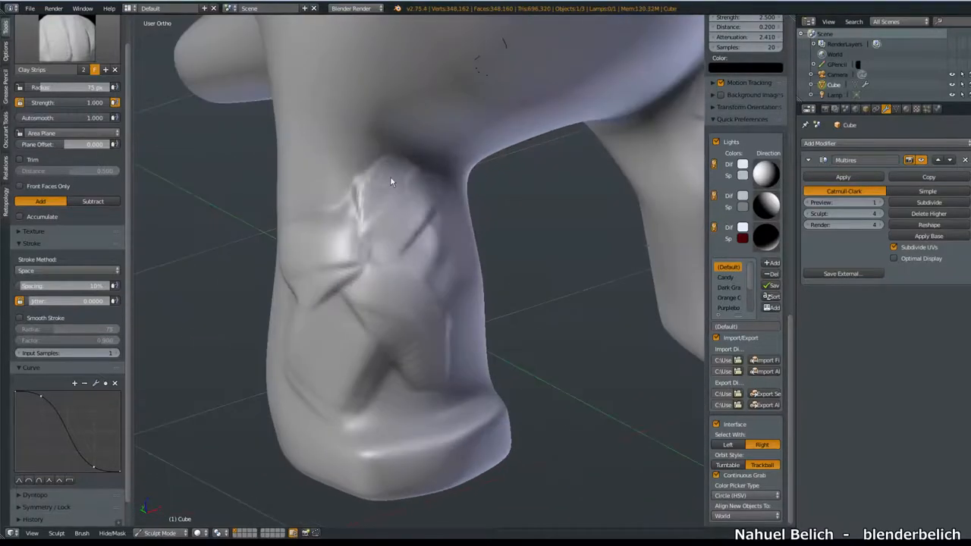
Step: Build up two layers of lumpy clay on the demon's ankle with Clay Strips
left_click_drag(391, 182, 428, 243)
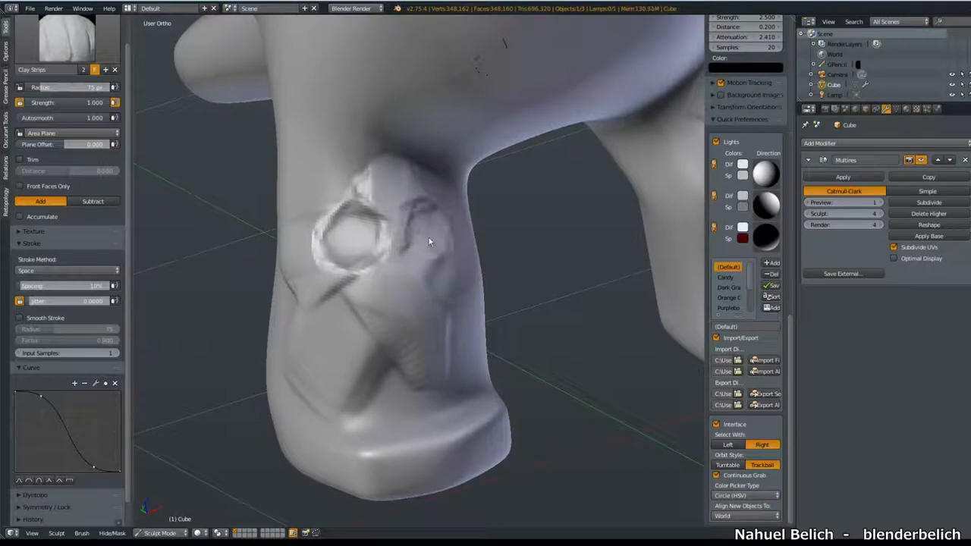
left_click_drag(428, 241, 356, 342)
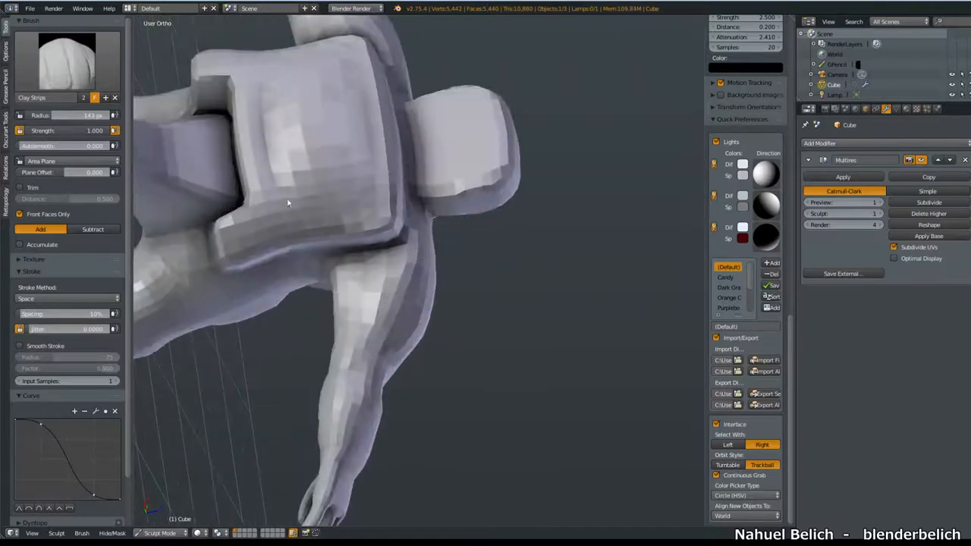
Step: Build up clay mass on the blocky head and the shoulders with Clay Strips
left_click_drag(288, 205, 316, 285)
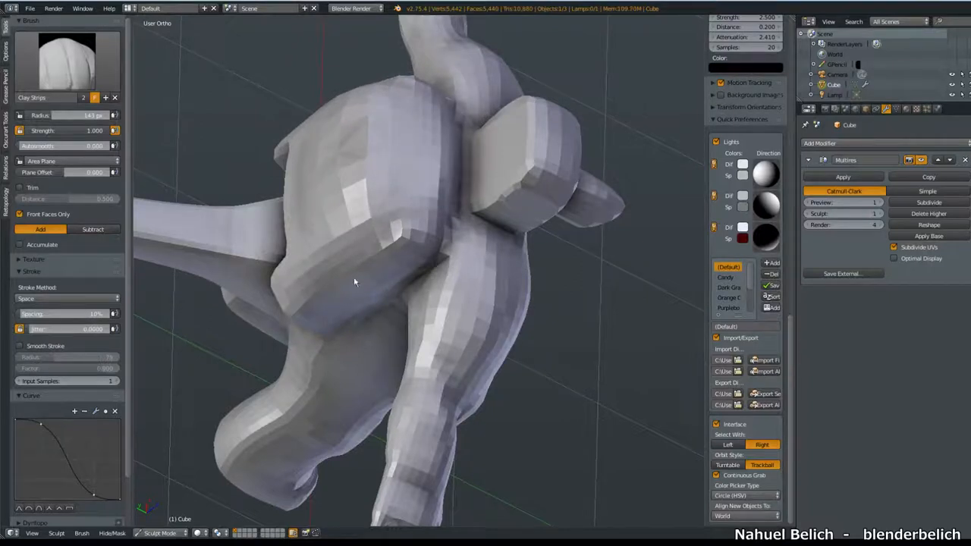
left_click_drag(352, 283, 498, 197)
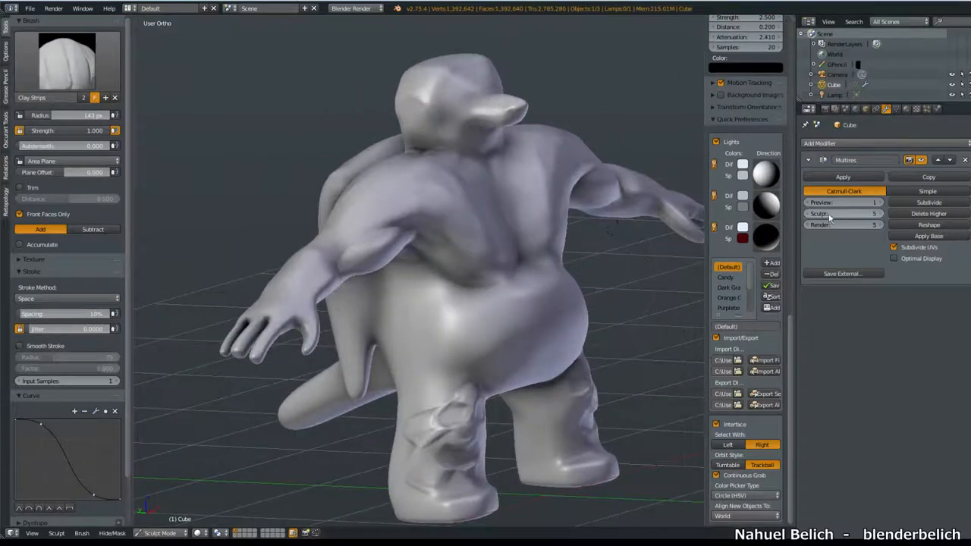
Step: With Clay Strips at the changed subdivision level, build up clay on the figure's belly
left_click(842, 213)
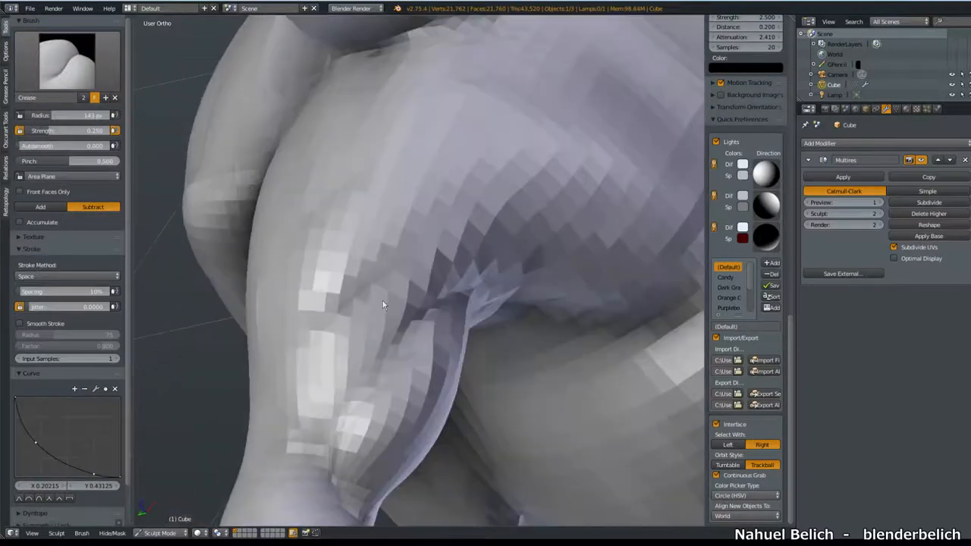
left_click(67, 61)
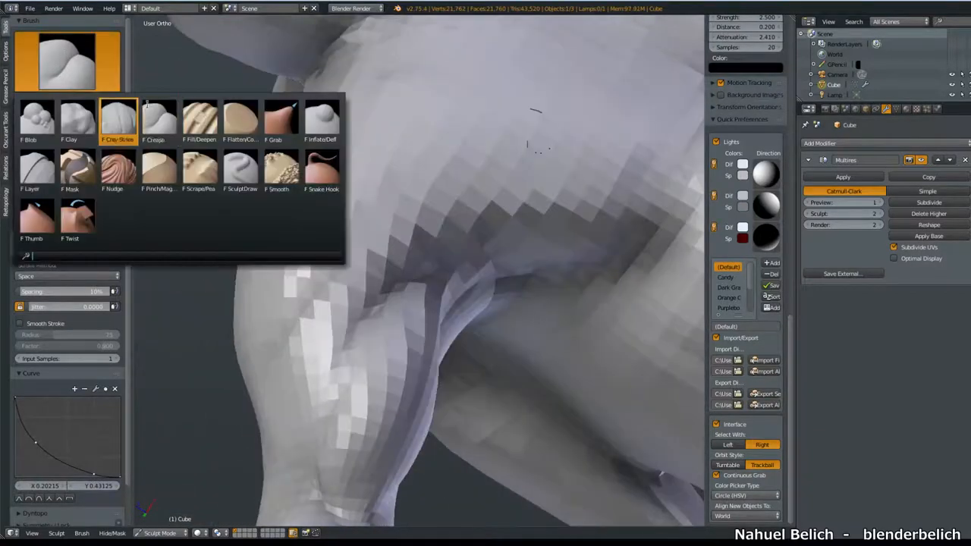
left_click(119, 122)
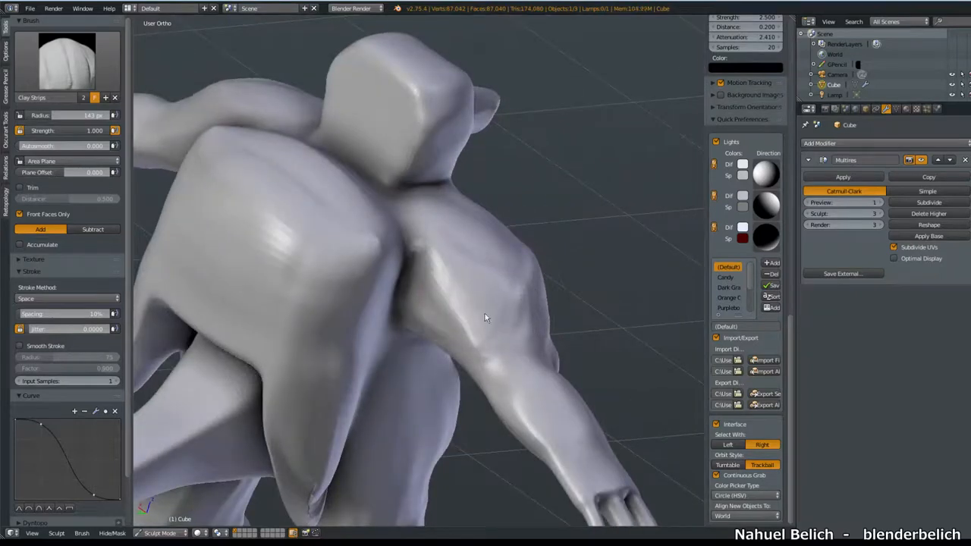
left_click_drag(485, 317, 452, 201)
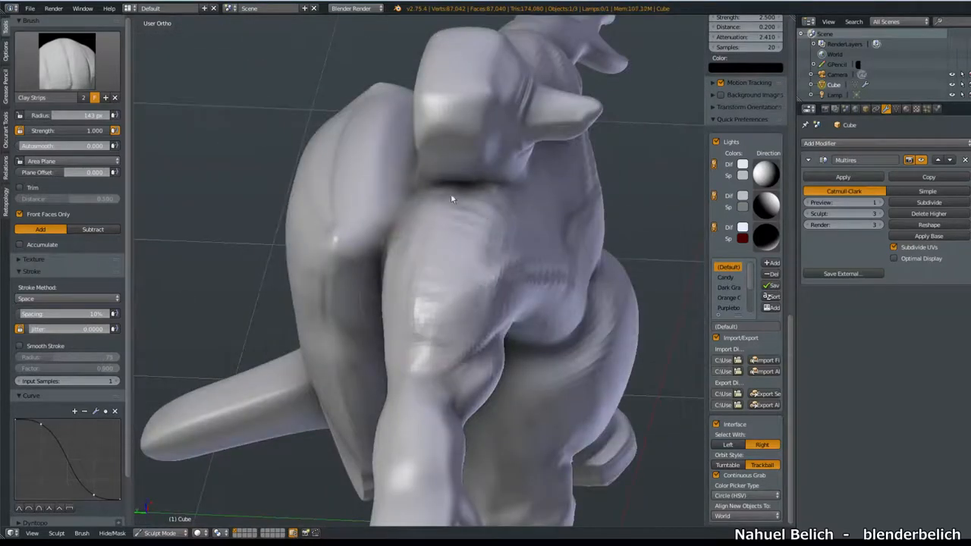
left_click_drag(452, 197, 458, 212)
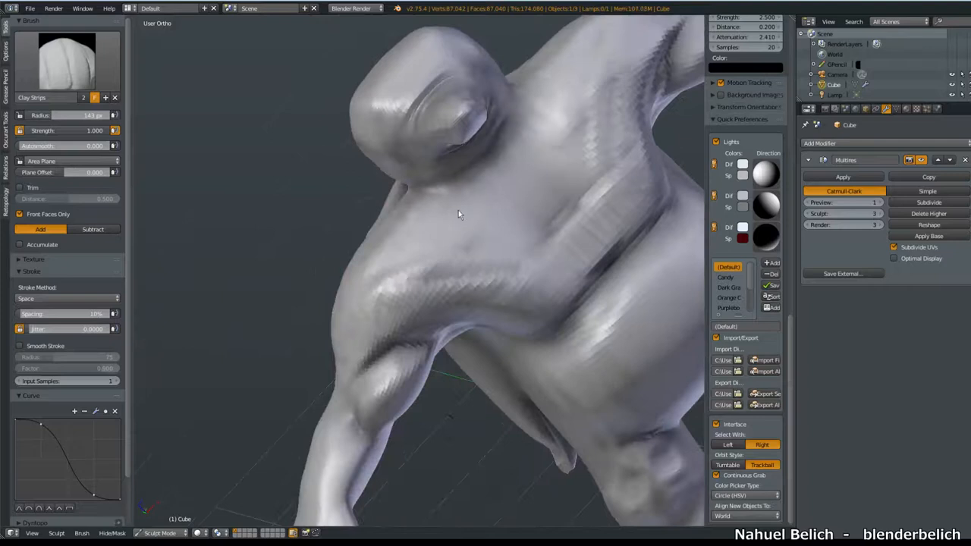
left_click_drag(458, 213, 379, 173)
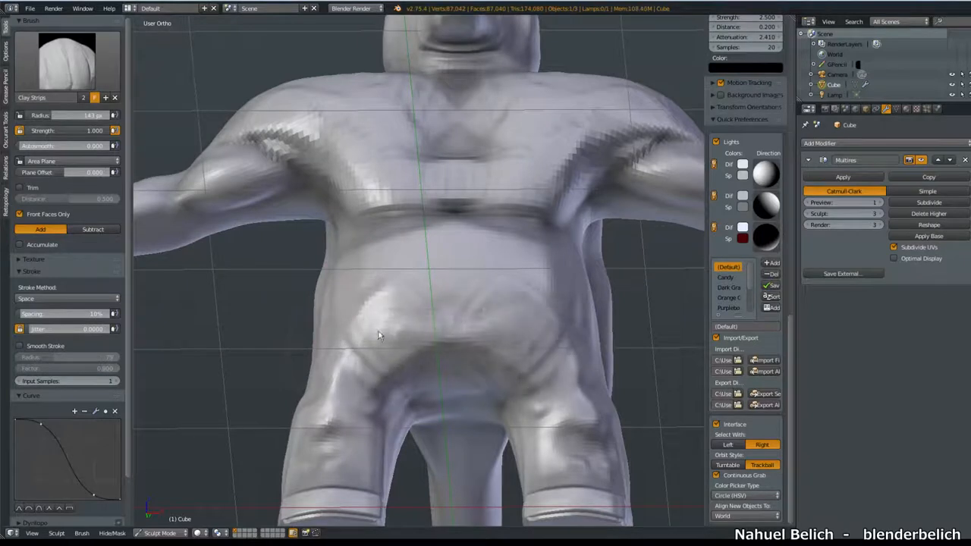
left_click_drag(379, 335, 419, 279)
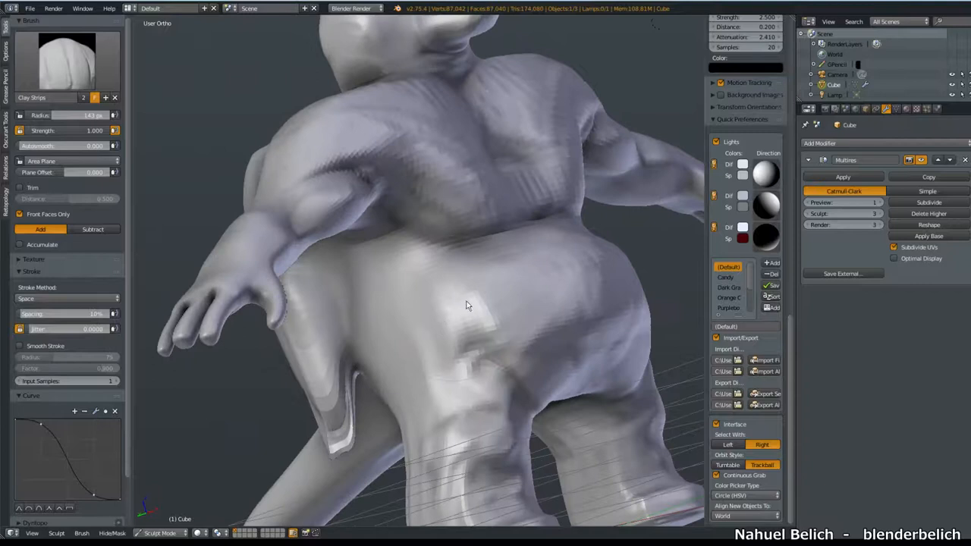
left_click_drag(468, 307, 424, 331)
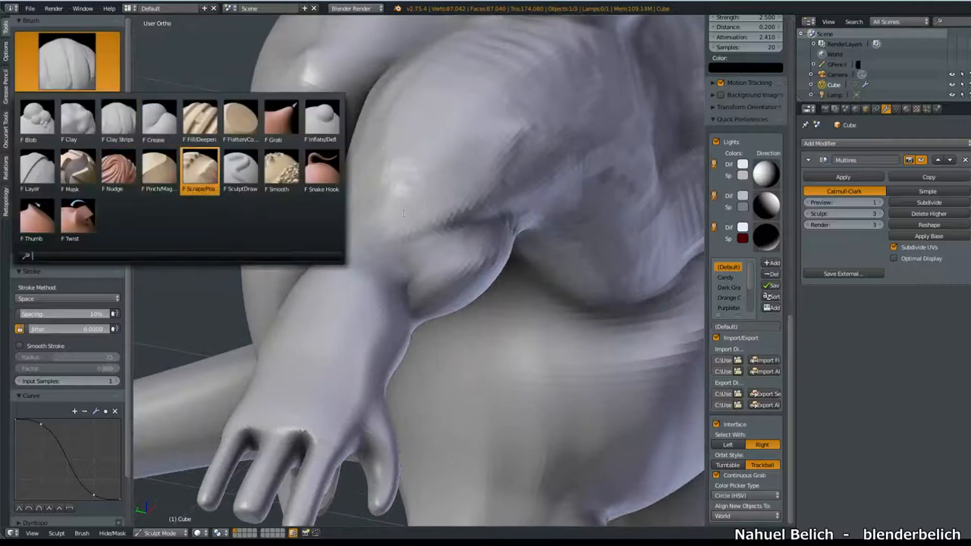
Step: Switch to the Crease brush and carve a crease into the thigh
left_click(239, 167)
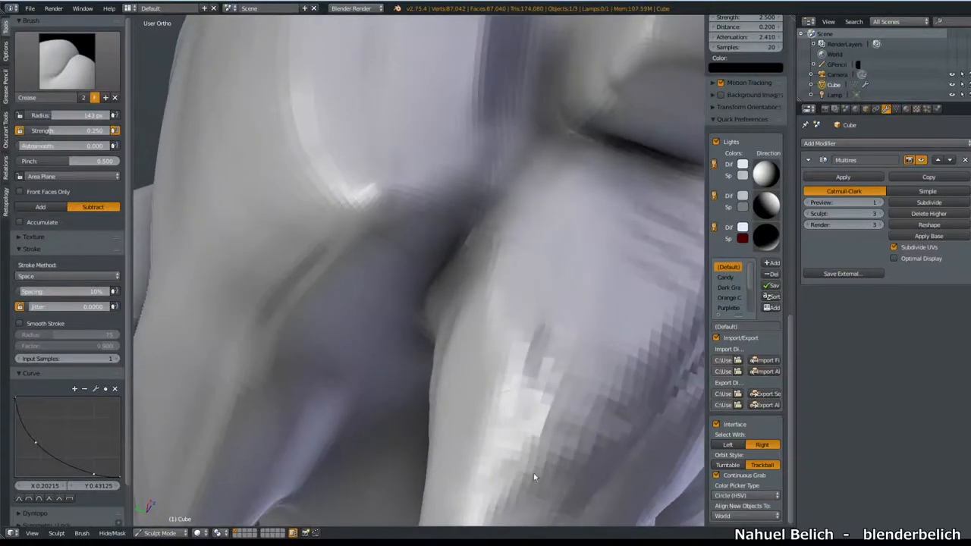
left_click(67, 62)
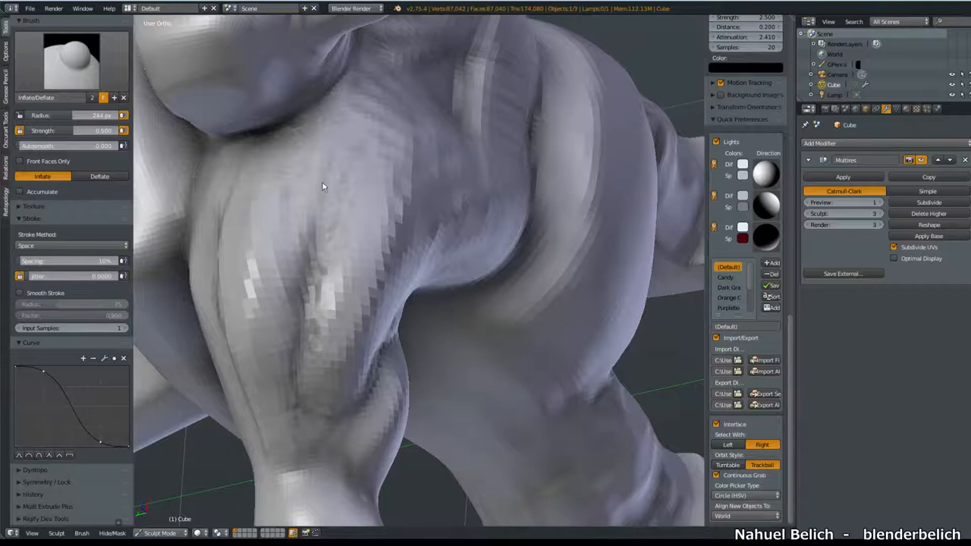
Step: Inflate the leg muscle with the Inflate/Deflate brush and orbit around the figure
left_click_drag(321, 188, 376, 270)
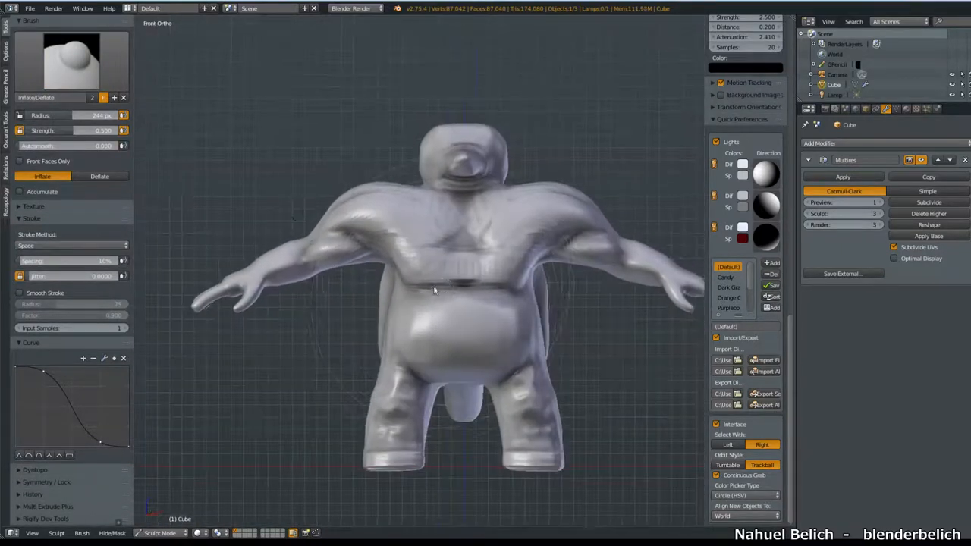
left_click_drag(433, 289, 364, 265)
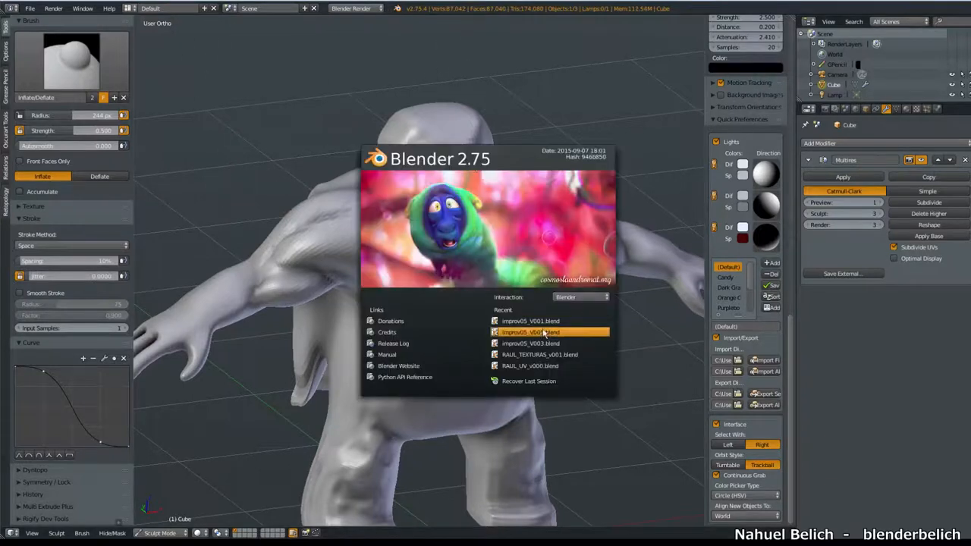
Step: Load the demon .blend file from the splash screen's Recent list
left_click(529, 330)
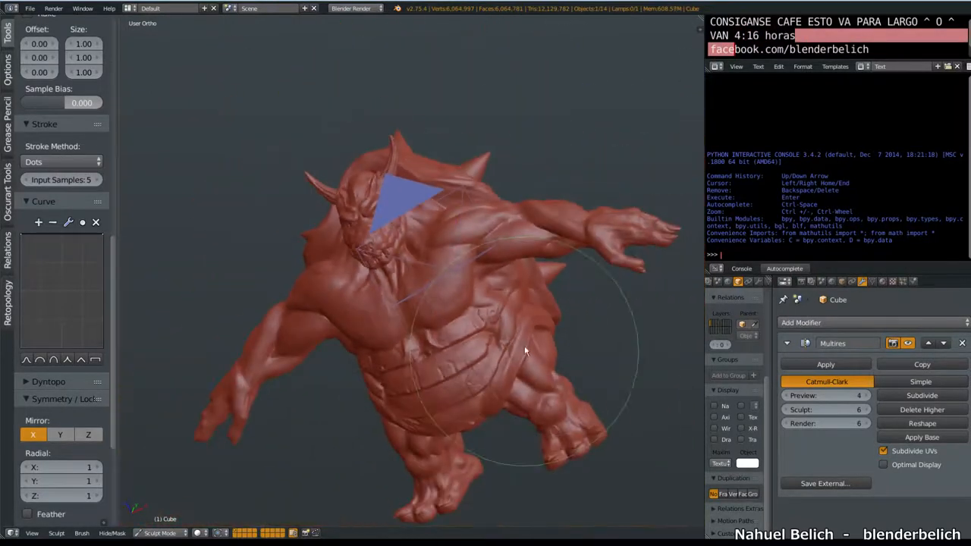
Step: Orbit the red demon to a side view and toggle the panel
left_click_drag(523, 350, 625, 237)
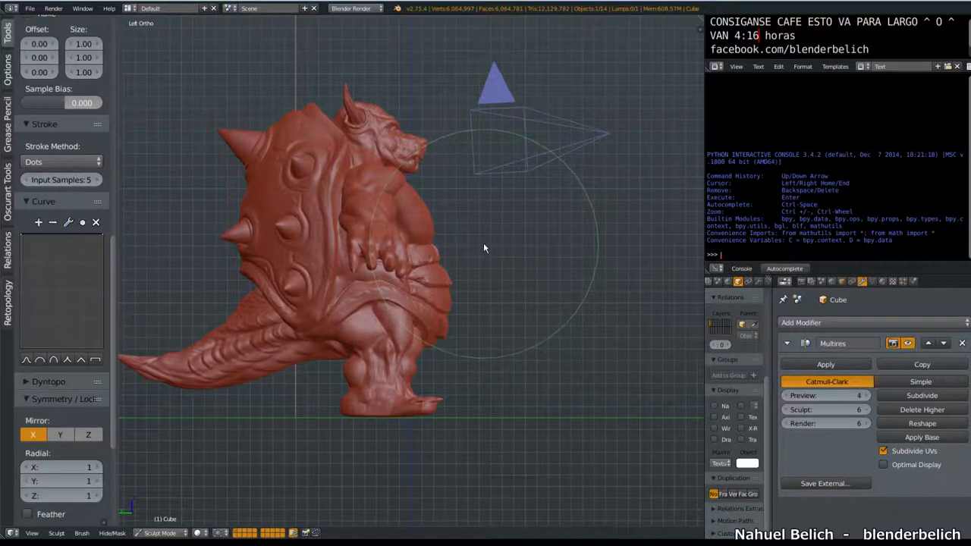
mouse_move(322, 395)
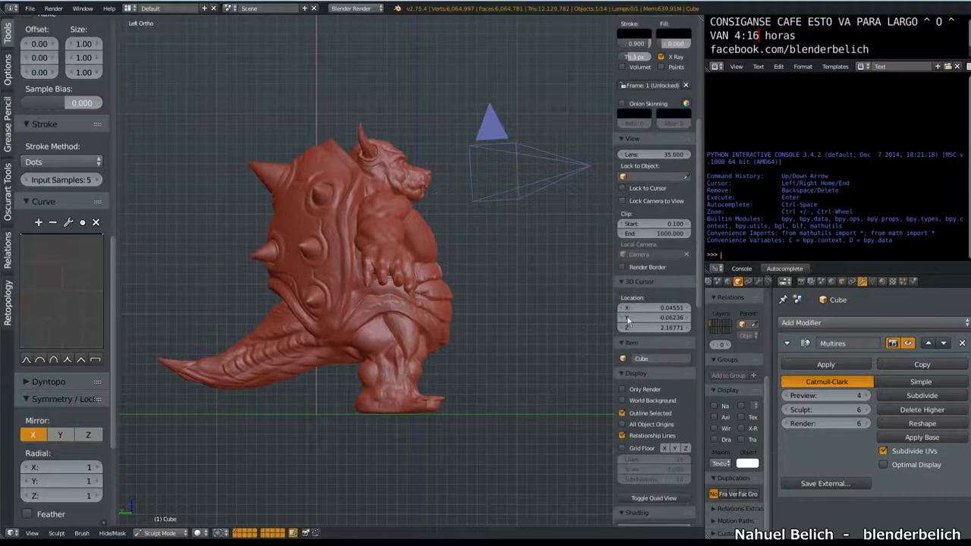
key("Tab")
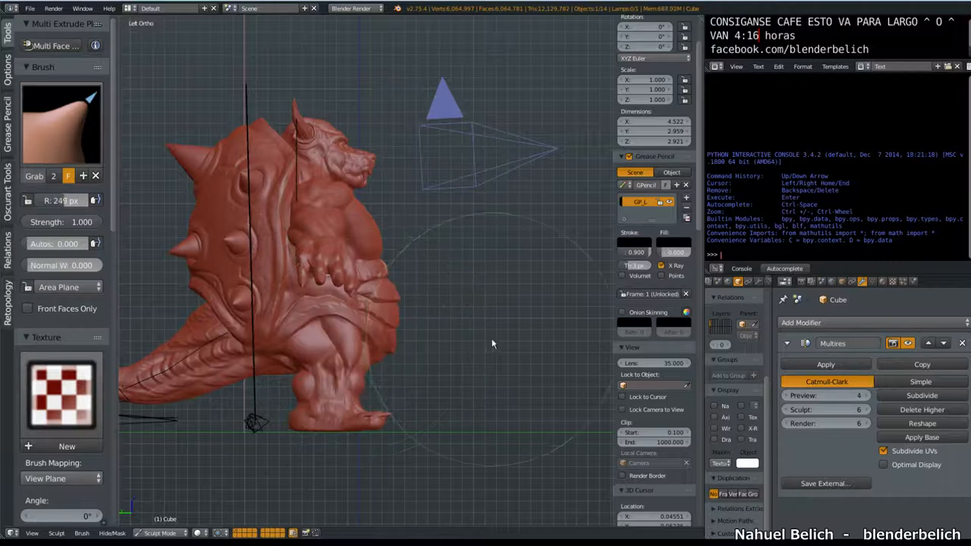
left_click(825, 409)
type("1")
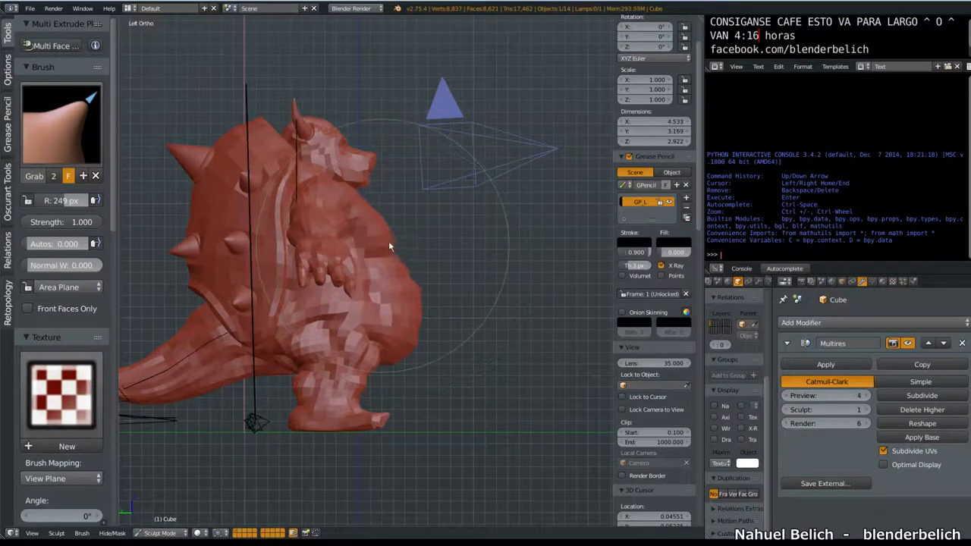
left_click_drag(389, 246, 393, 264)
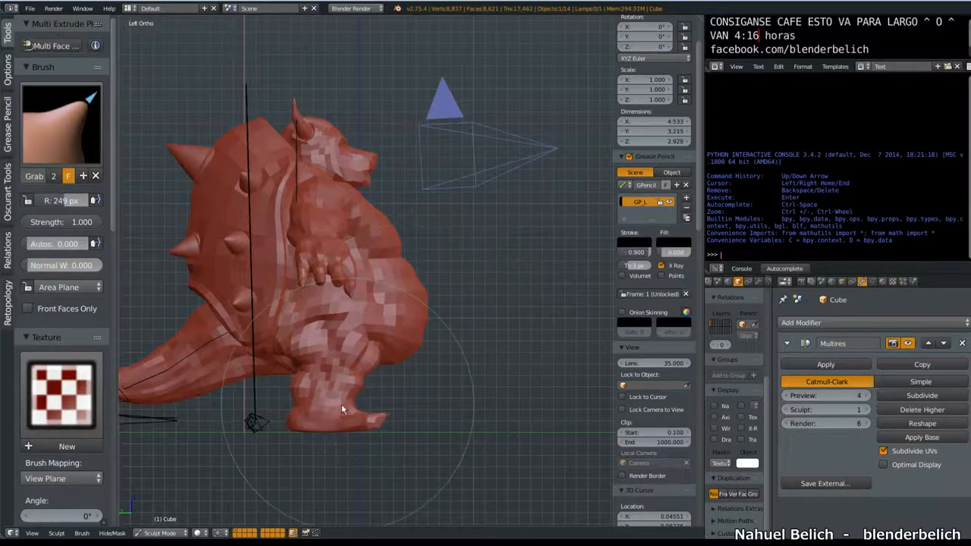
left_click_drag(341, 410, 306, 422)
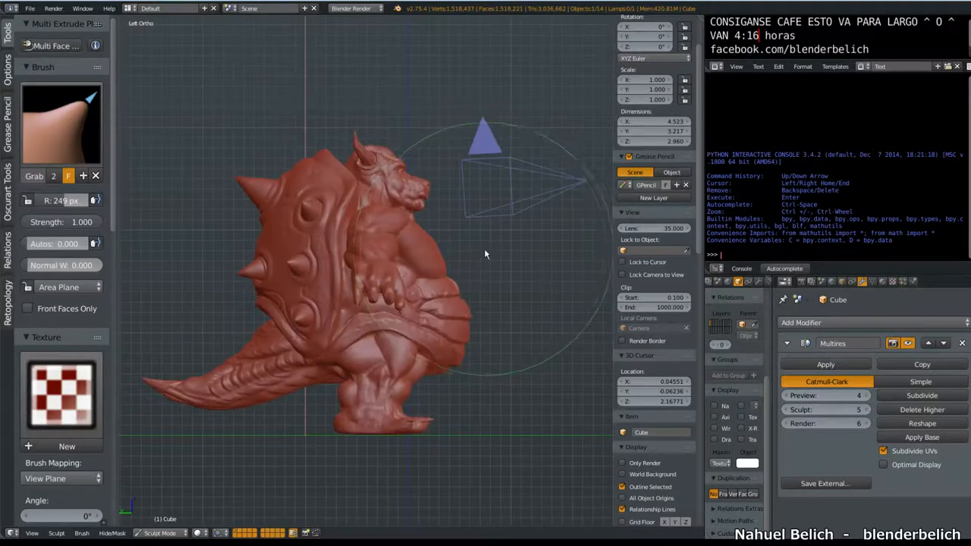
left_click(826, 410)
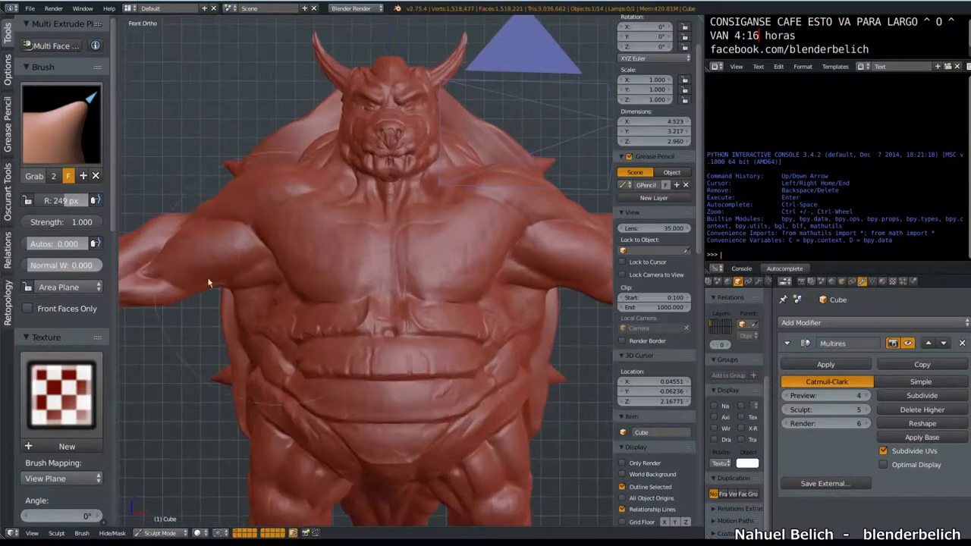
Step: Zoom in on the demon's torso for a close front look
scroll("down", 3)
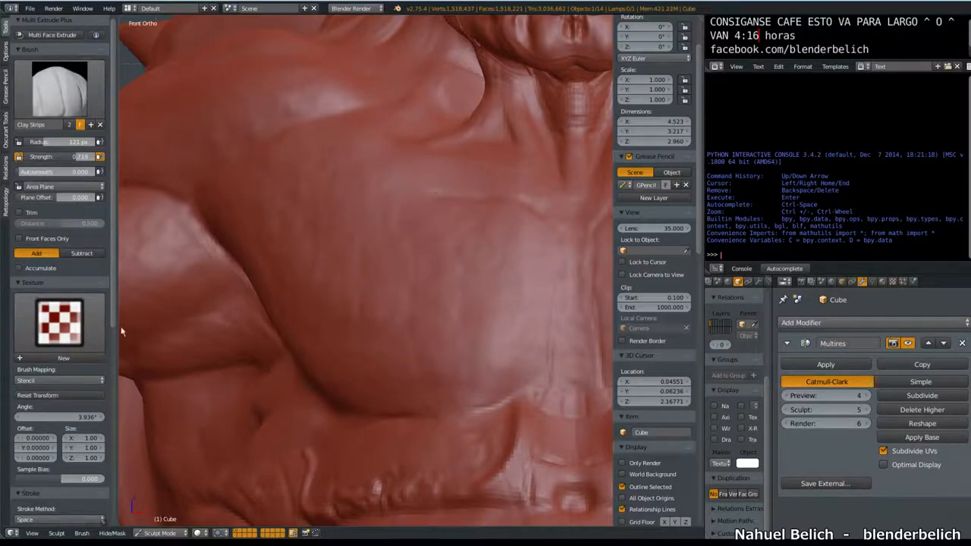
scroll("down", 3)
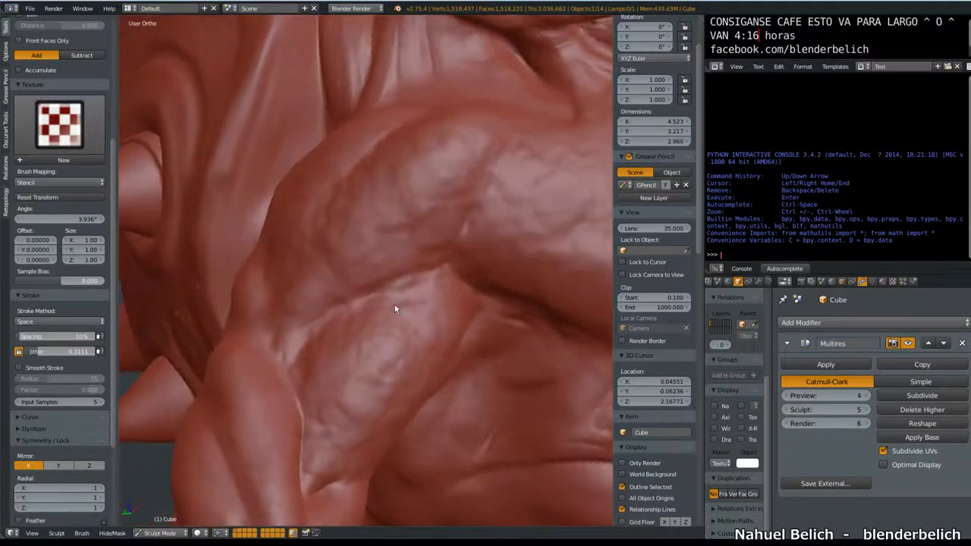
Step: Stamp a textured Clay Strips stroke onto the shoulder muscles
left_click_drag(395, 310, 406, 185)
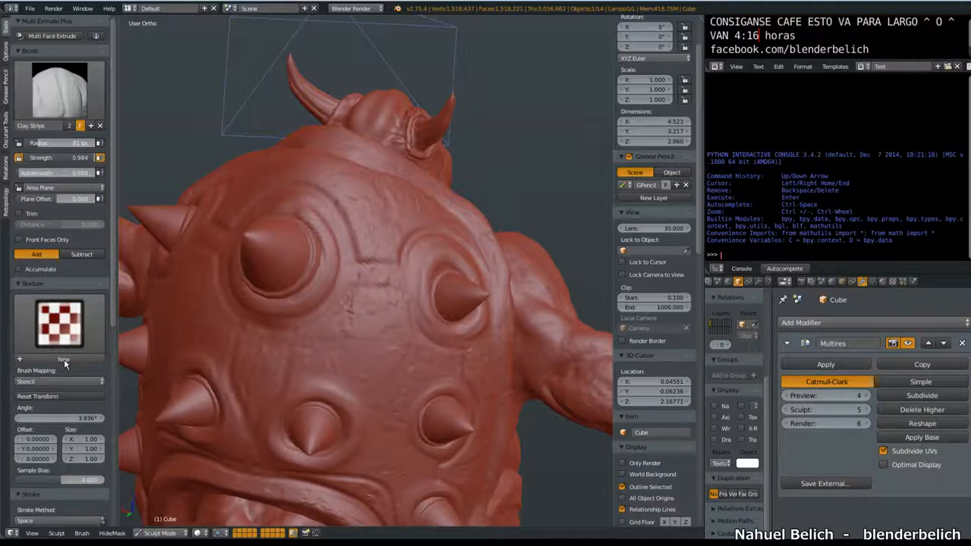
Step: Set the brush texture's Brush Mapping to Area Plane
left_click(64, 358)
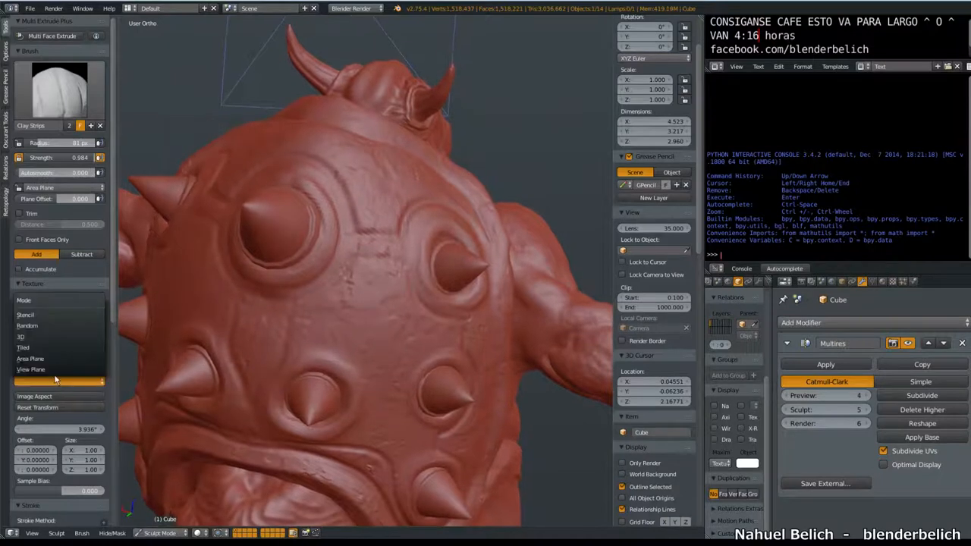
left_click(30, 358)
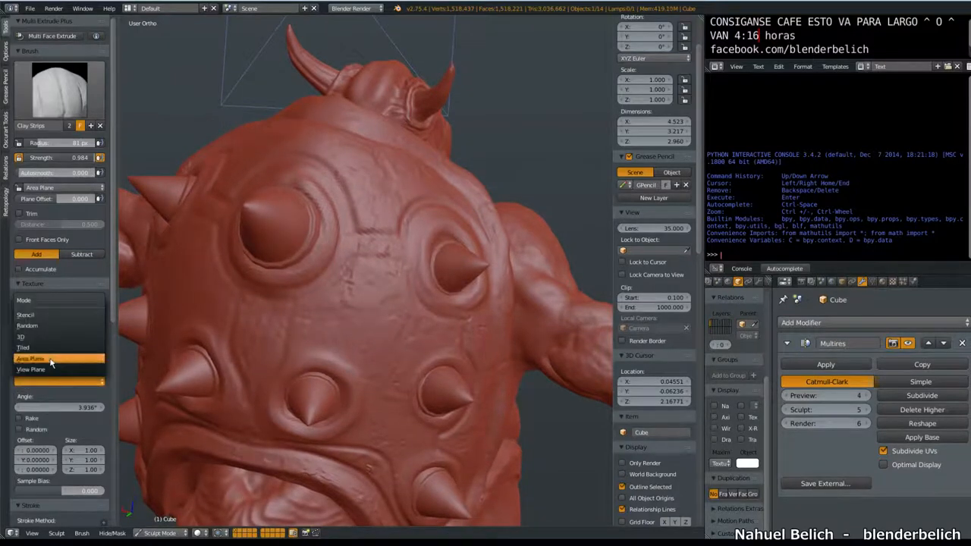
left_click(30, 358)
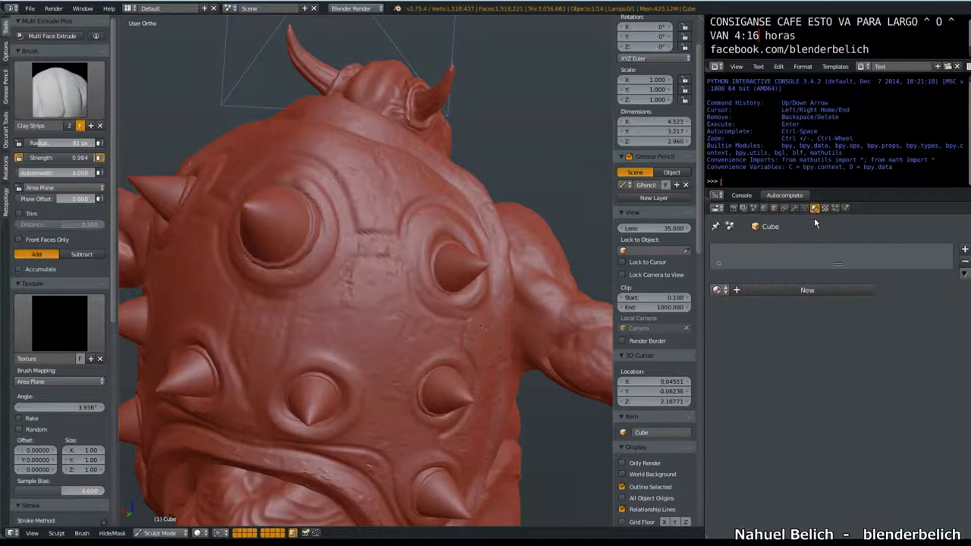
left_click(813, 208)
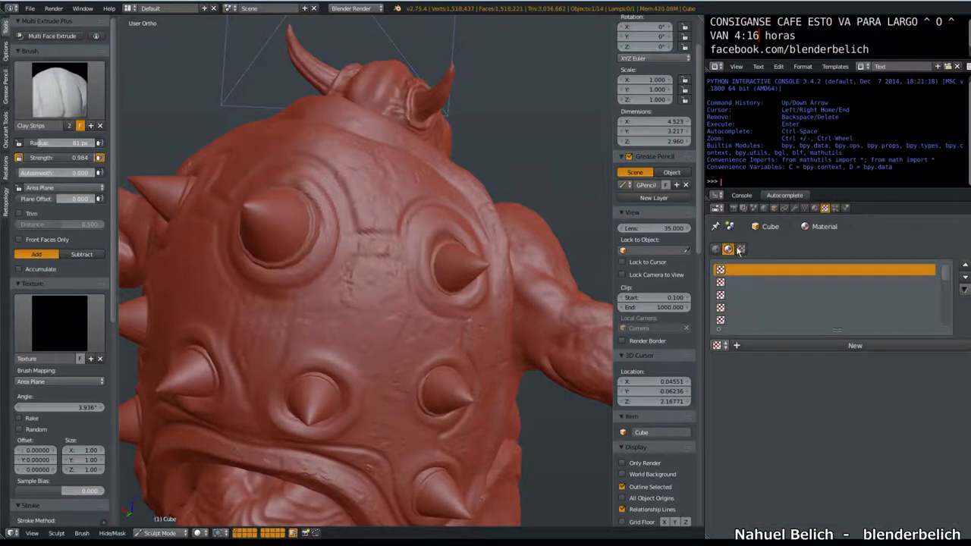
left_click(740, 249)
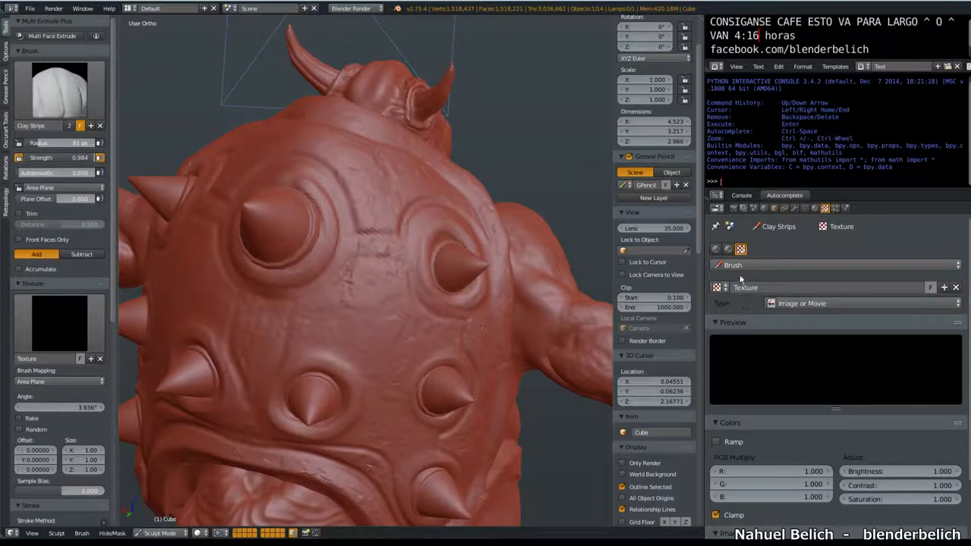
mouse_move(744, 365)
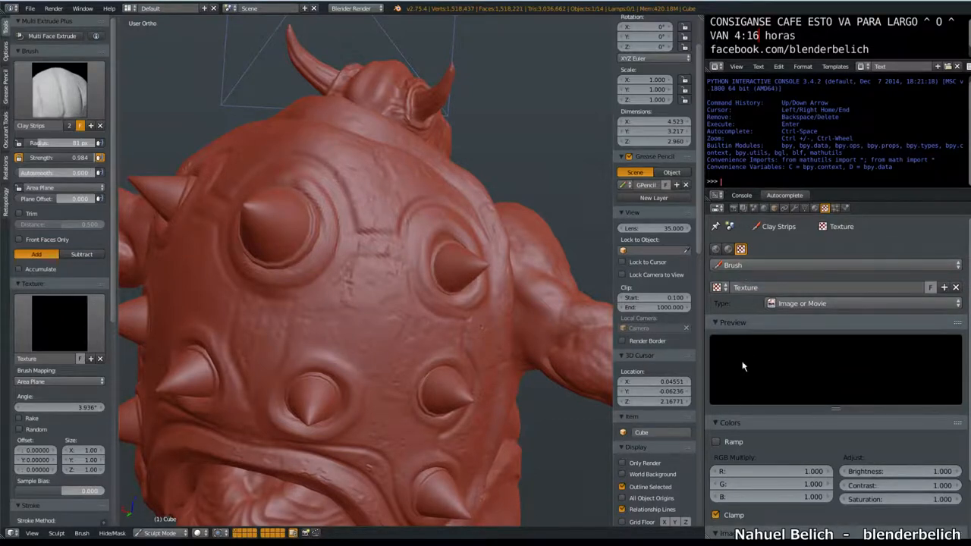
mouse_move(373, 273)
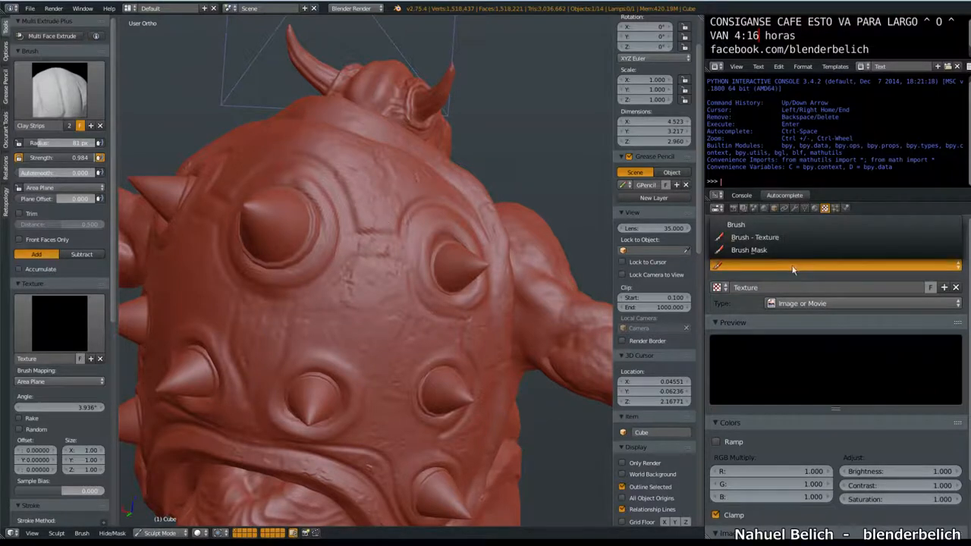
left_click(749, 249)
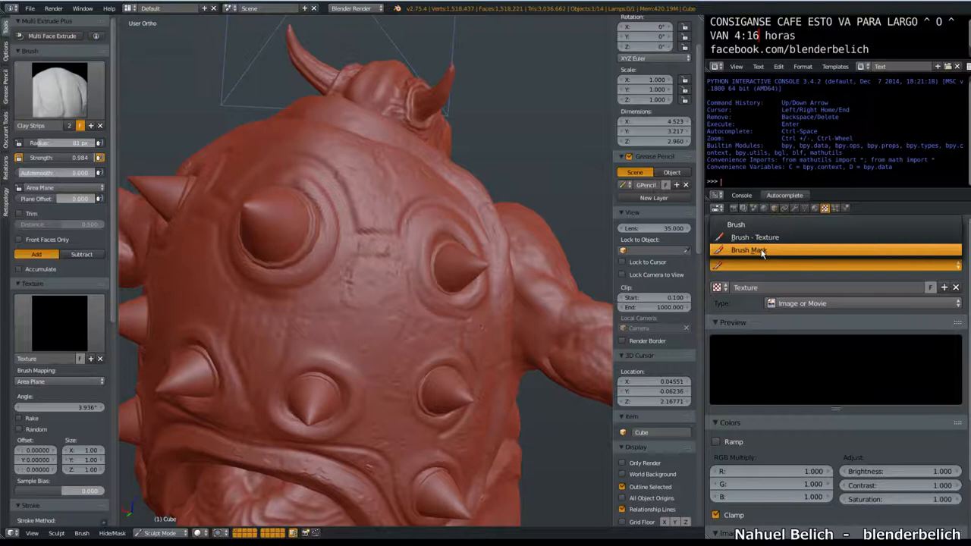
mouse_move(715, 270)
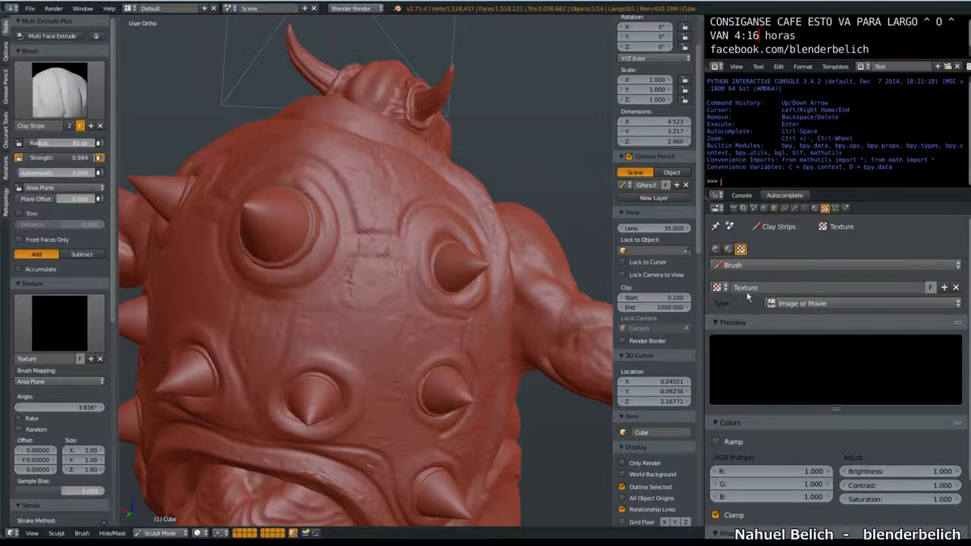
mouse_move(501, 156)
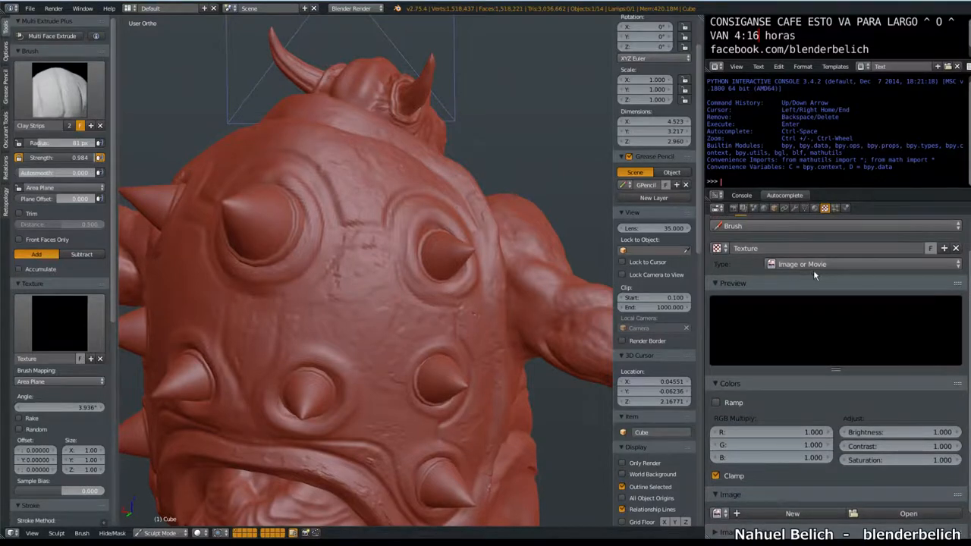
mouse_move(772, 357)
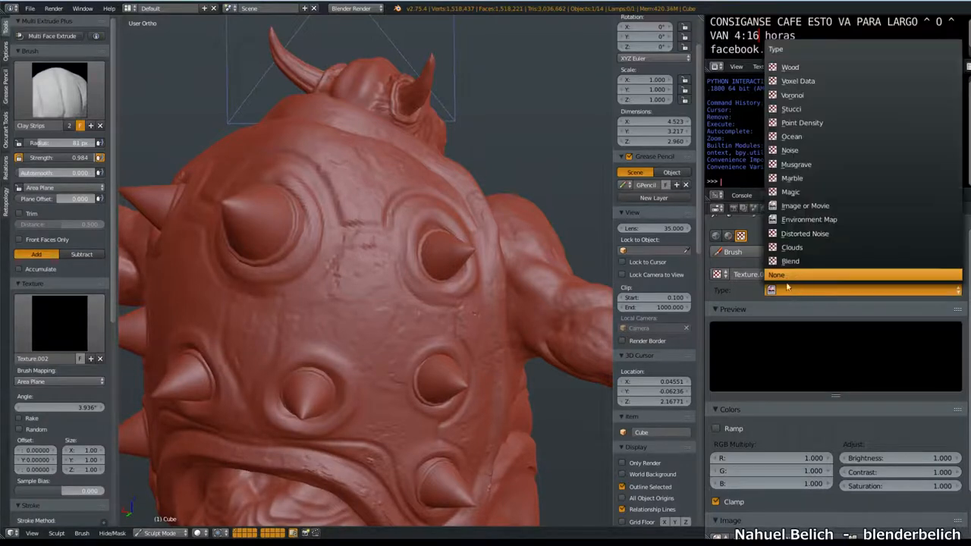
Step: Make the brush texture a Clouds type and darken a colour ramp stop for stronger contrast
left_click(804, 206)
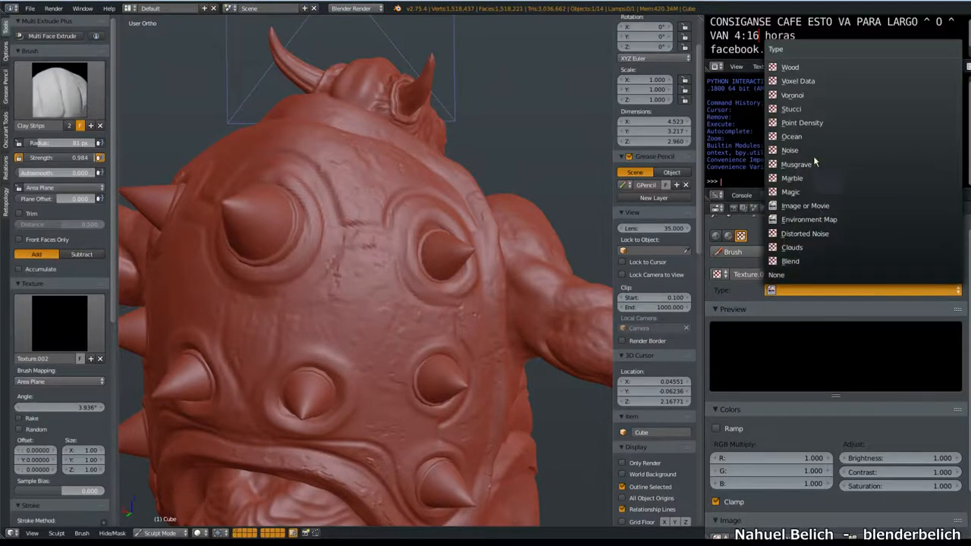
left_click(792, 246)
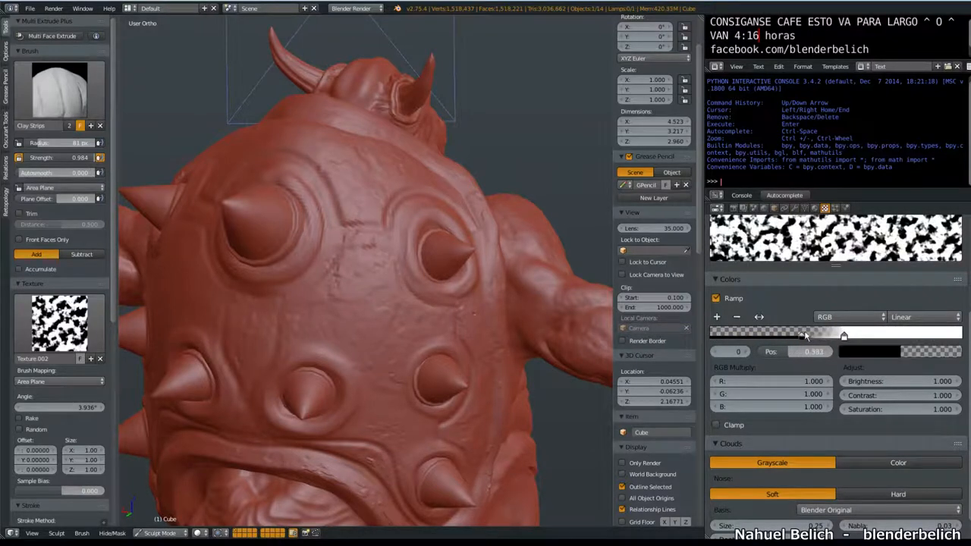
left_click(867, 352)
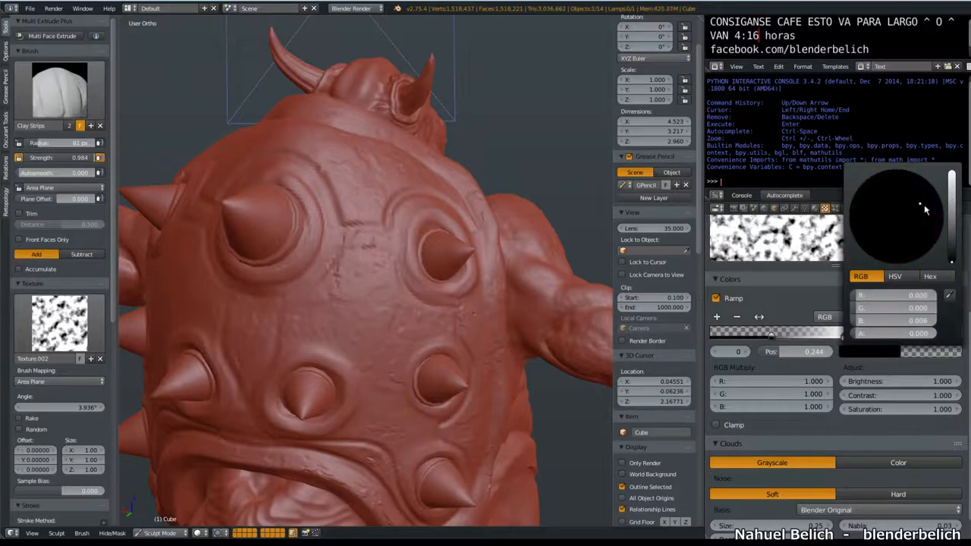
left_click(895, 222)
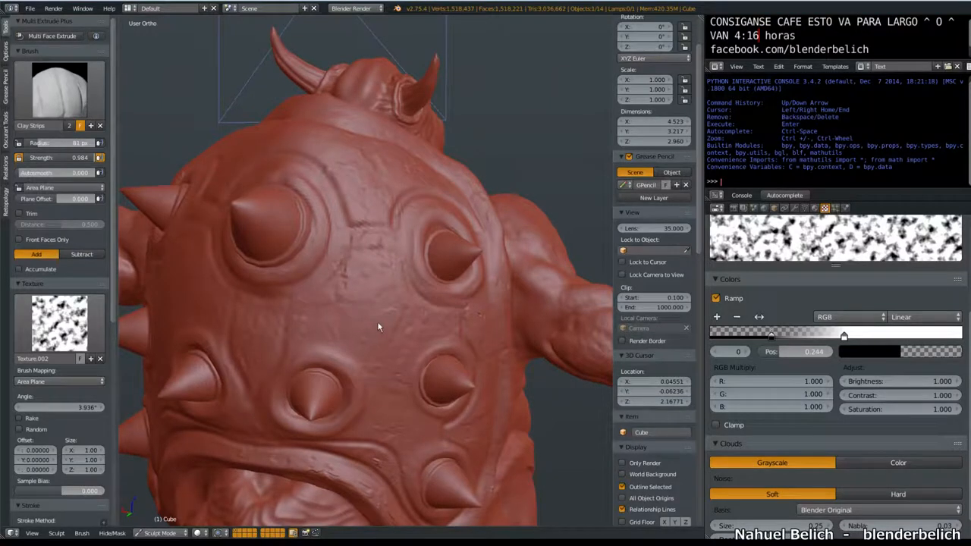
mouse_move(389, 341)
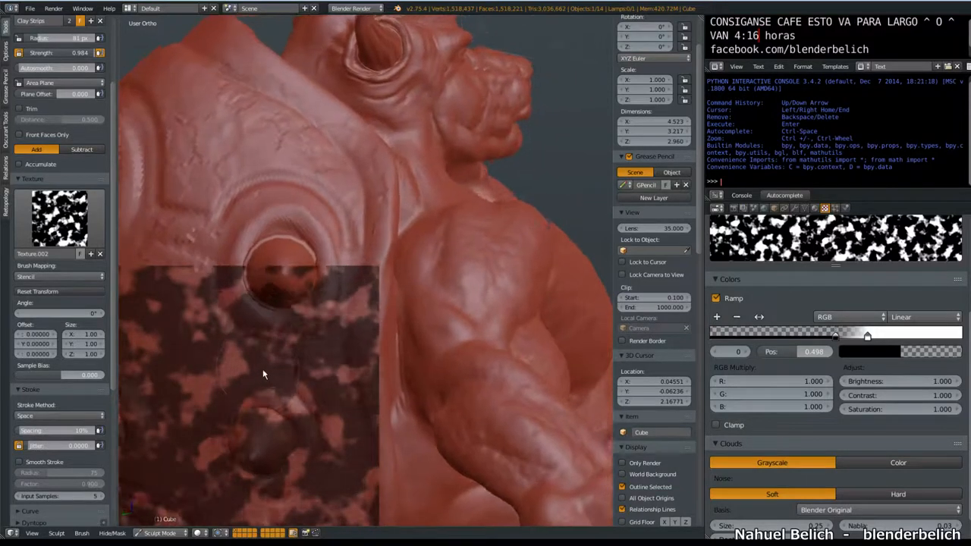
Step: Reposition and enlarge the Clouds stencil over the round socket on the back
left_click_drag(264, 375, 288, 345)
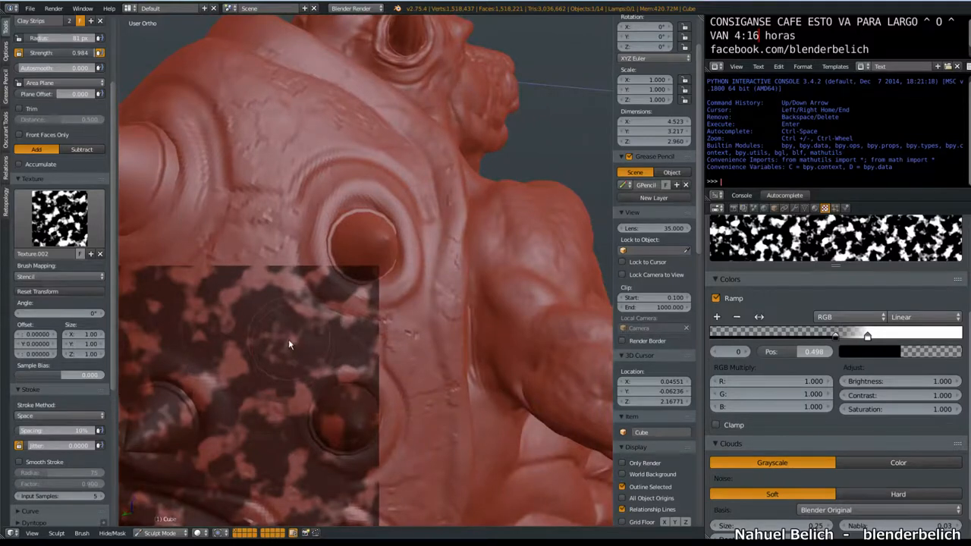
mouse_move(270, 354)
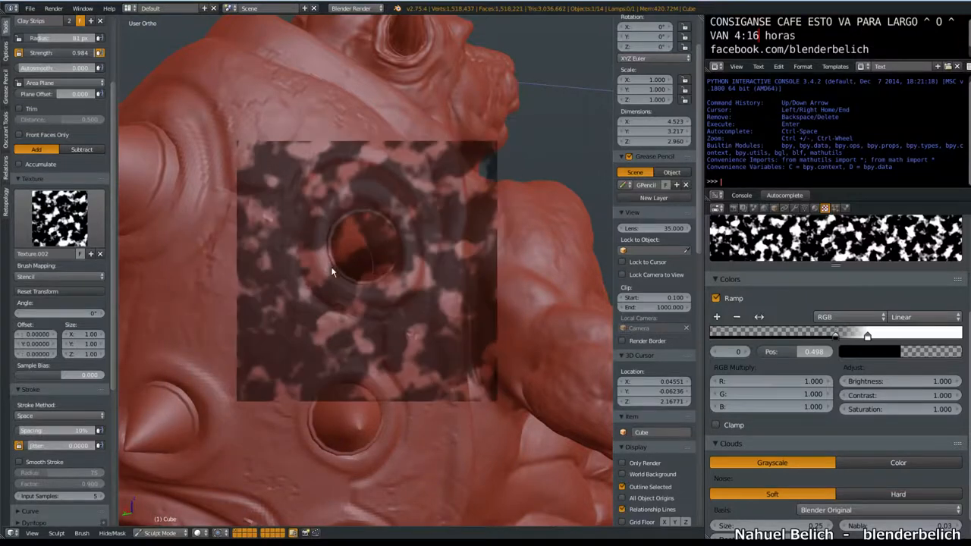
left_click_drag(330, 273, 385, 221)
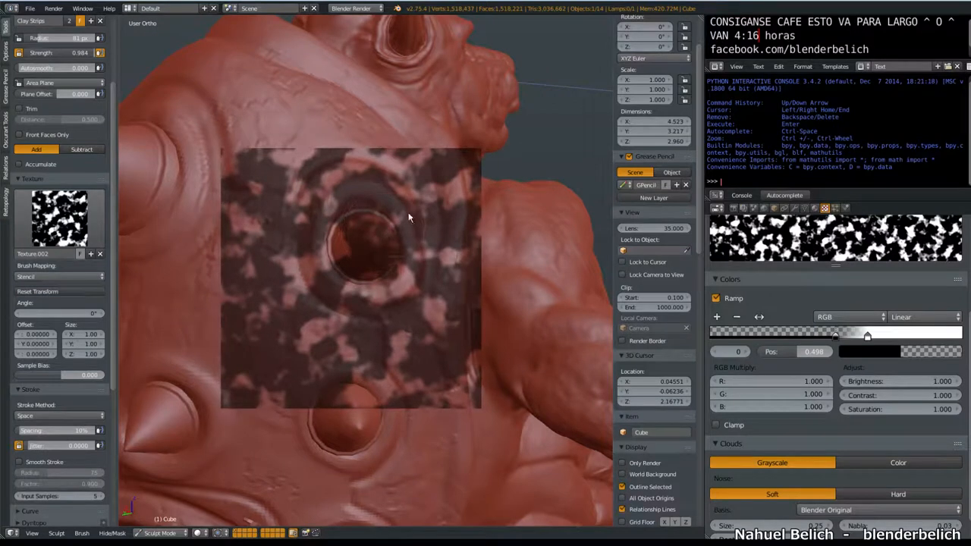
mouse_move(501, 112)
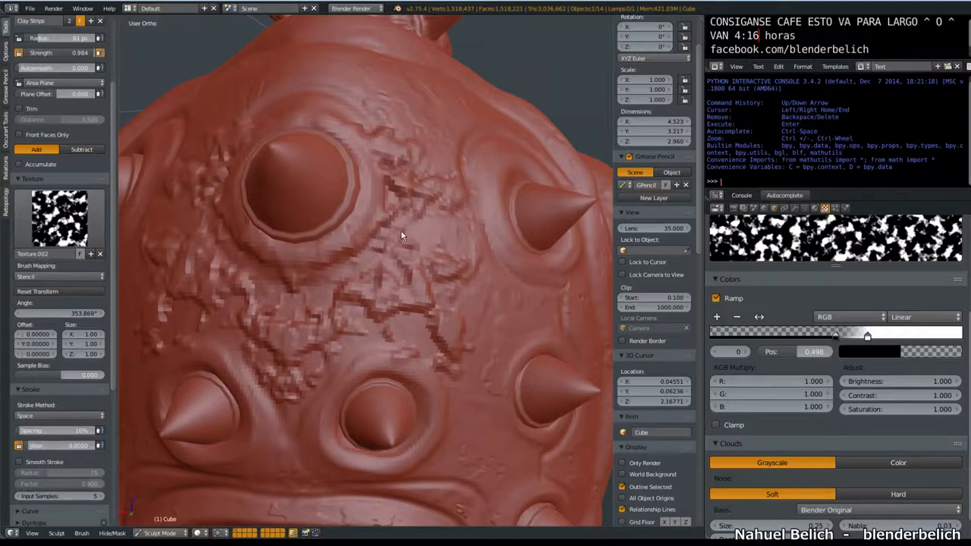
Step: Change the brush texture type from Clouds to Musgrave, briefly trying Image first
left_click(732, 215)
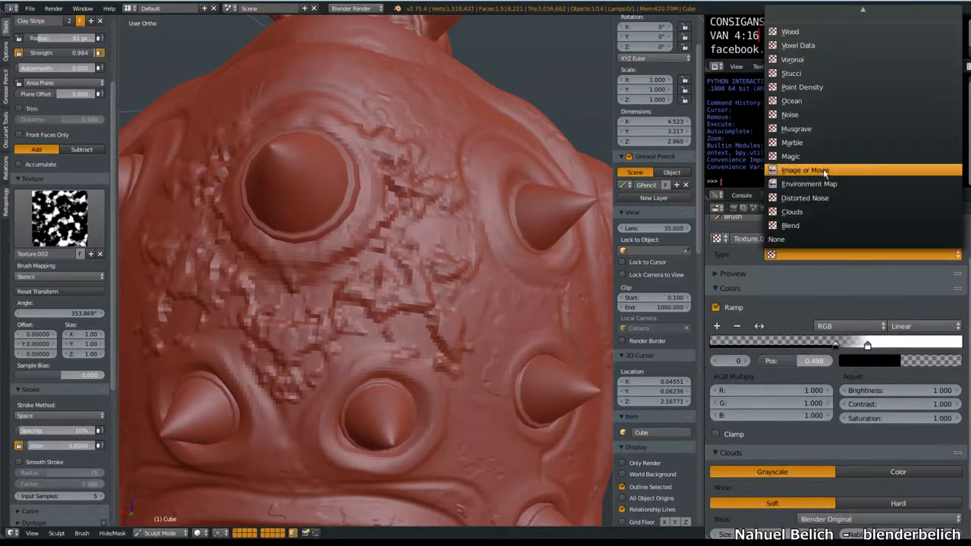
left_click(804, 170)
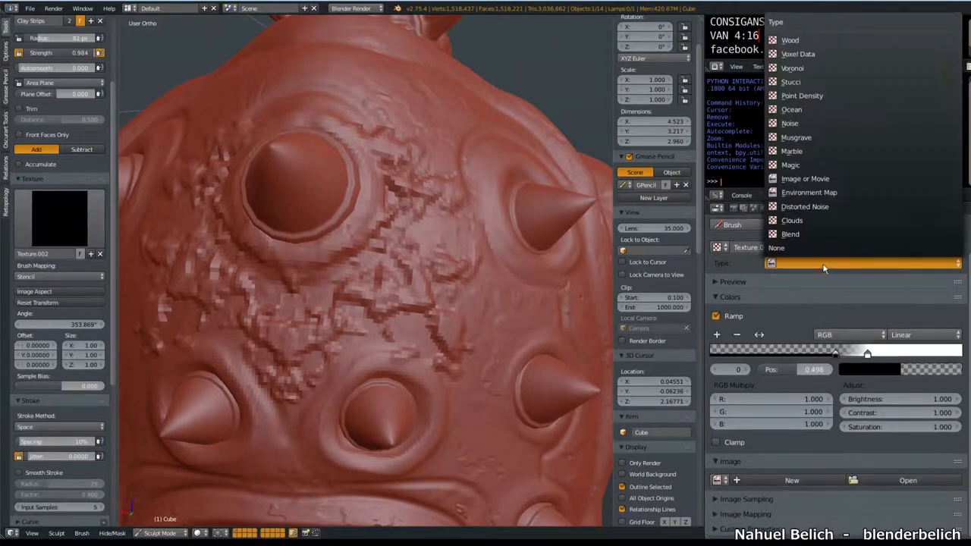
left_click(792, 110)
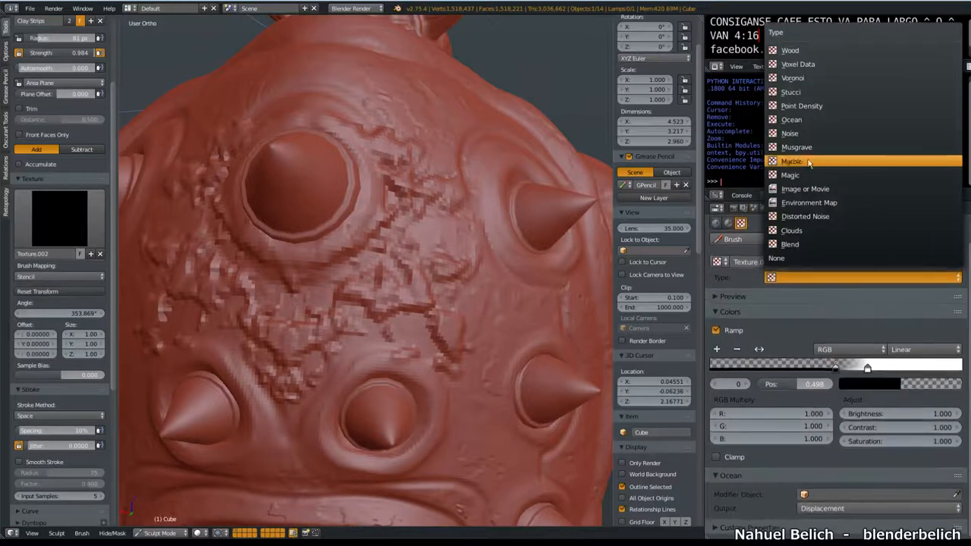
left_click(797, 148)
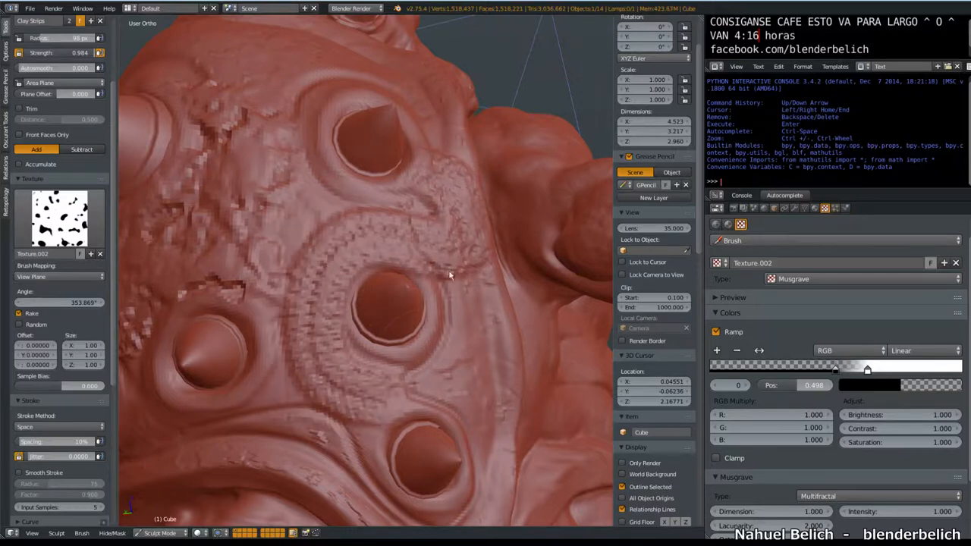
Step: Stroke Musgrave-textured Clay Strips detail onto the back around the sockets
left_click_drag(449, 274, 327, 322)
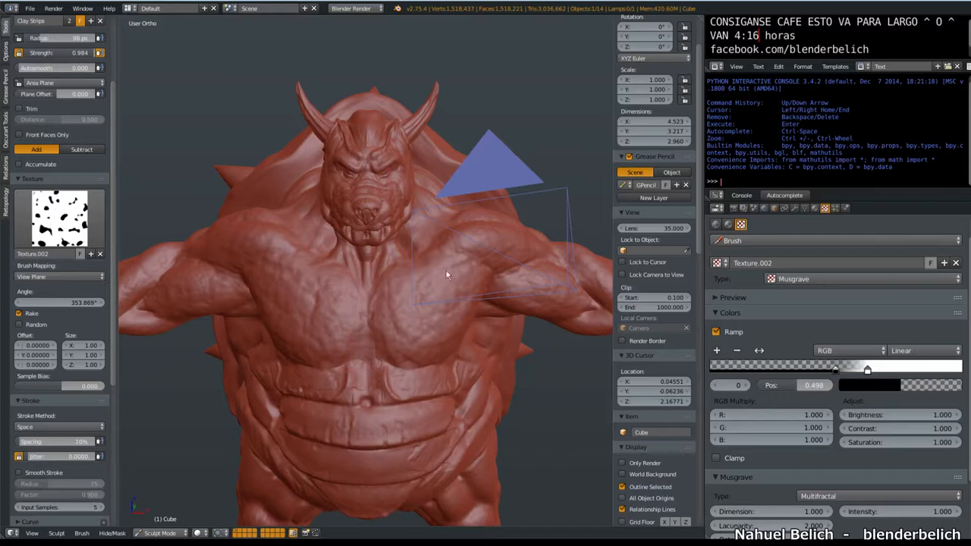
mouse_move(328, 167)
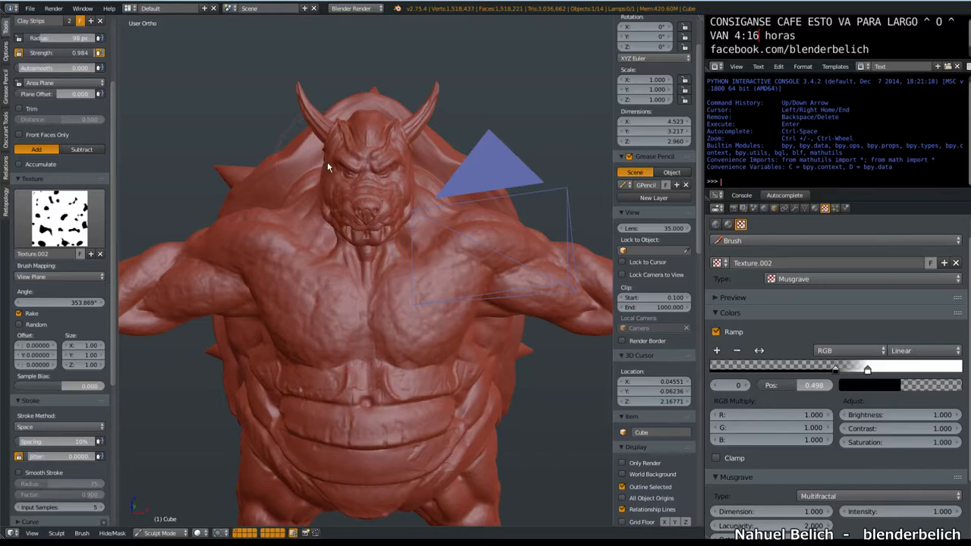